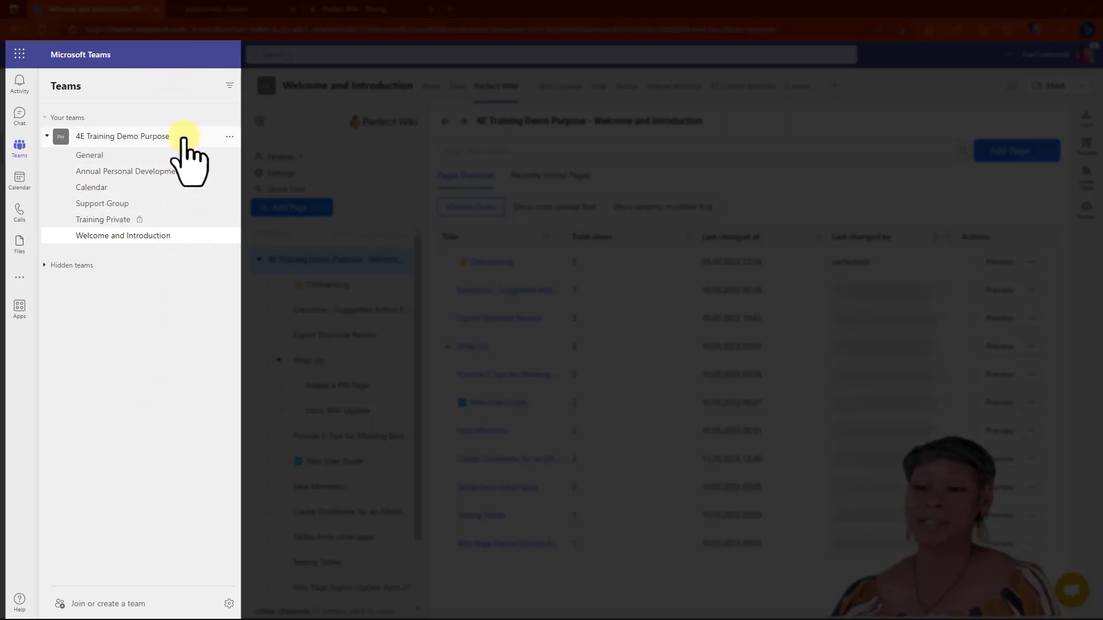
mouse_move(98, 243)
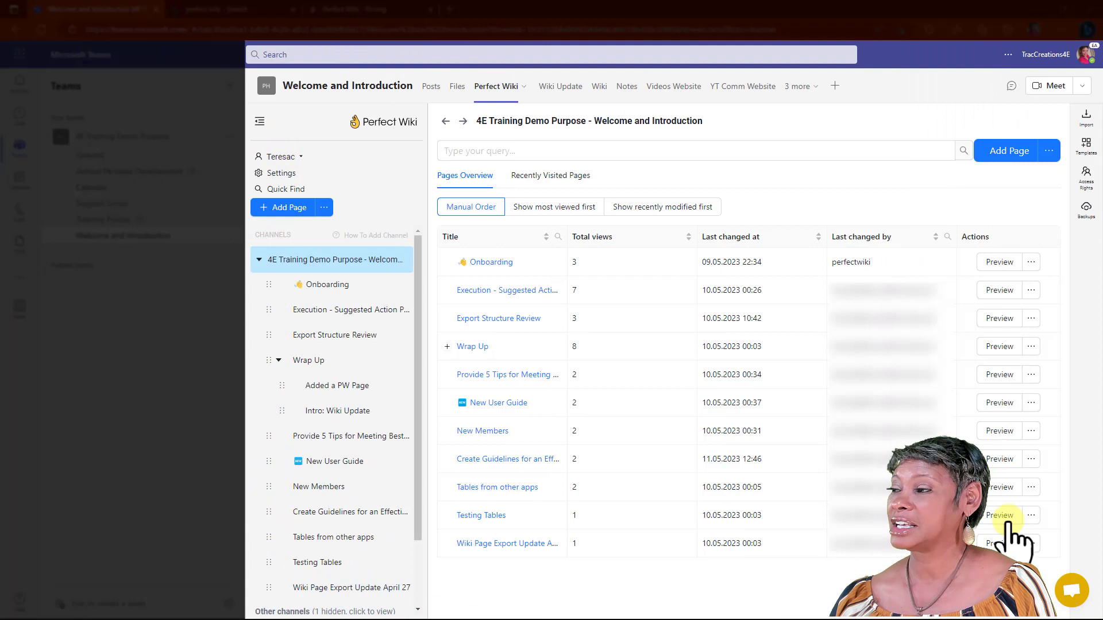
mouse_move(339, 126)
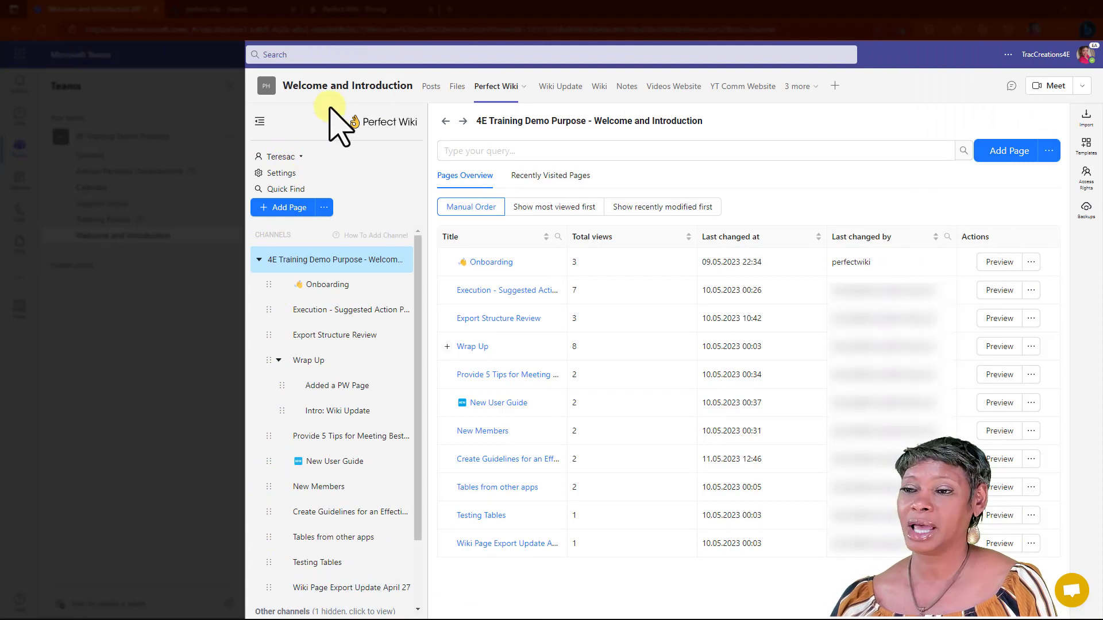
mouse_move(260, 121)
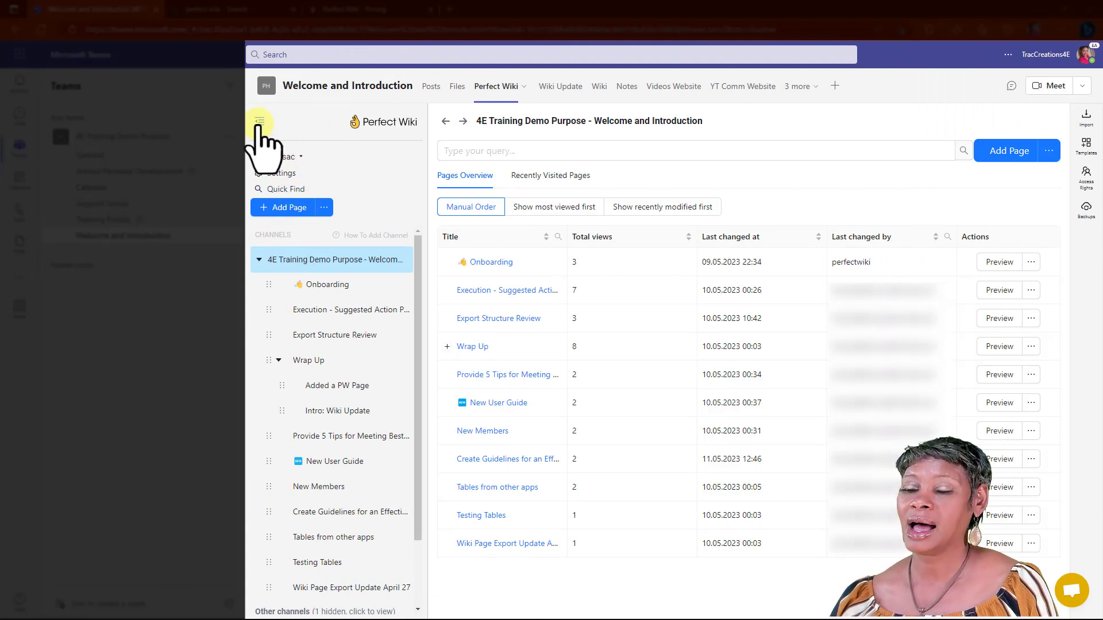
Toggle the page navigation panel, then open Export Structure Review under Execution - Suggested Action Plan.
click(259, 121)
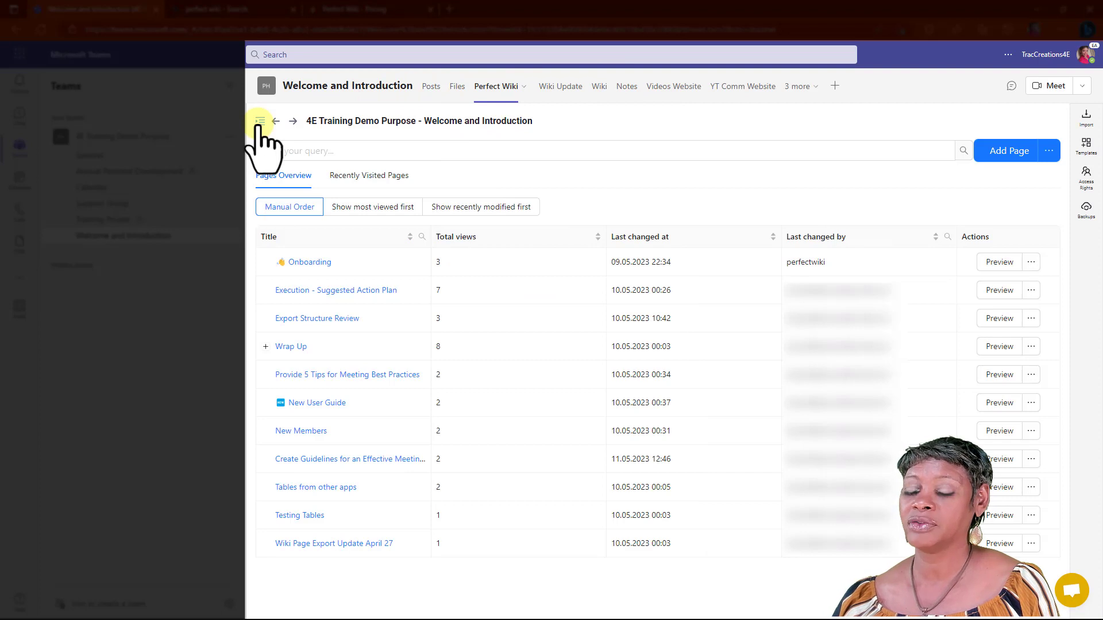
click(260, 120)
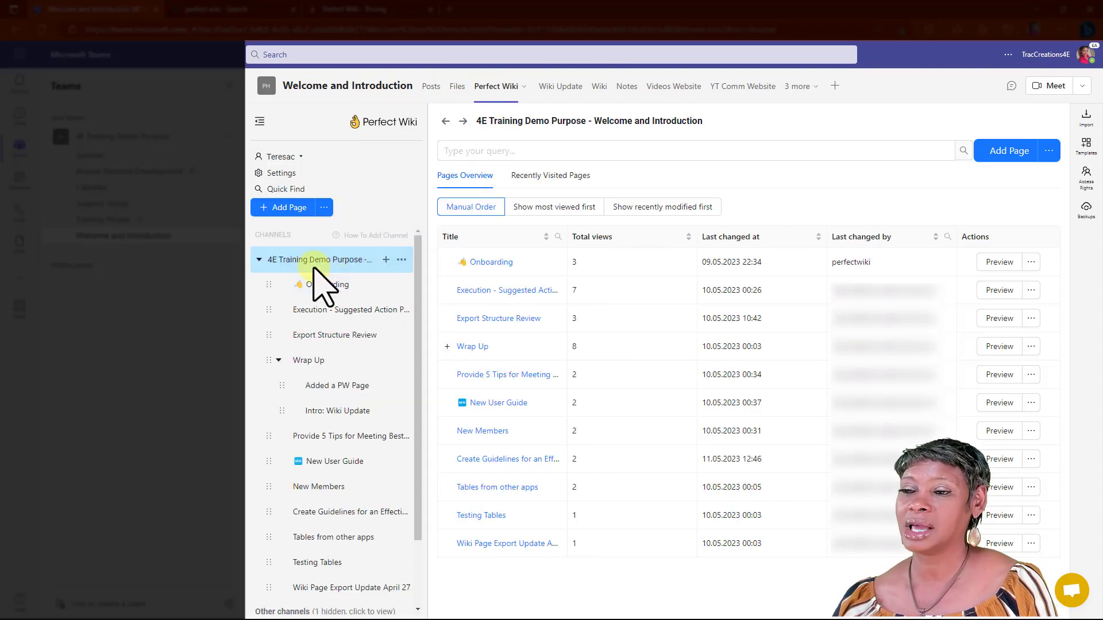
mouse_move(303, 511)
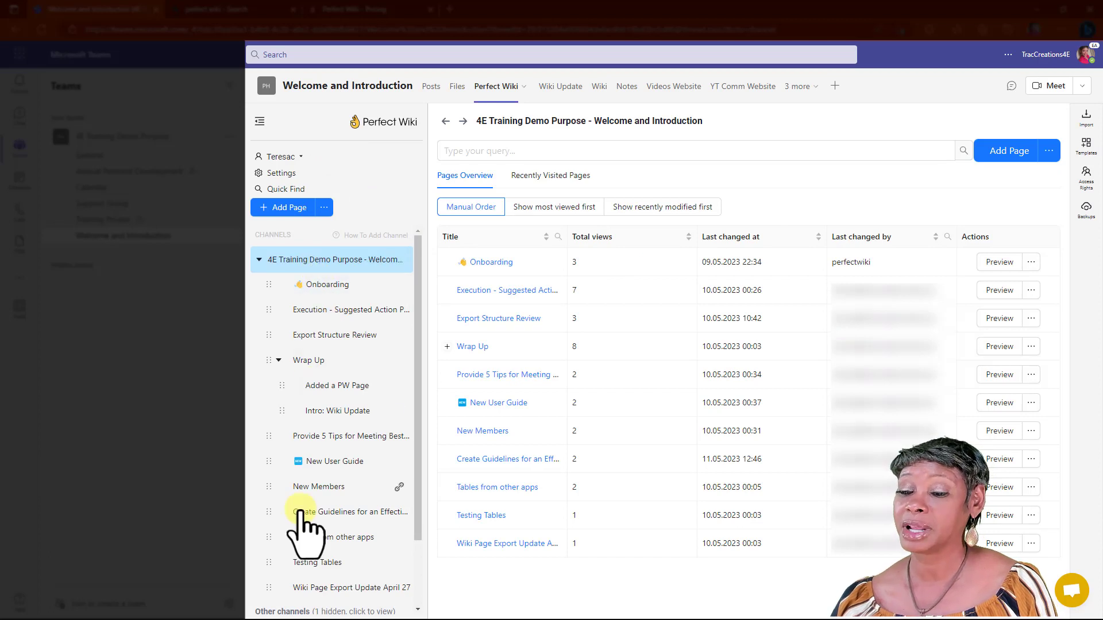
mouse_move(299, 602)
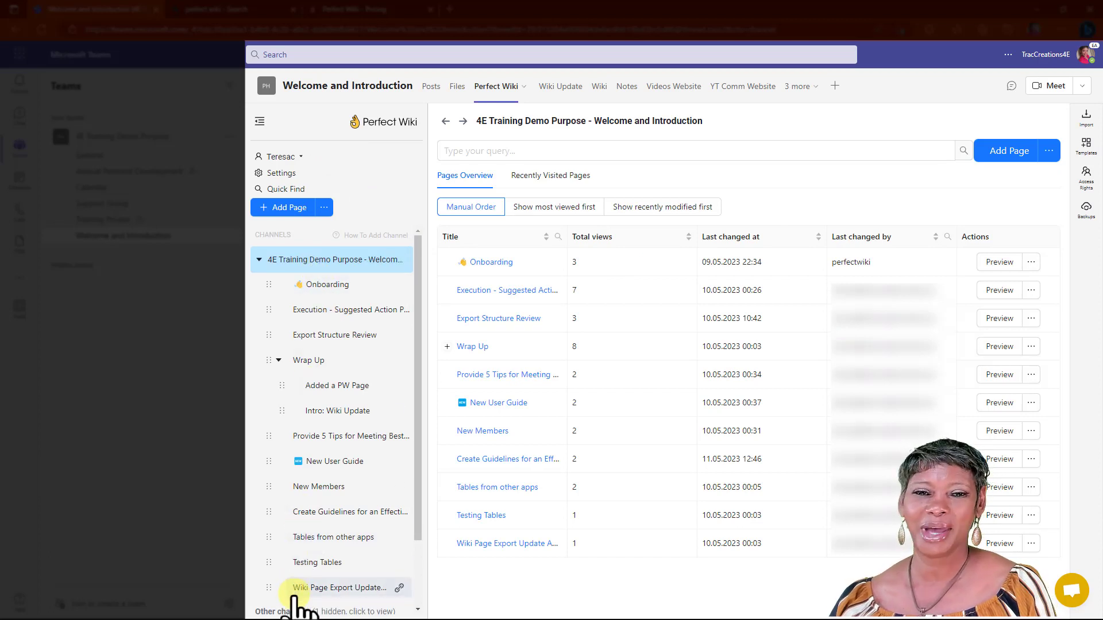
mouse_move(341, 310)
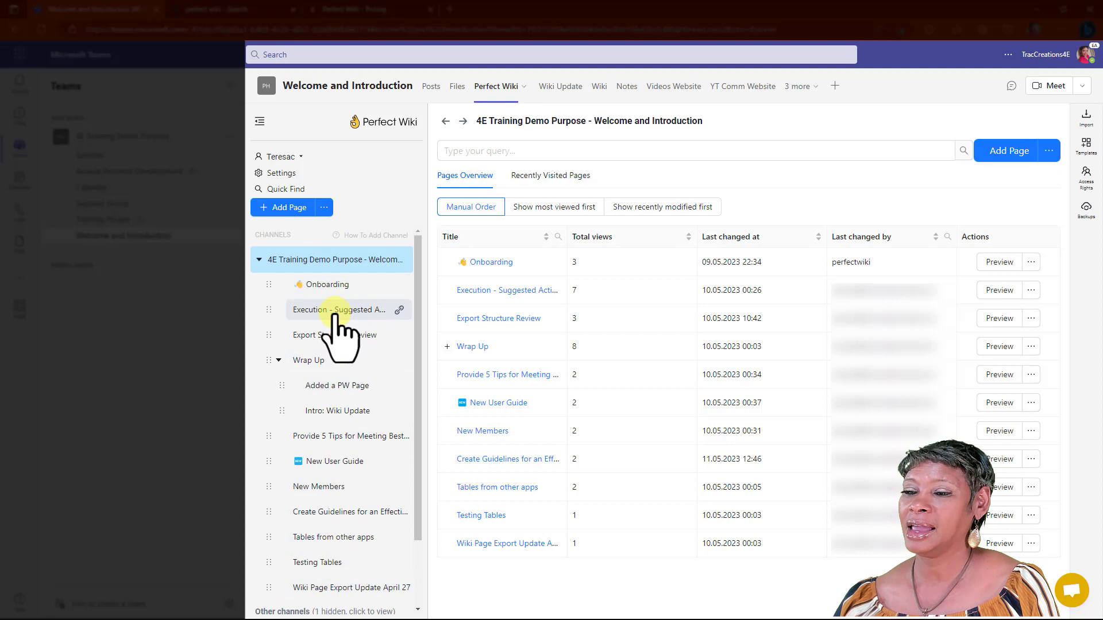
click(323, 310)
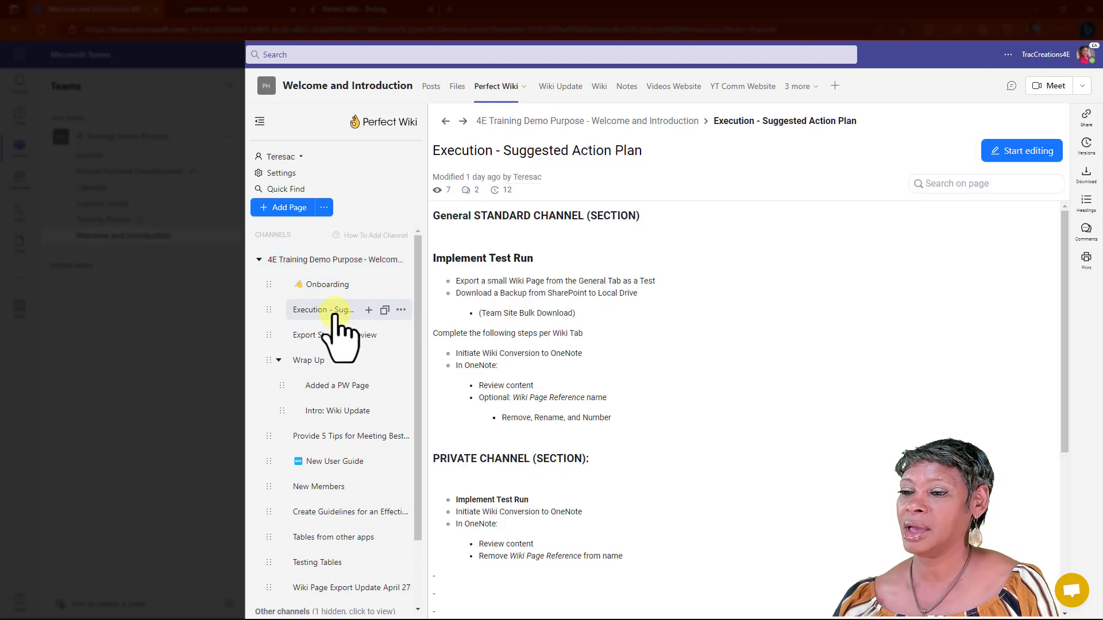
click(323, 335)
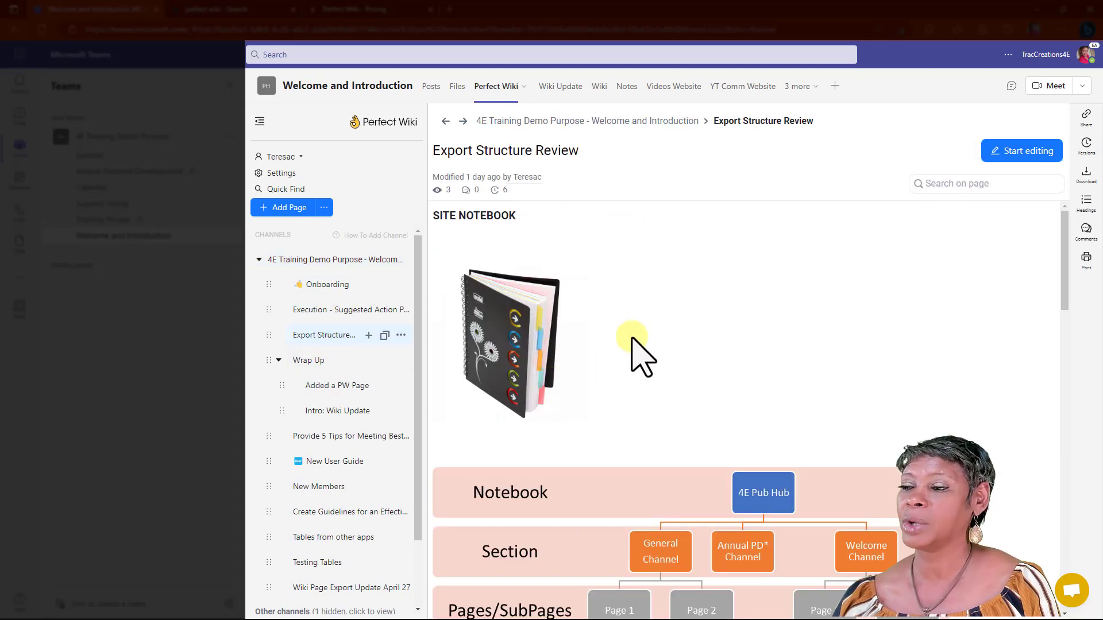
scroll(down, 3)
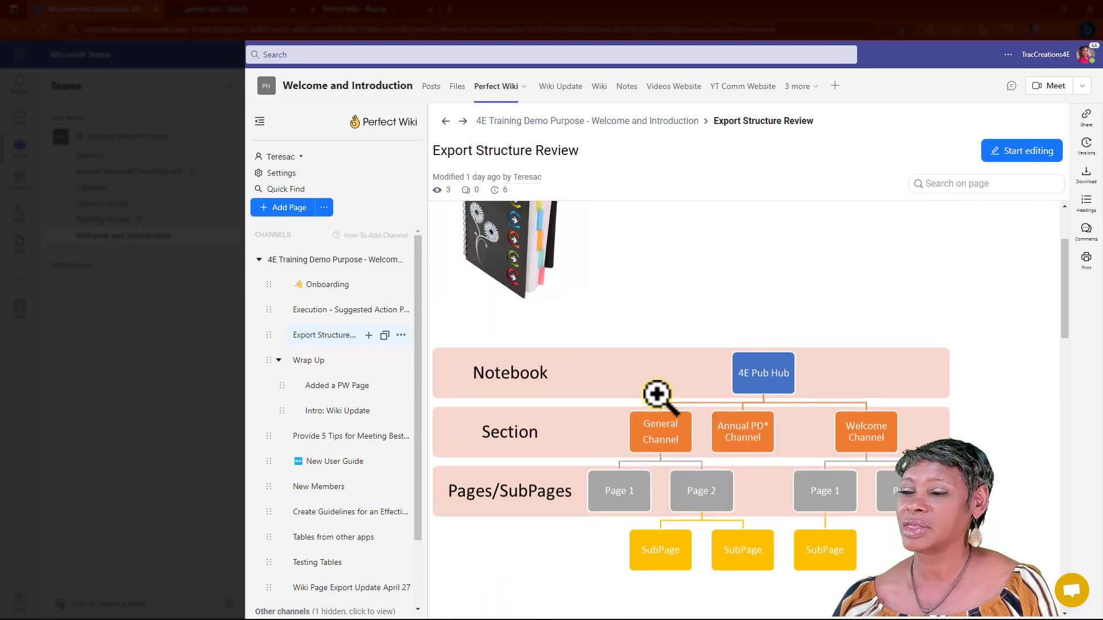
scroll(up, 3)
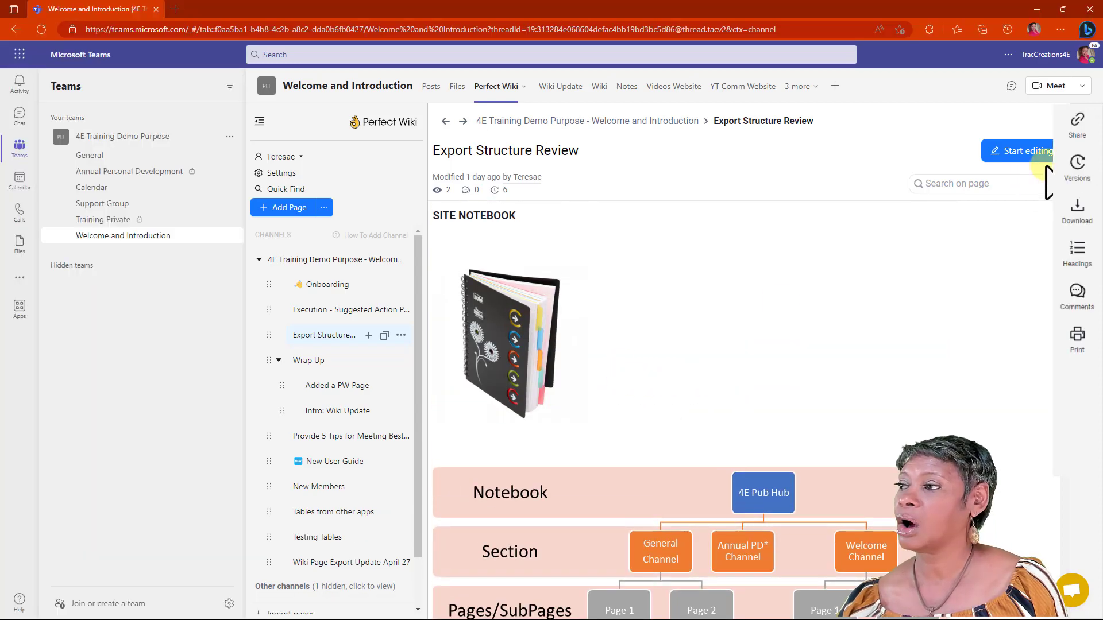
mouse_move(1029, 155)
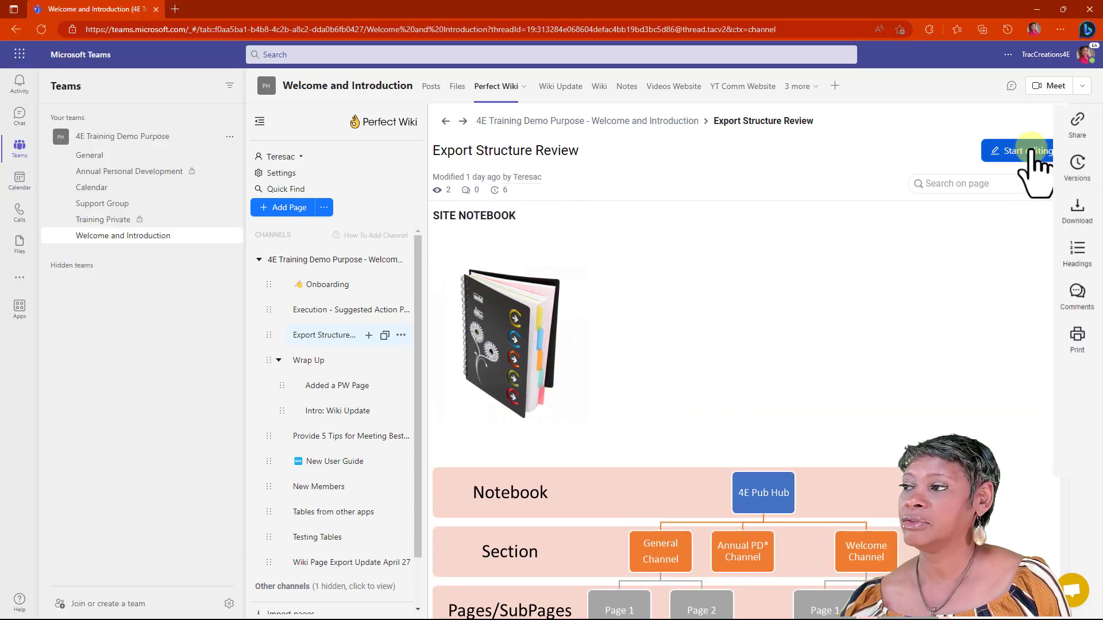
Start editing Export Structure Review, browse heading styles, and show its table of contents.
click(1018, 150)
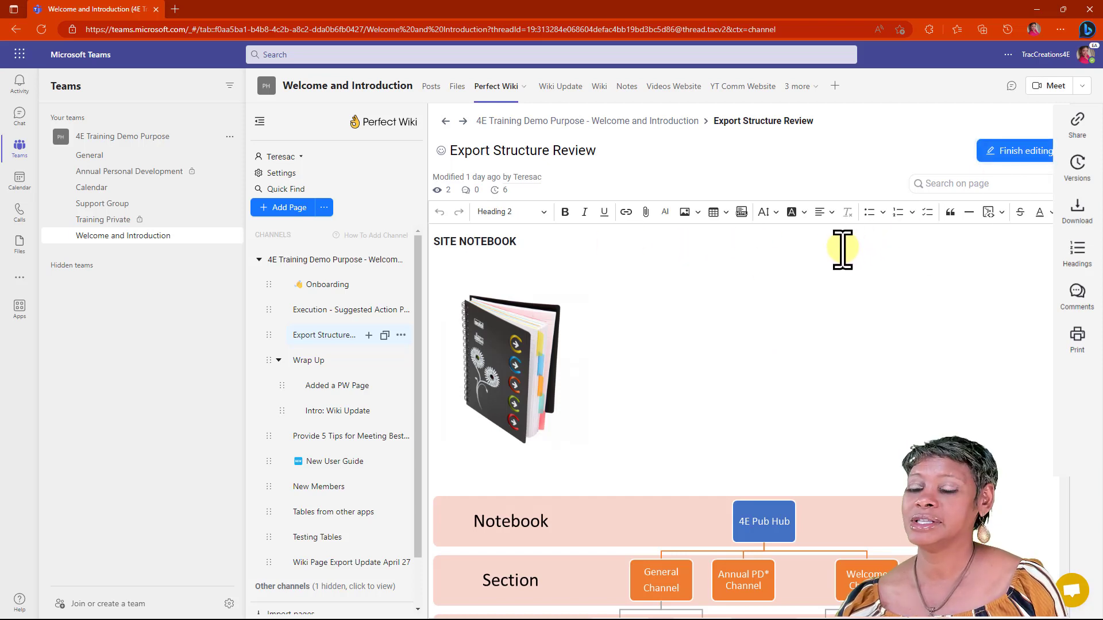
mouse_move(580, 352)
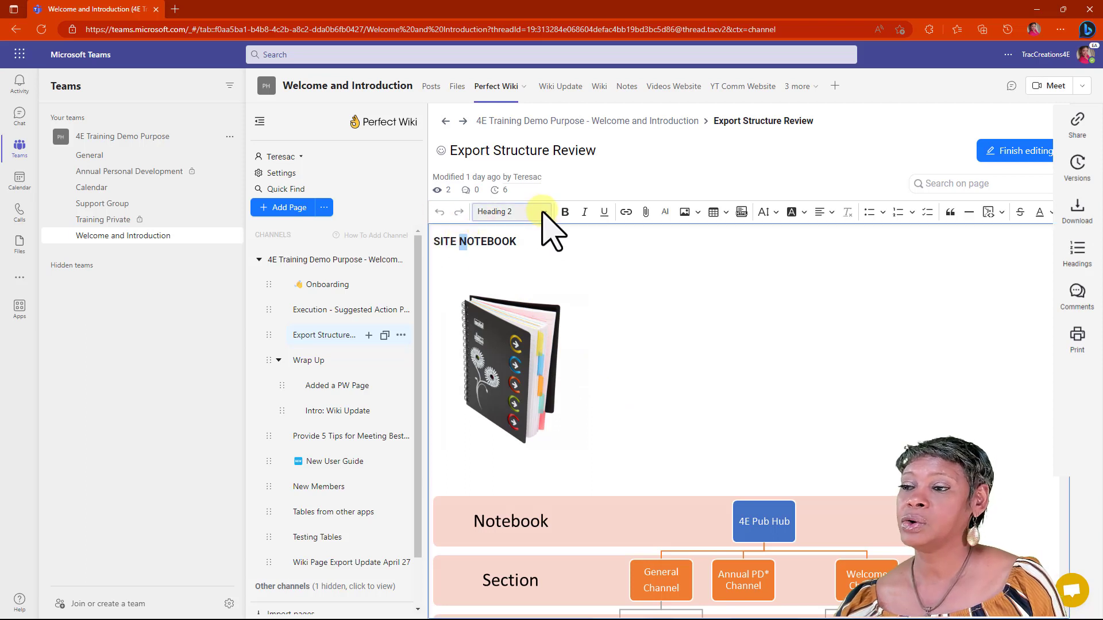
click(510, 212)
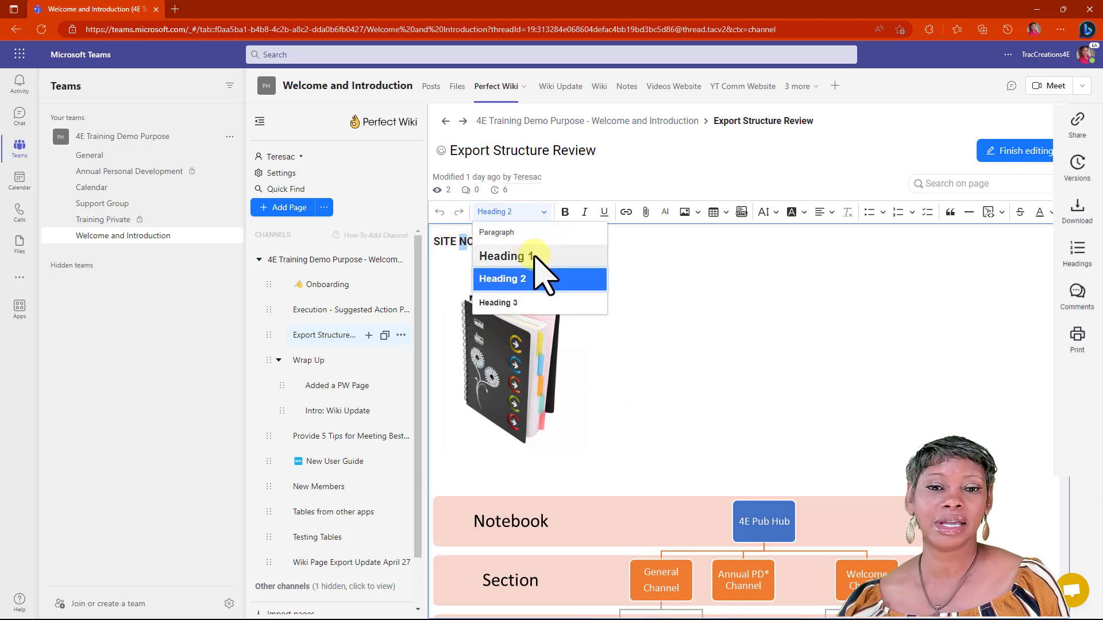
mouse_move(714, 186)
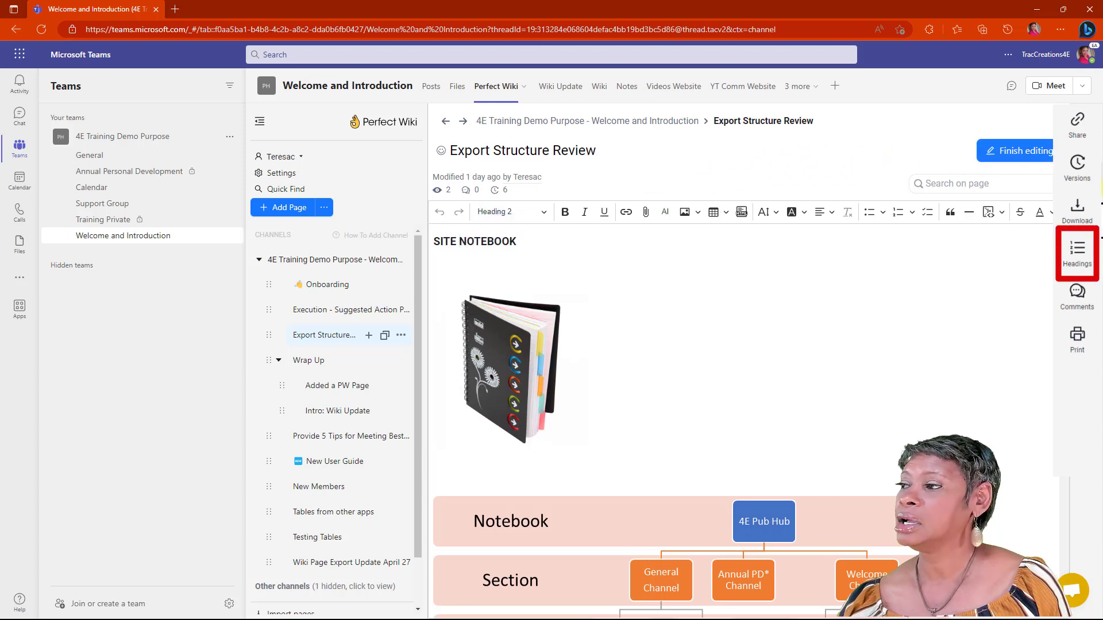
mouse_move(834, 147)
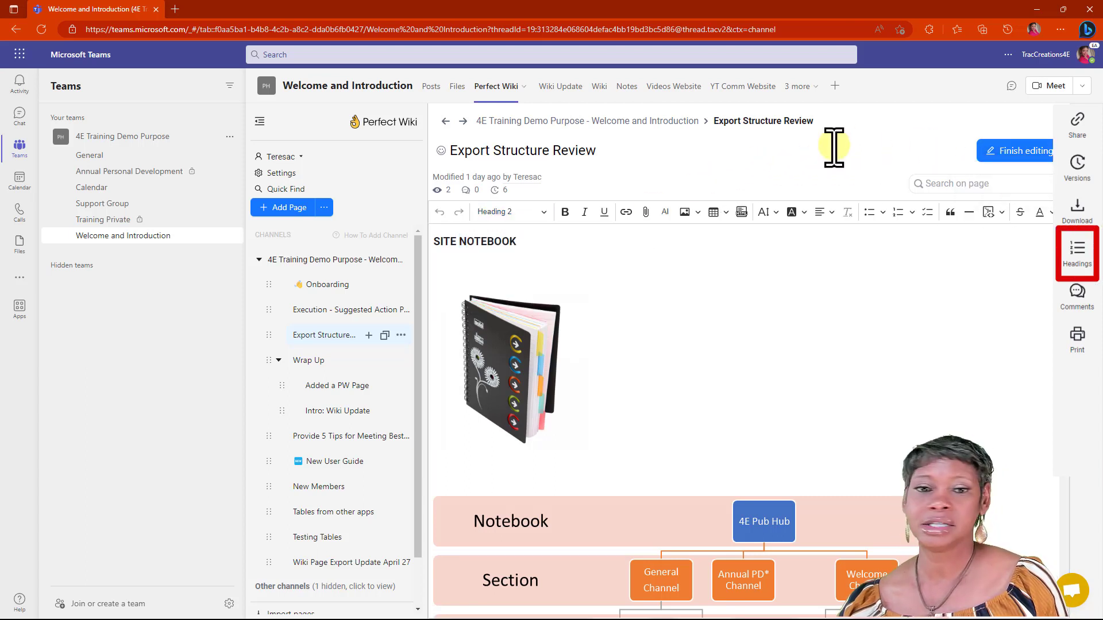
click(1075, 253)
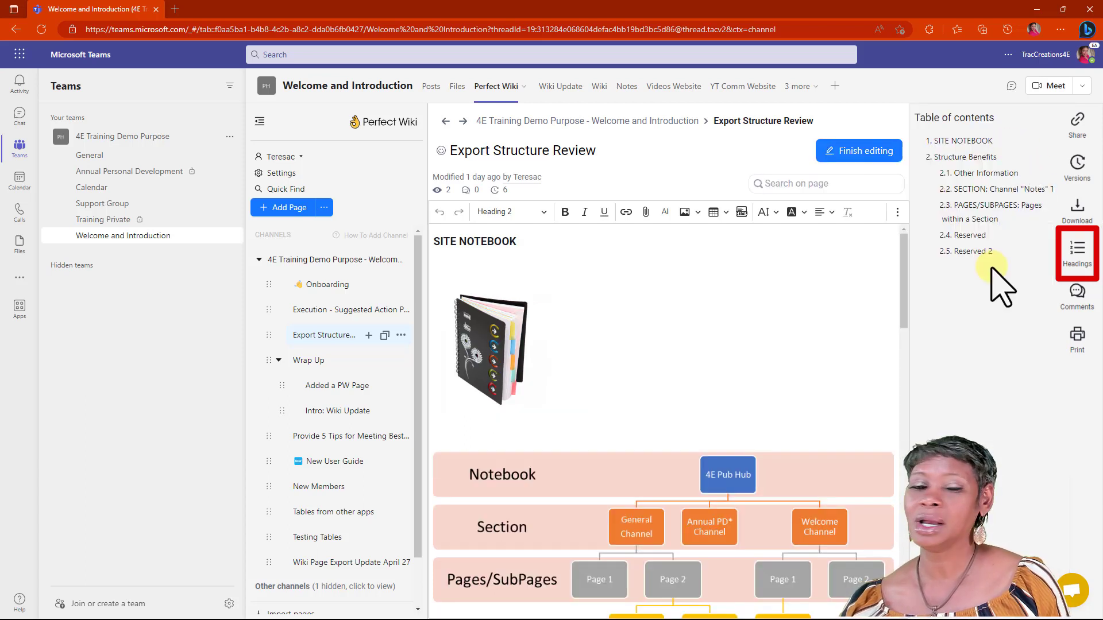
mouse_move(974, 138)
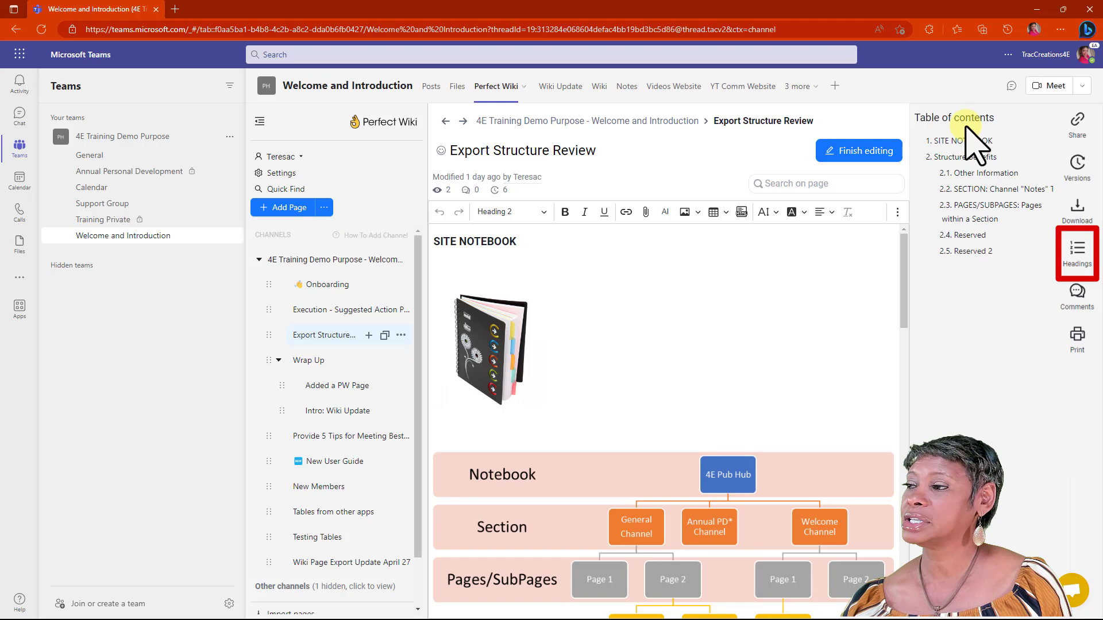
mouse_move(971, 299)
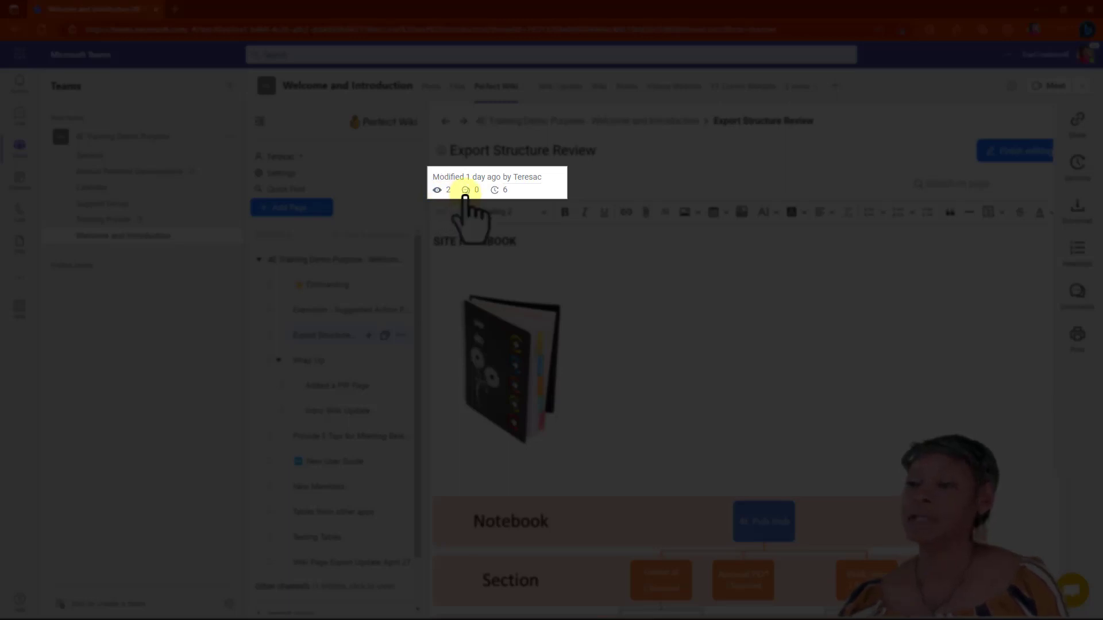
mouse_move(499, 190)
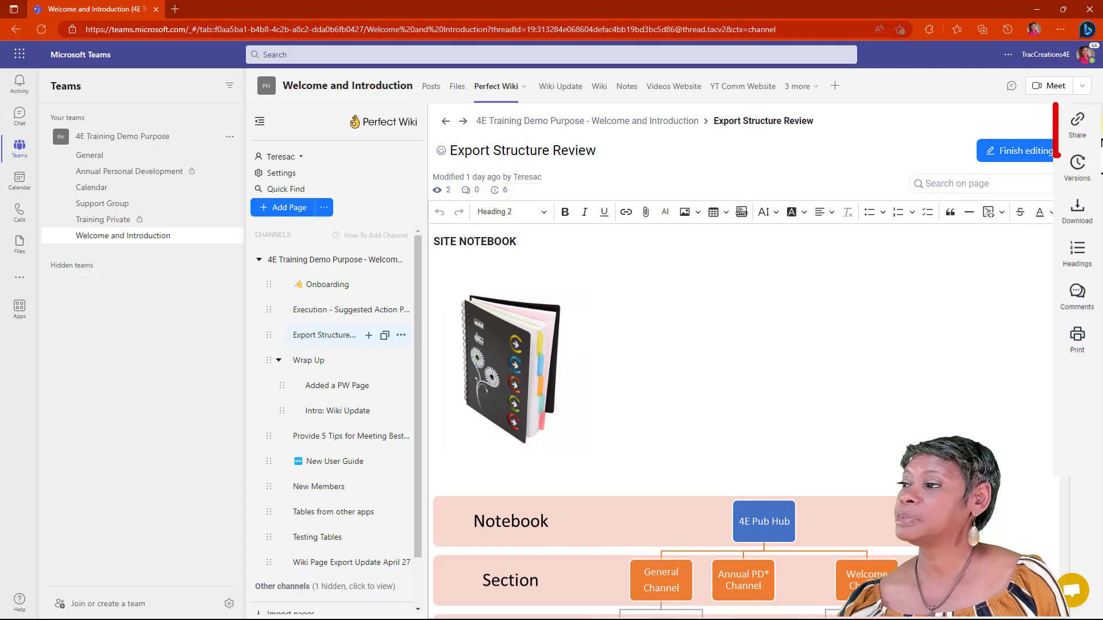
View the page's sharing links, version history and table of contents.
click(1076, 119)
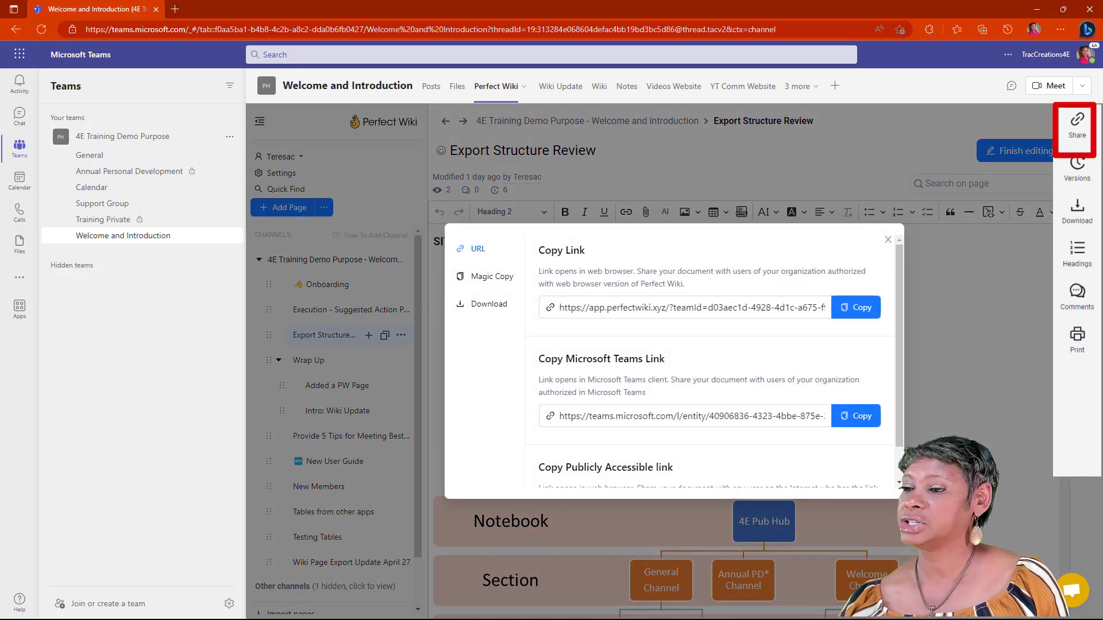
click(888, 240)
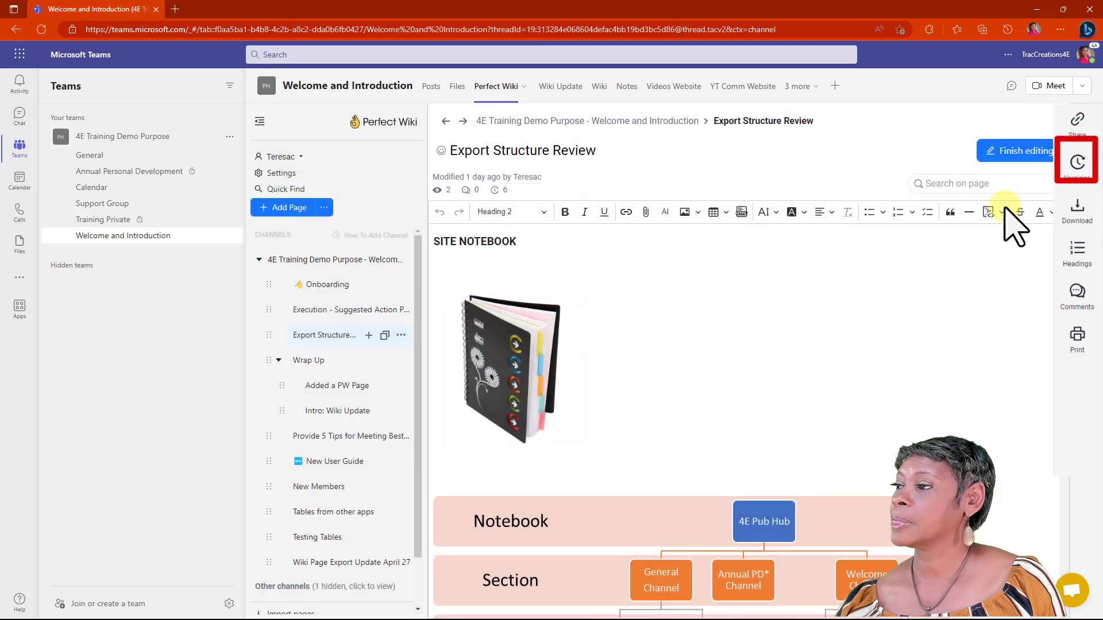
click(1076, 162)
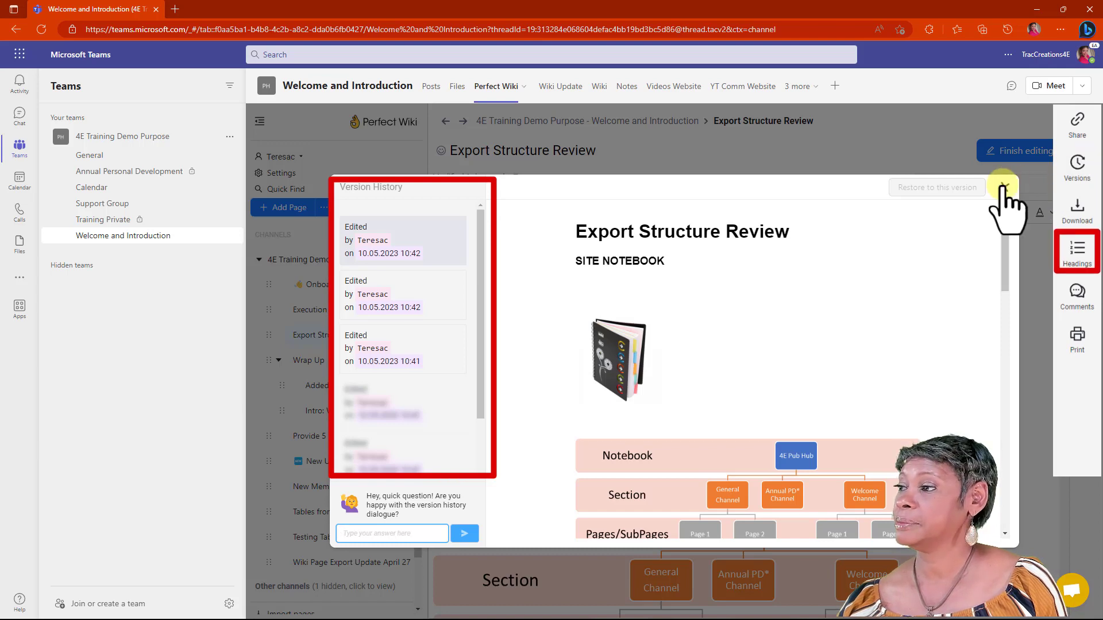
click(1076, 251)
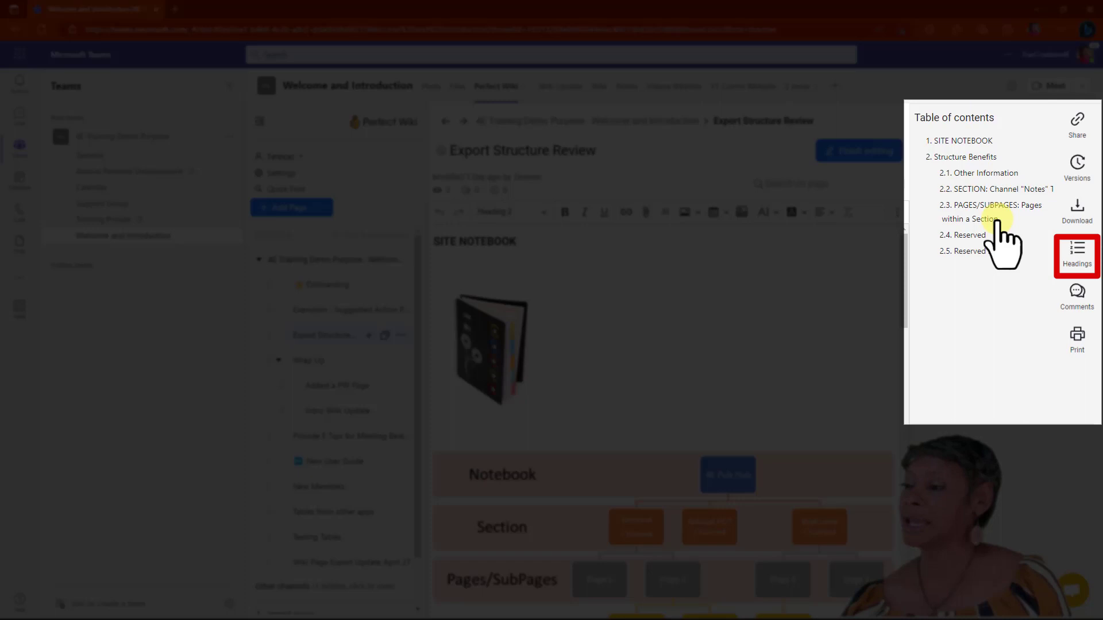
Open the page's empty comments panel, then bring up the print dialog.
click(1077, 296)
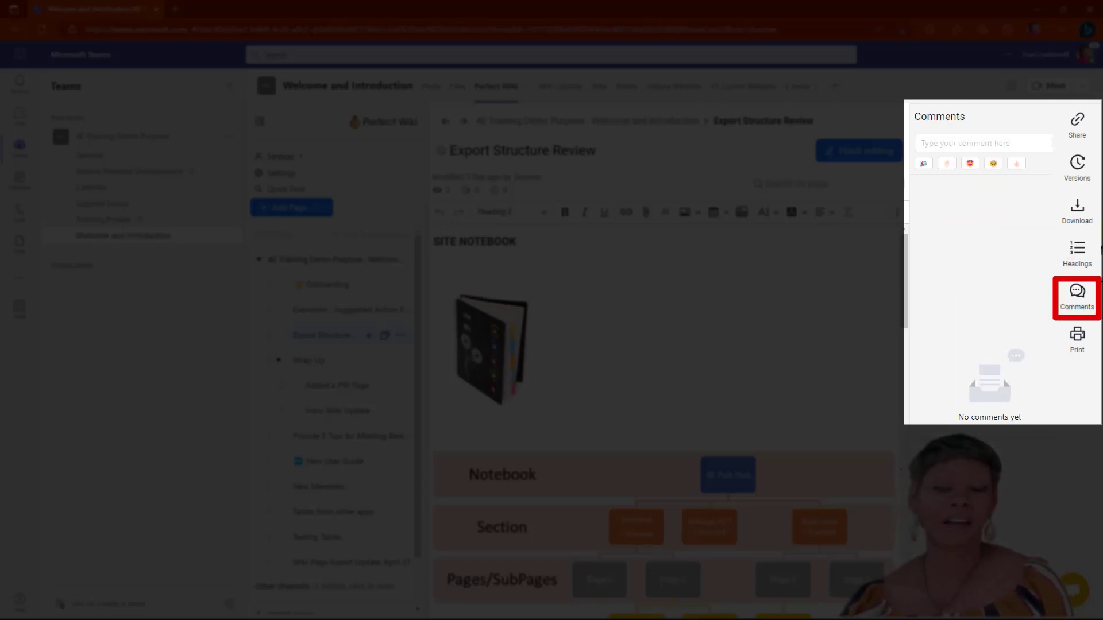
click(1075, 339)
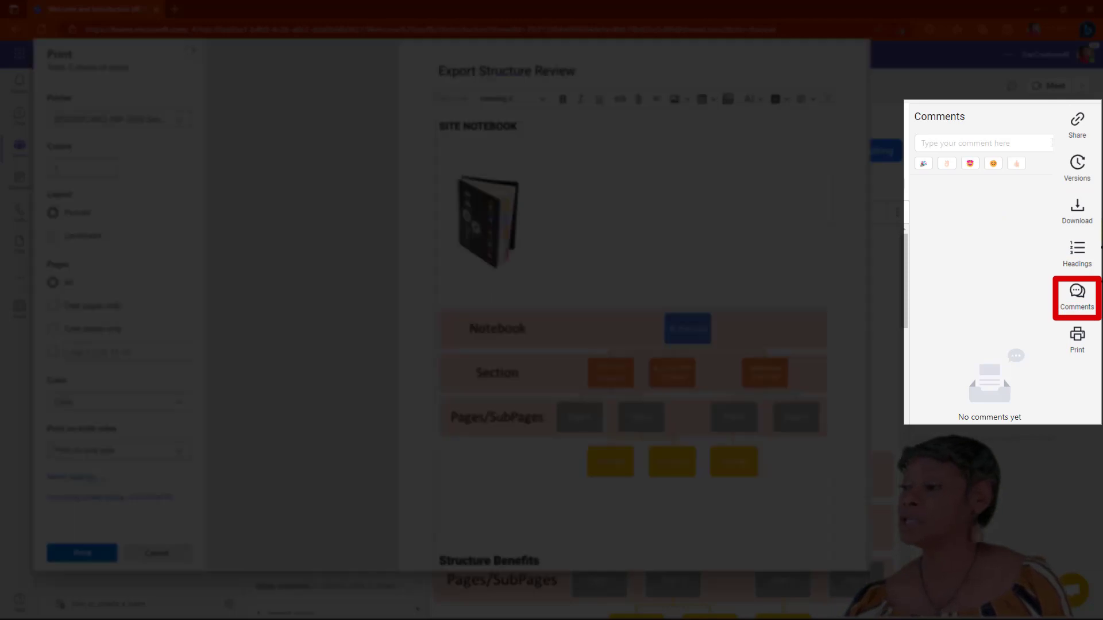
click(1076, 341)
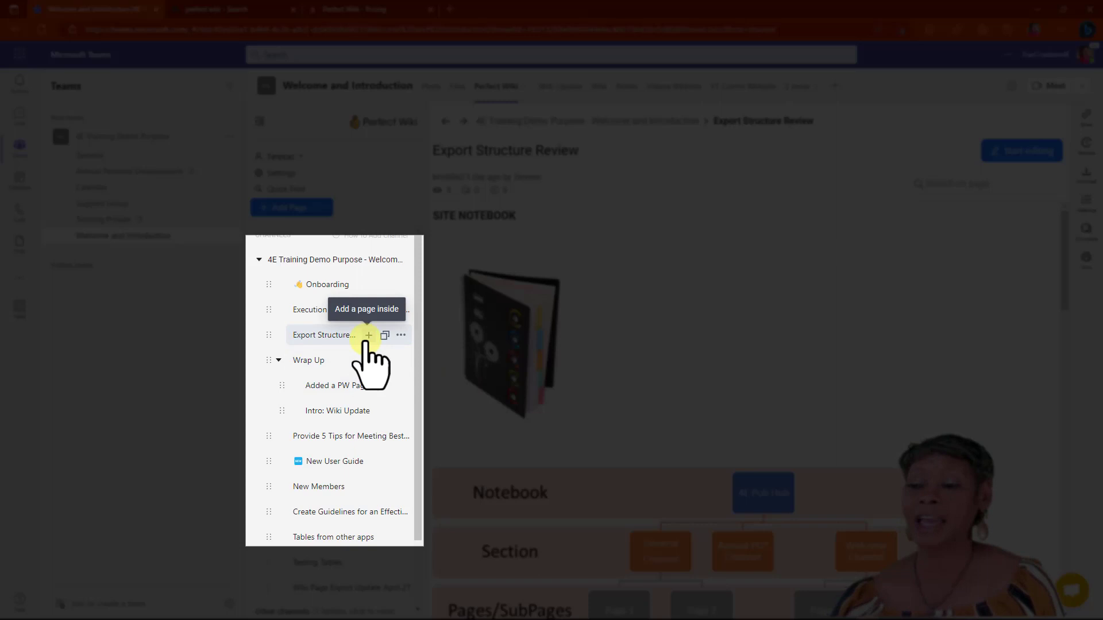
mouse_move(368, 335)
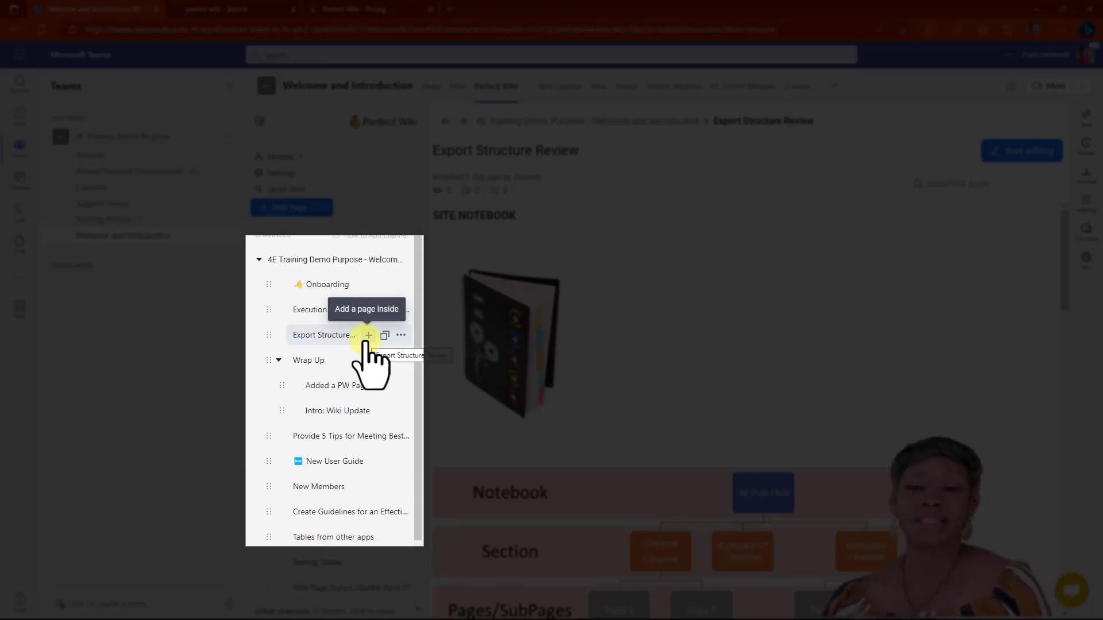
mouse_move(345, 385)
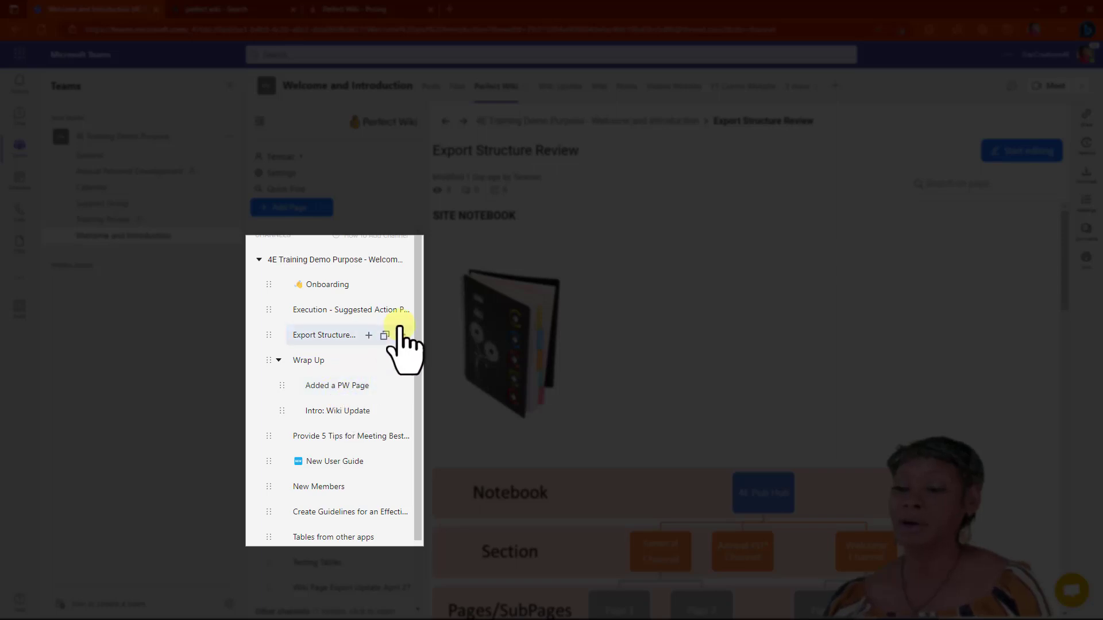
mouse_move(385, 335)
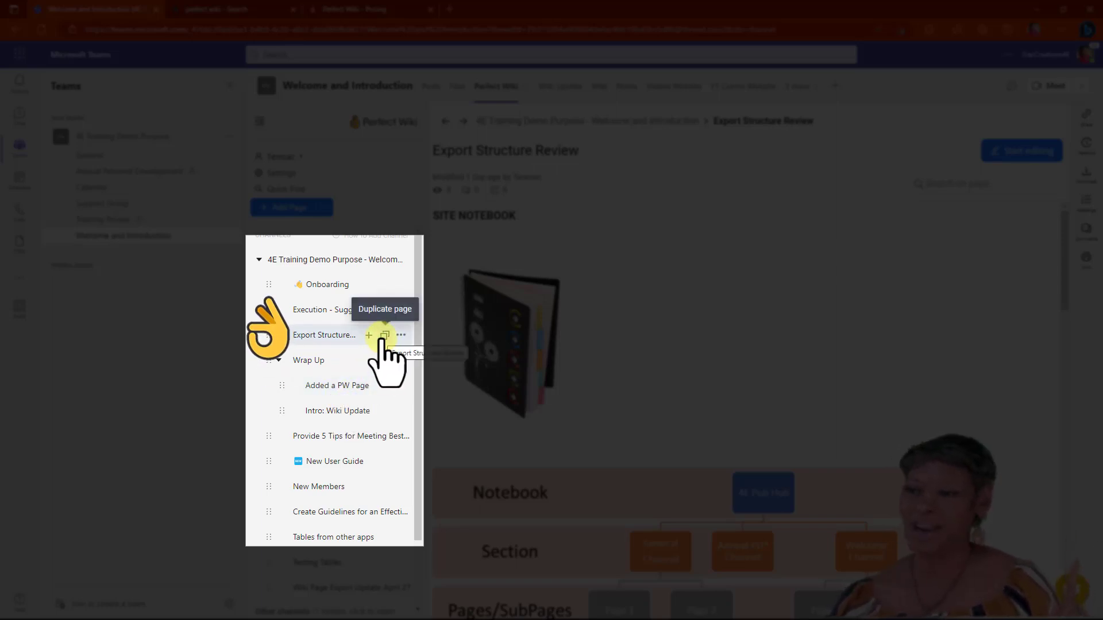
Open the ••• menu for Export Structure Review showing copy, move, share, download and trash.
click(401, 335)
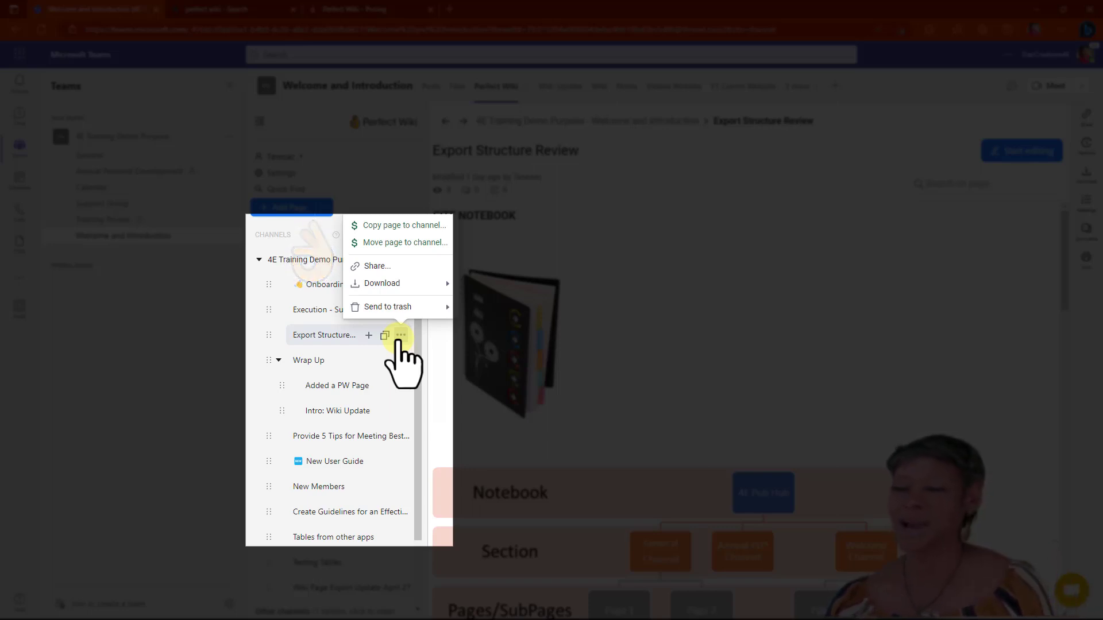
mouse_move(310, 360)
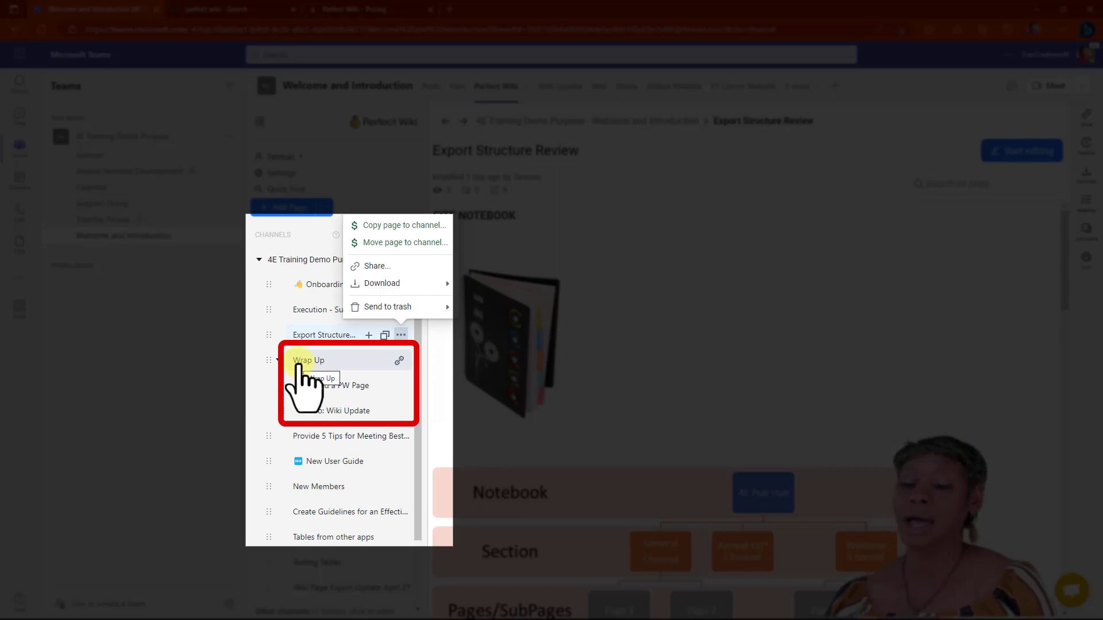
Open Wrap Up and review its subpages table: Added a PW Page, Intro: Wiki Update.
click(308, 359)
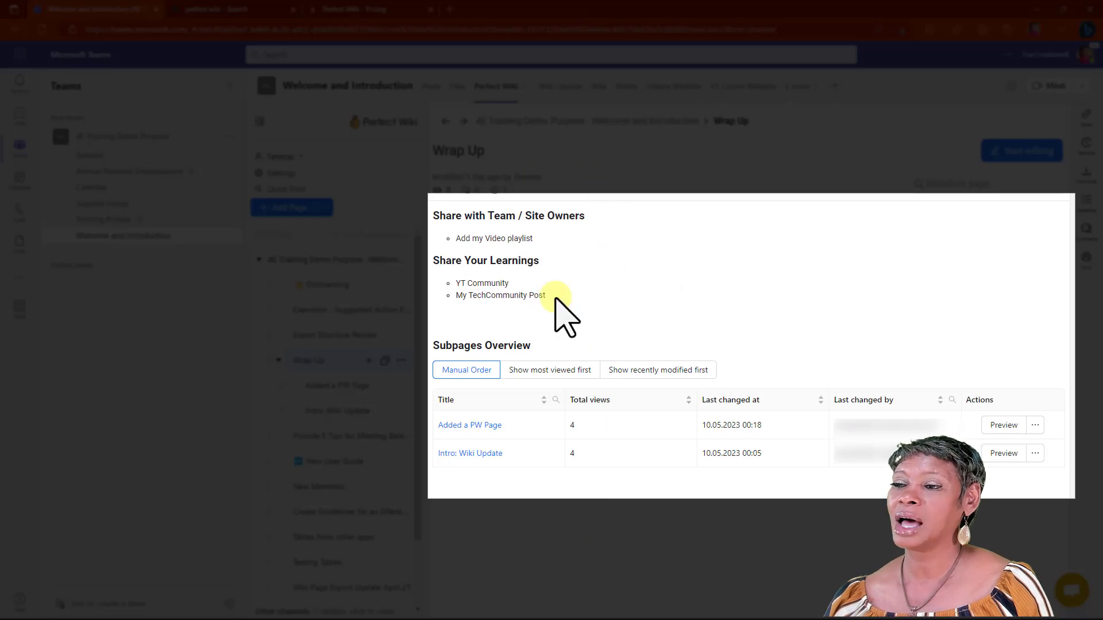
mouse_move(618, 242)
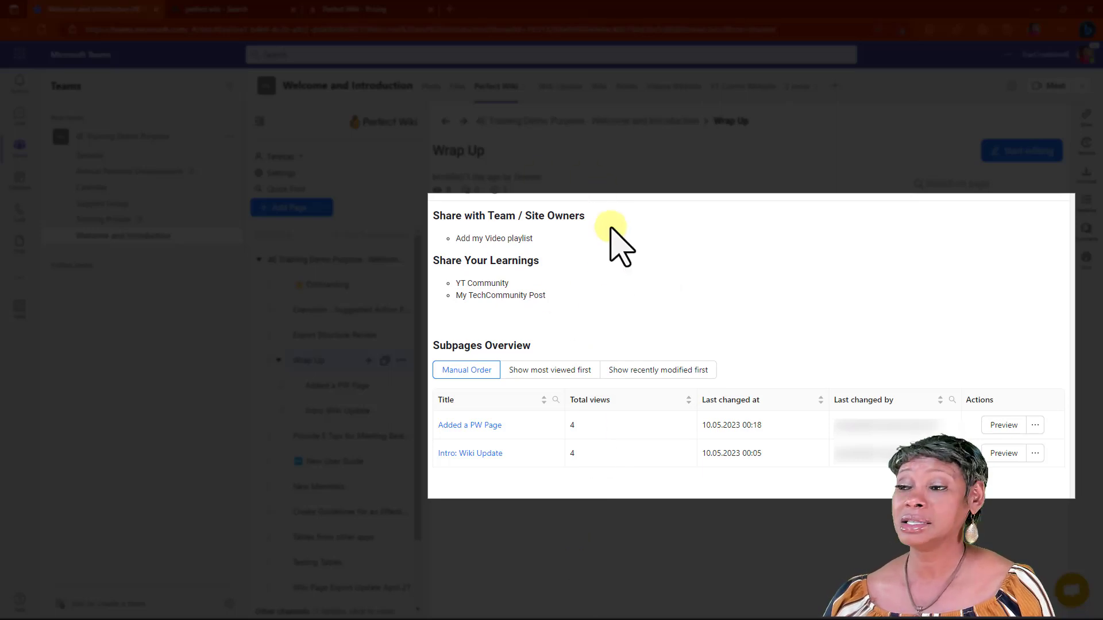
mouse_move(470, 454)
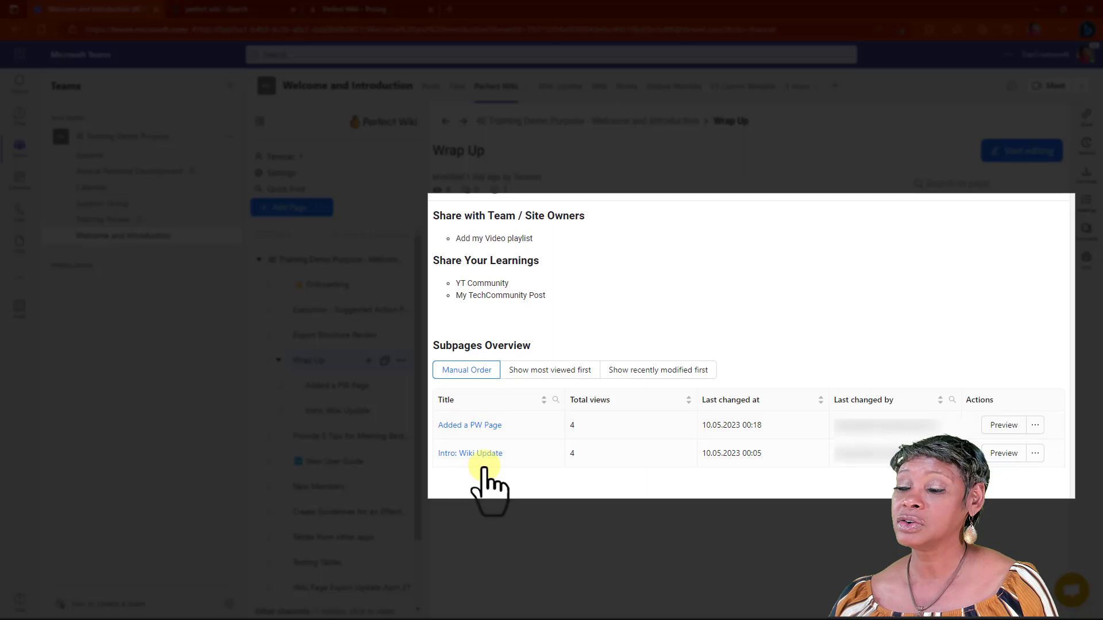
mouse_move(517, 485)
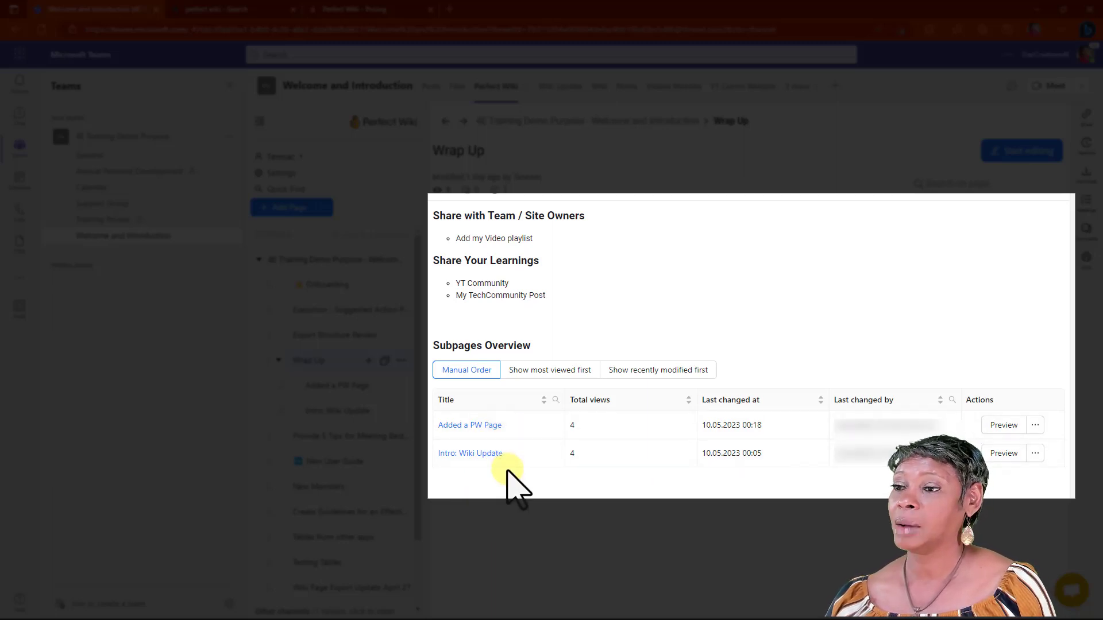
mouse_move(523, 467)
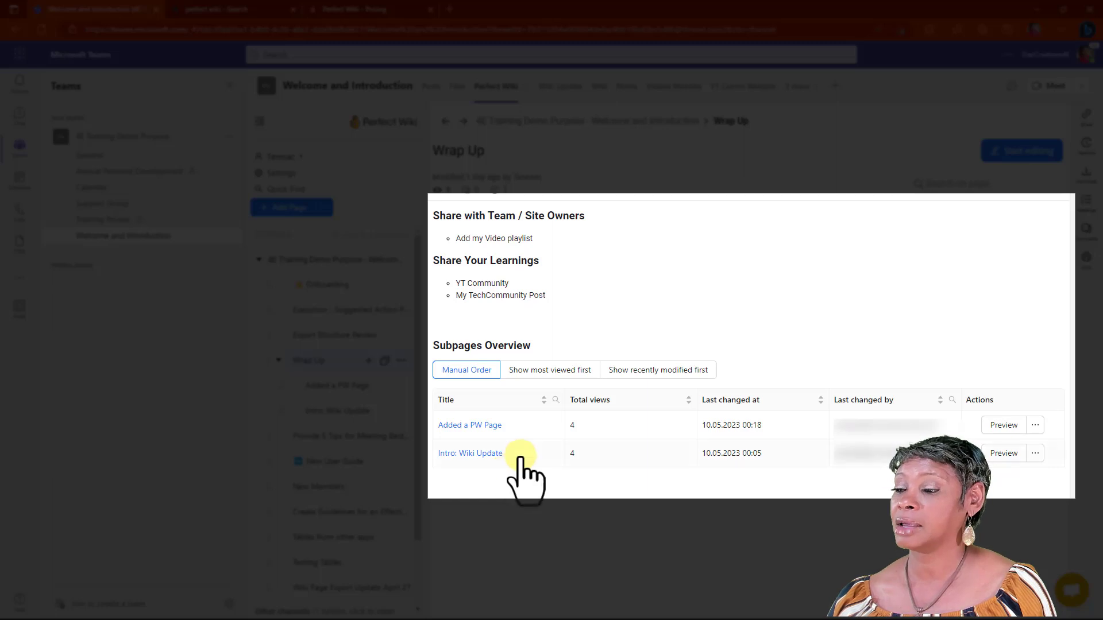
mouse_move(623, 471)
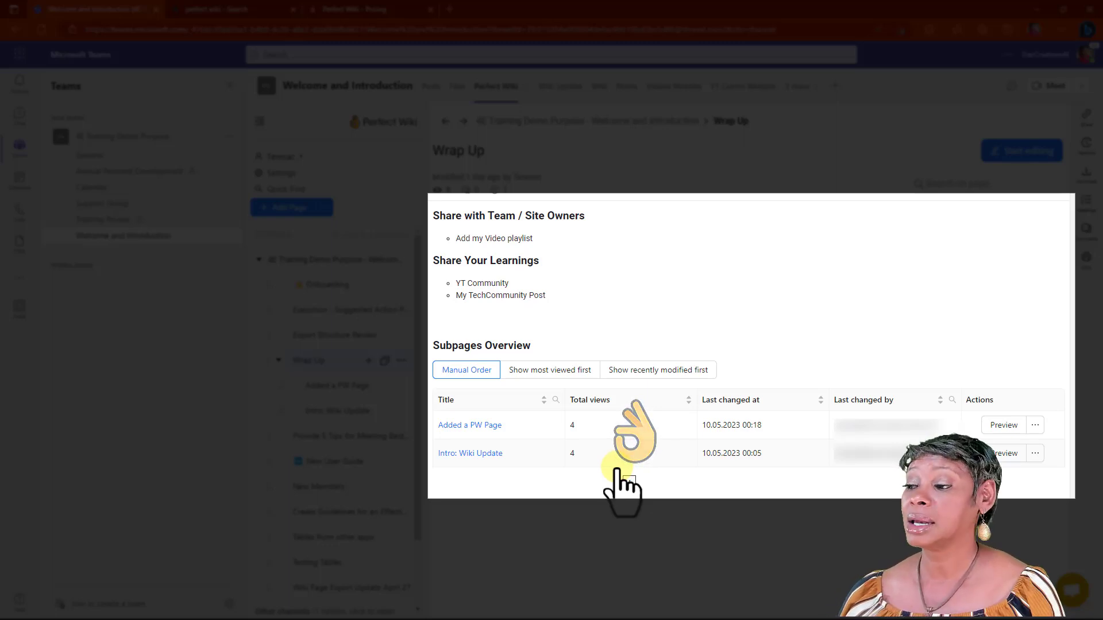
mouse_move(788, 482)
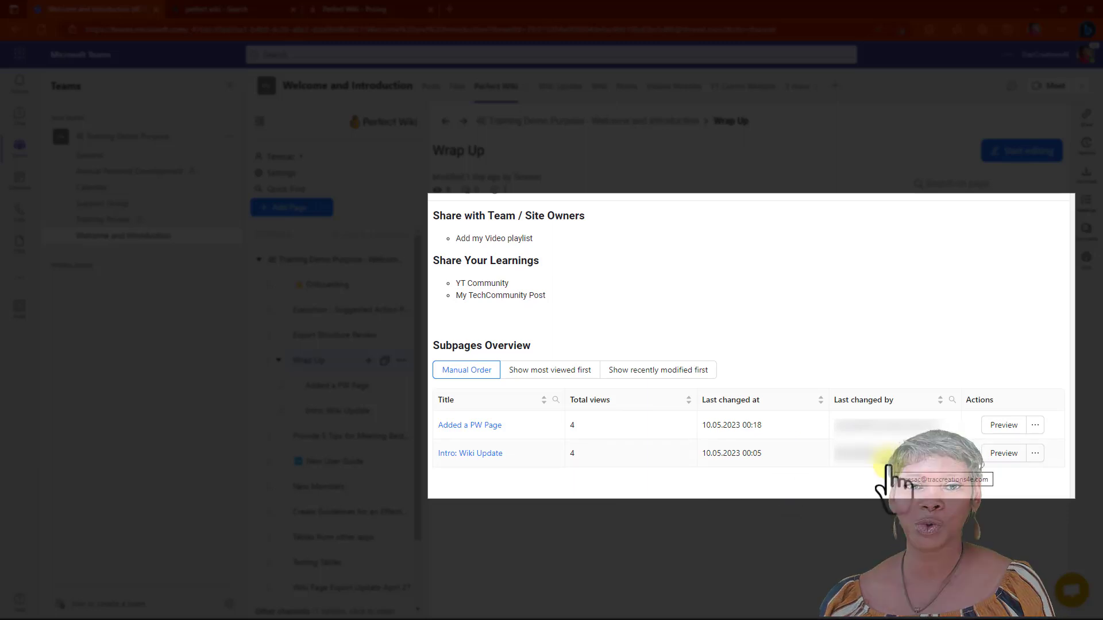
click(1034, 425)
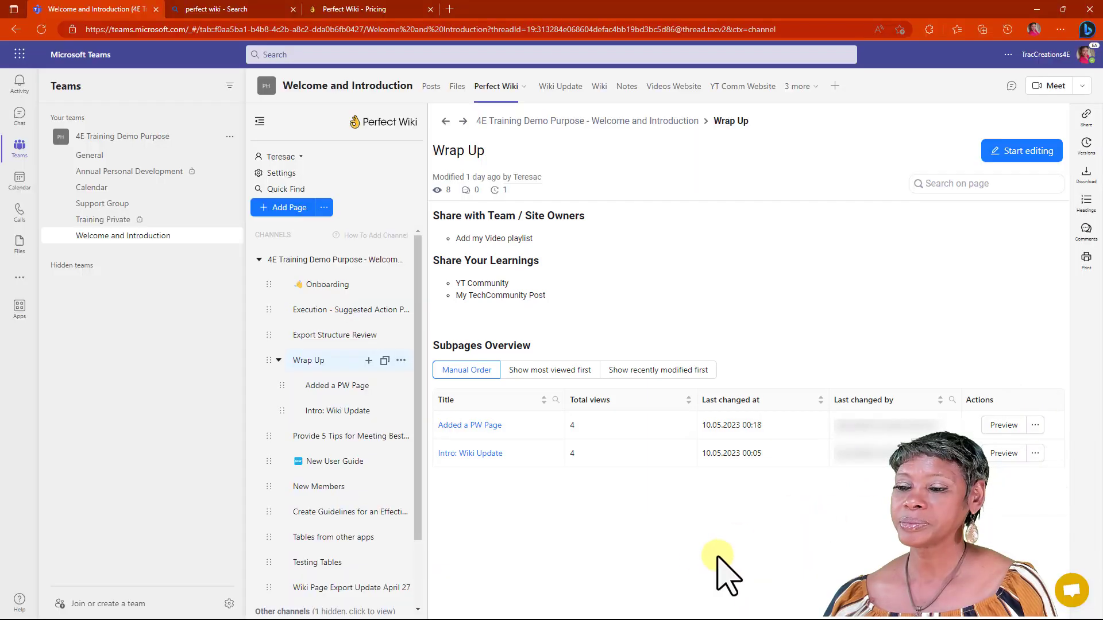
mouse_move(272, 478)
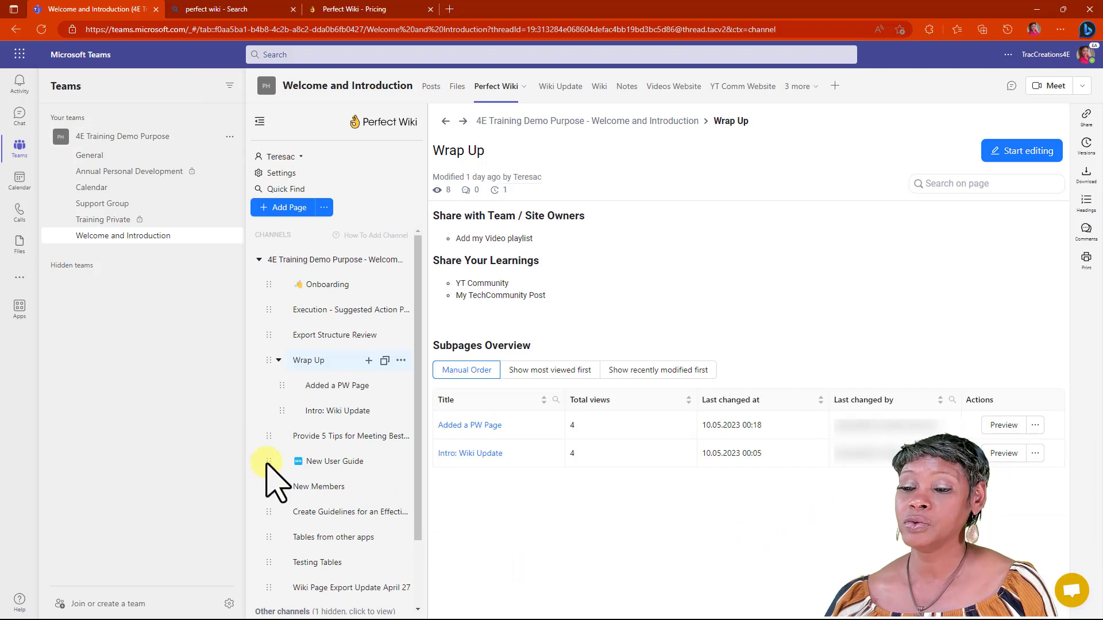
mouse_move(270, 524)
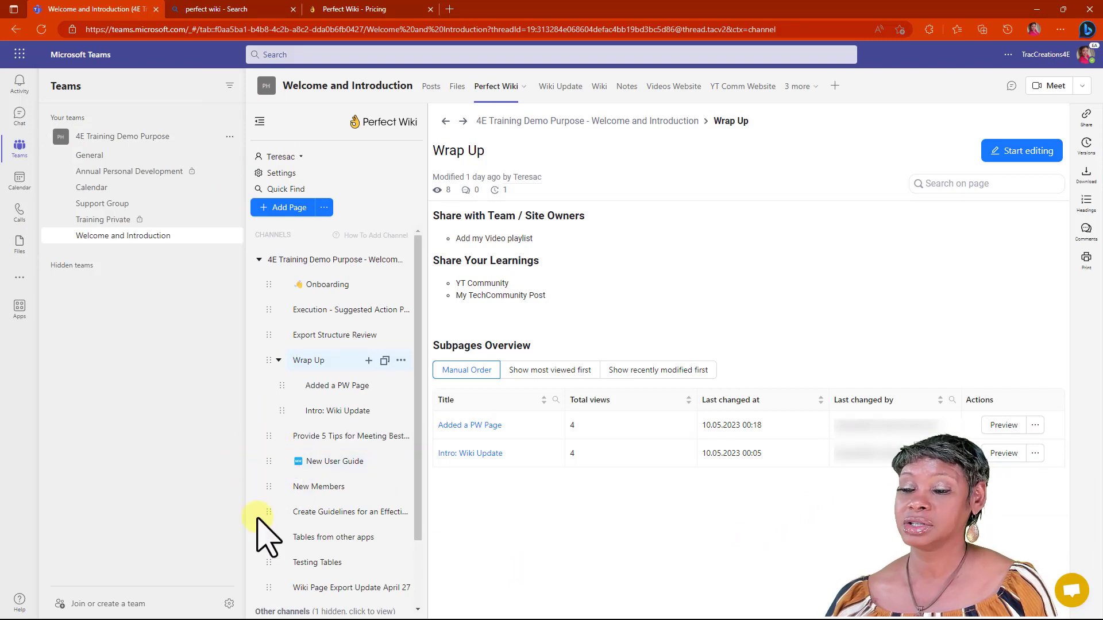
mouse_move(269, 510)
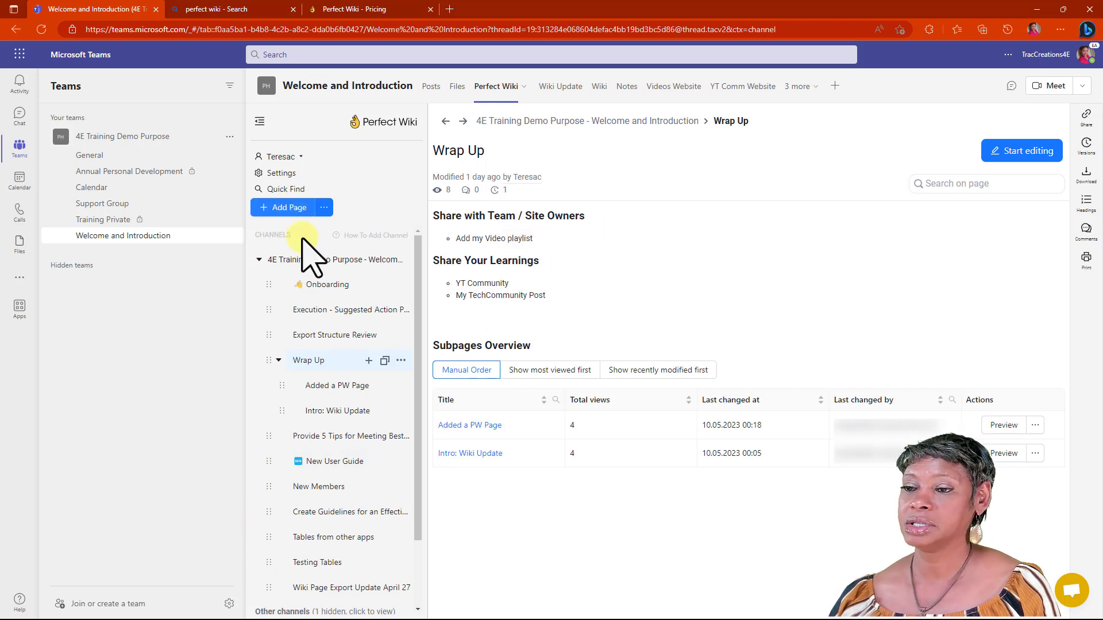
Open Pages Overview from the channel root and switch to Recently Visited Pages.
click(316, 260)
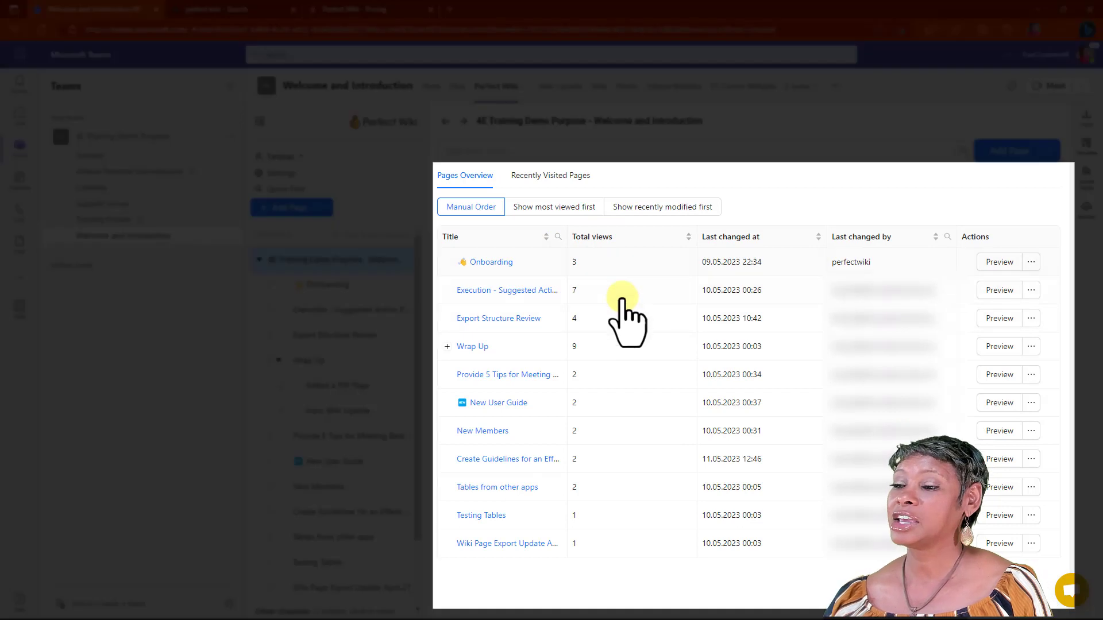
mouse_move(774, 584)
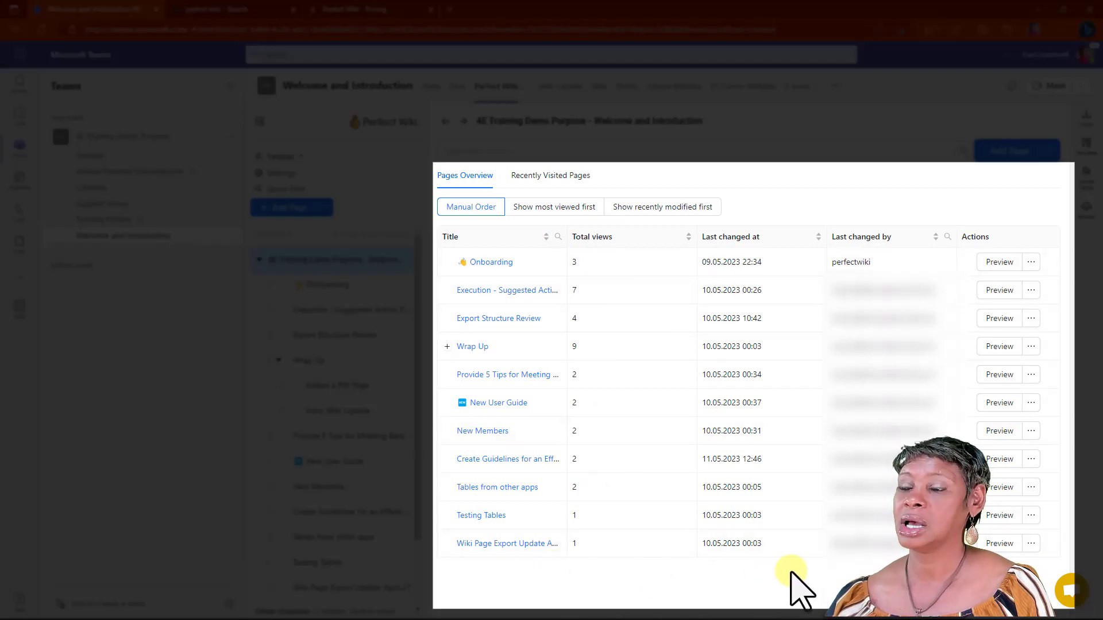
click(550, 176)
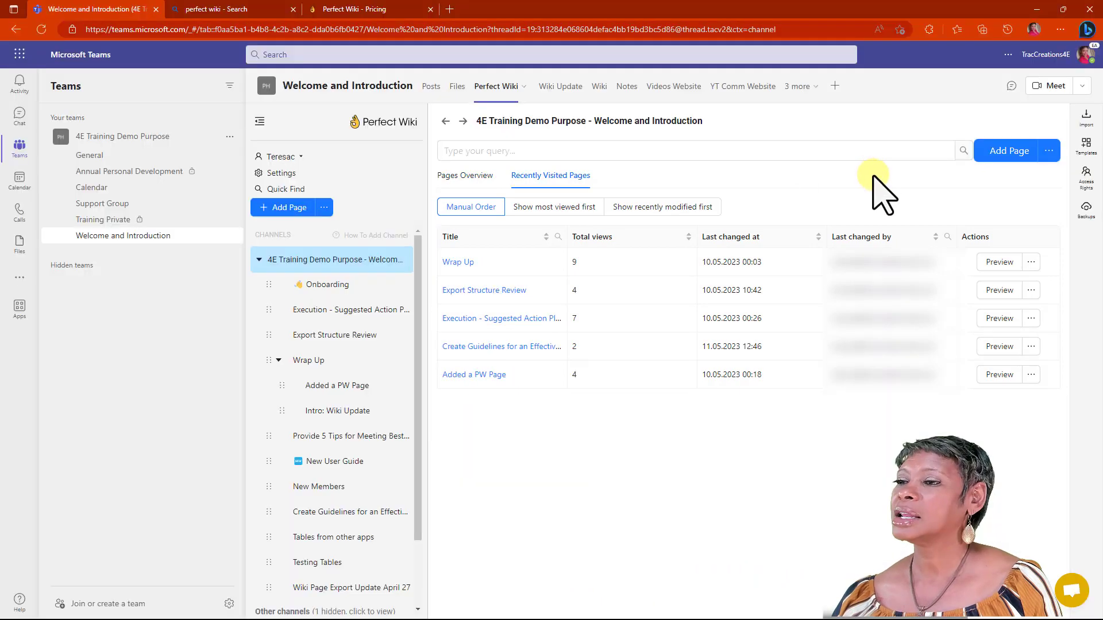
mouse_move(1085, 117)
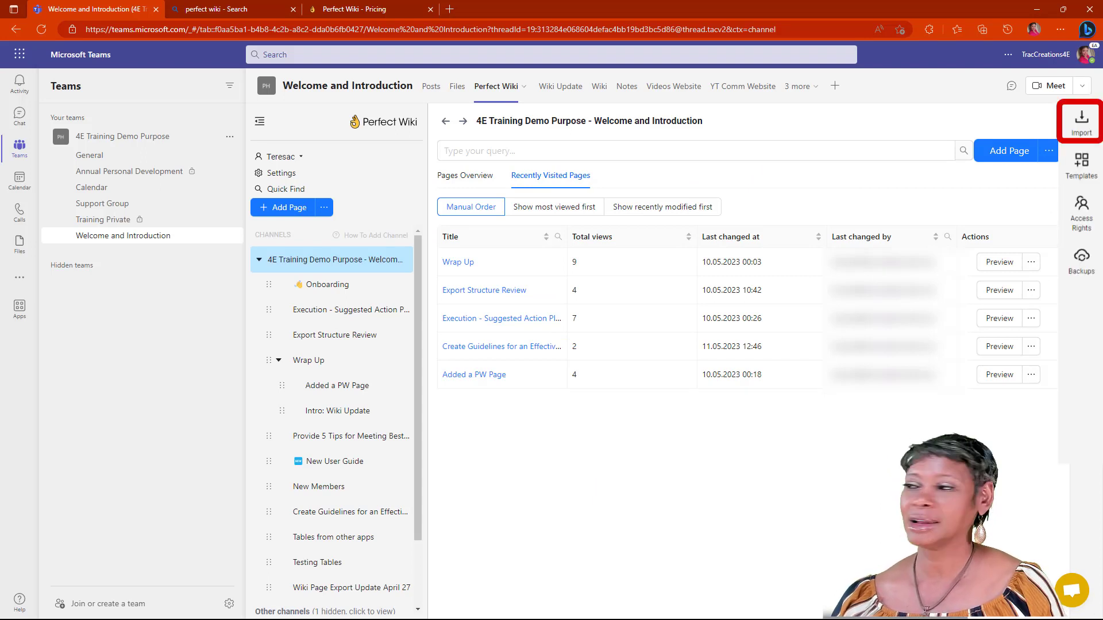
mouse_move(1081, 166)
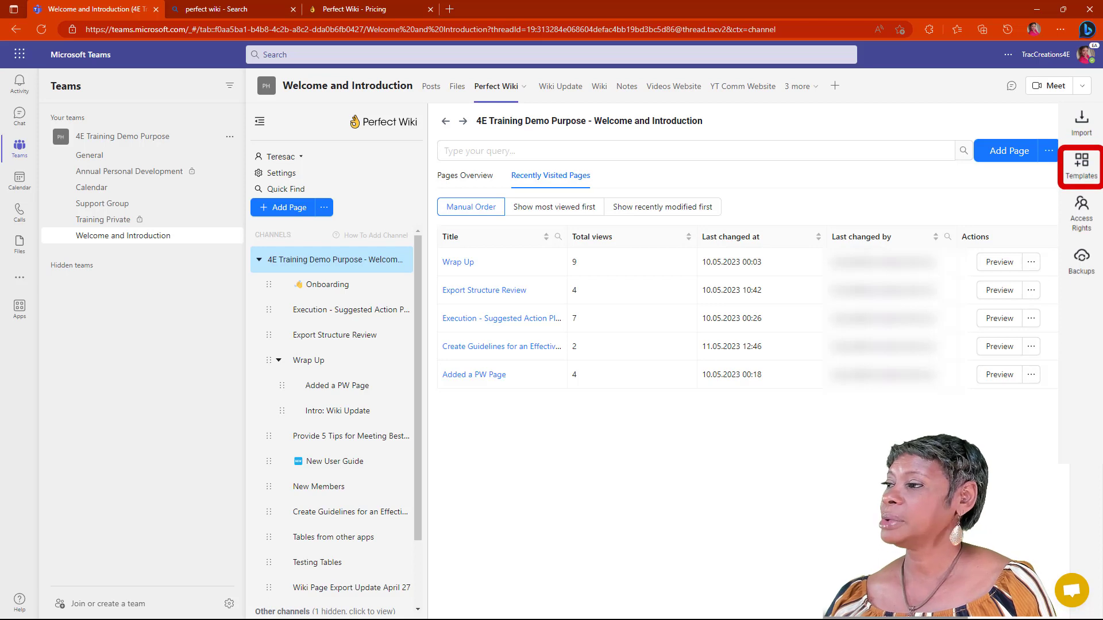
Browse the General info templates, previewing Our team, then close the gallery.
click(1082, 166)
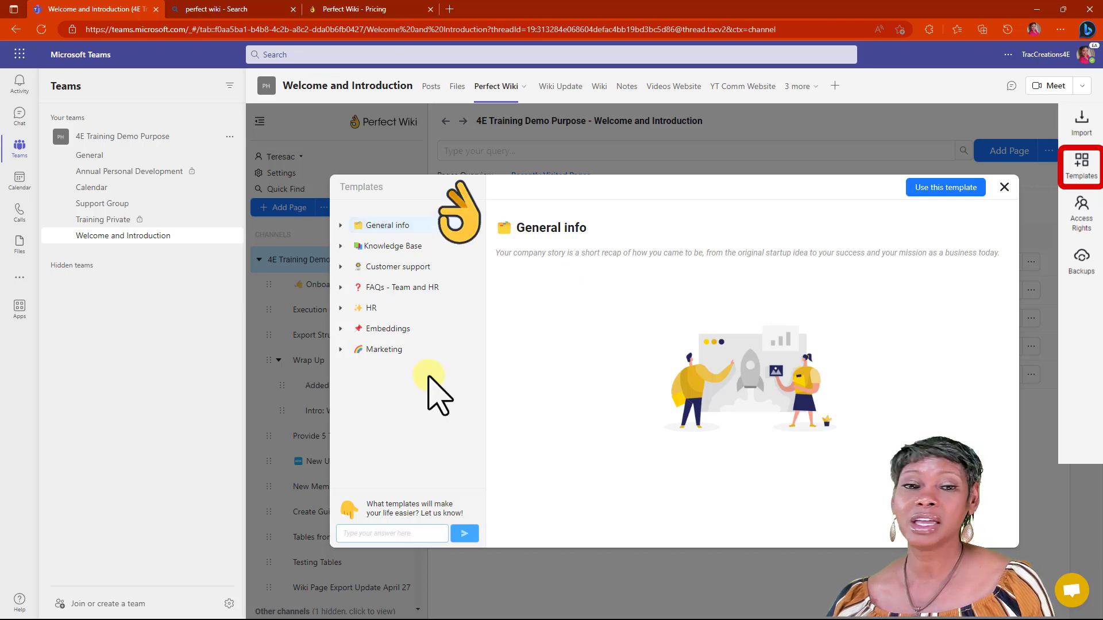
mouse_move(383, 225)
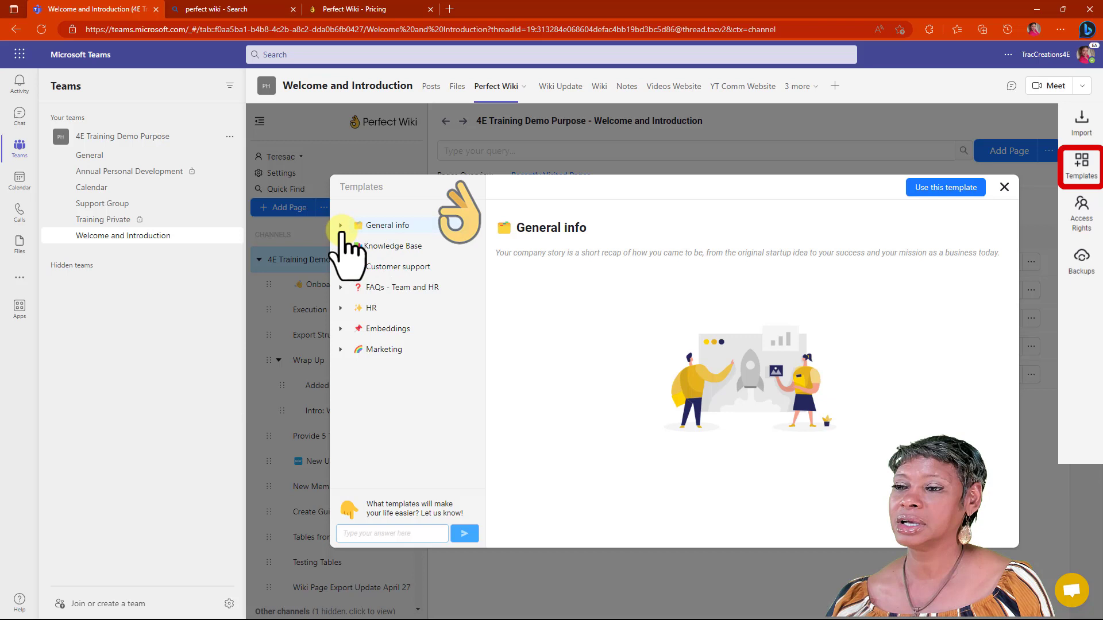
click(340, 225)
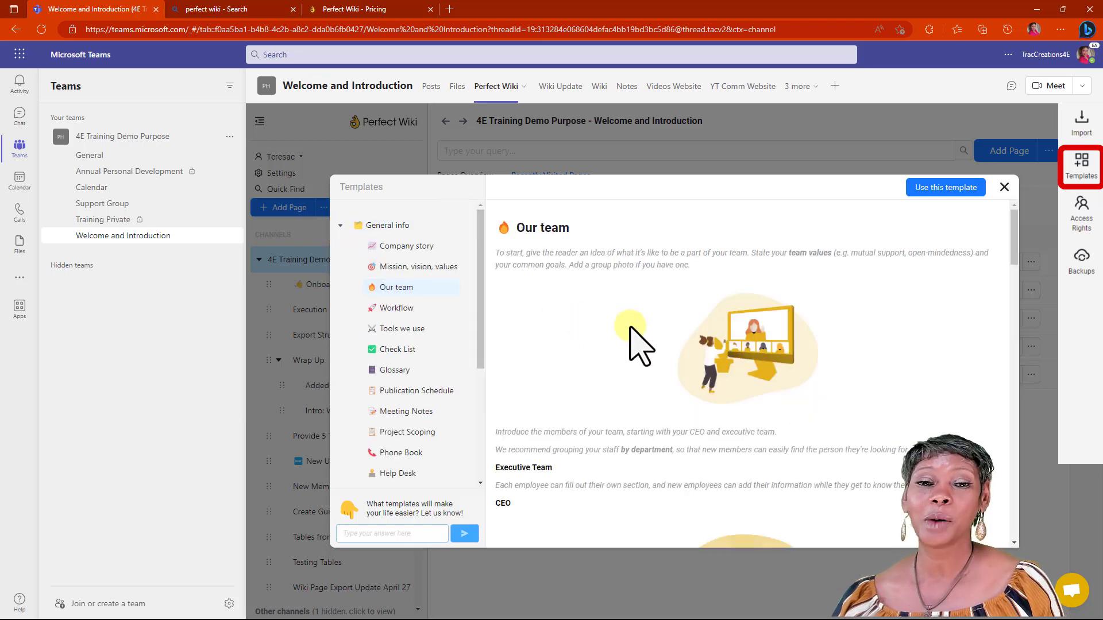
mouse_move(617, 292)
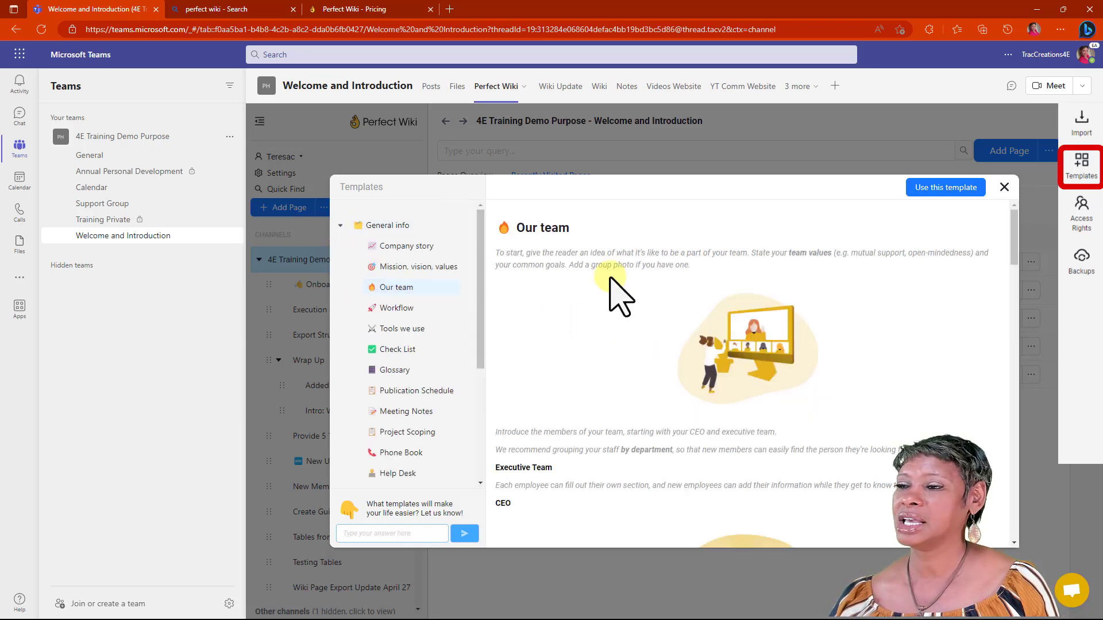
mouse_move(781, 395)
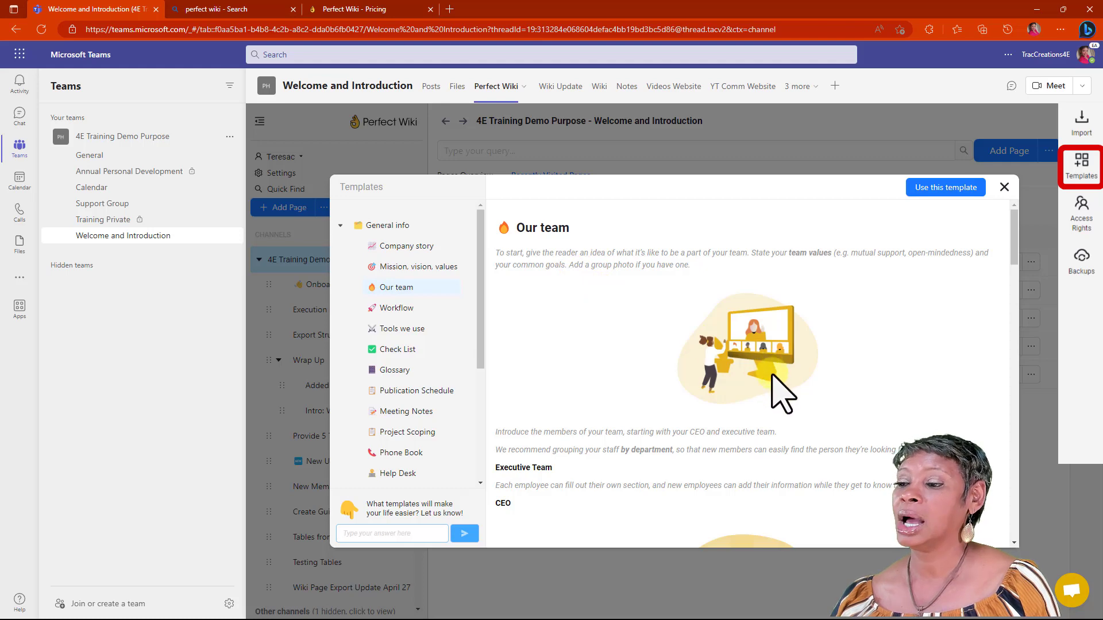
scroll(down, 3)
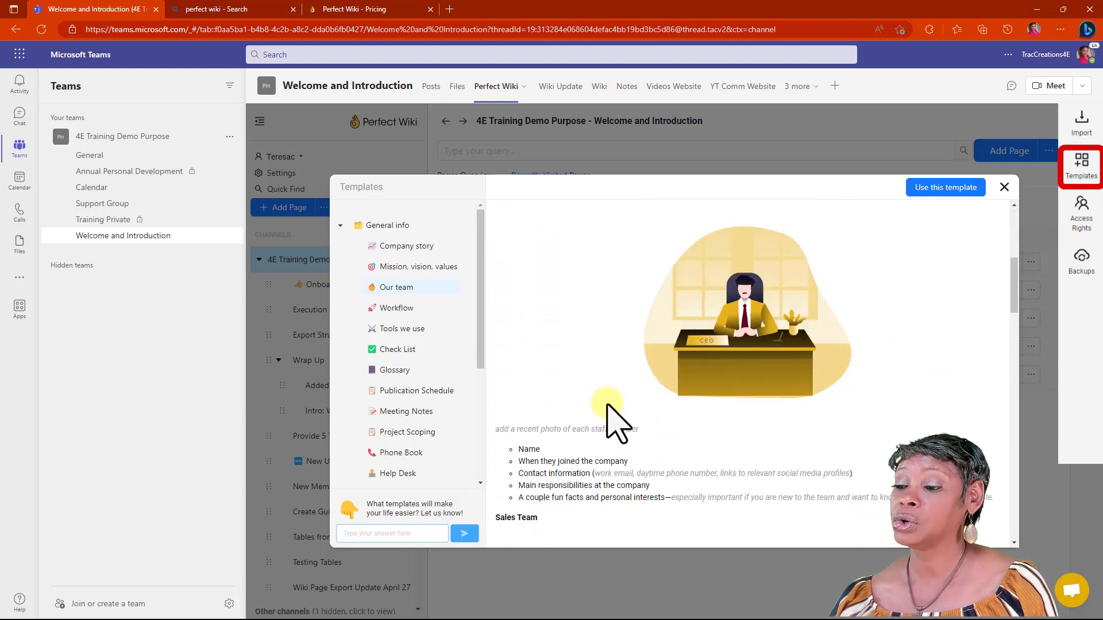
scroll(down, 3)
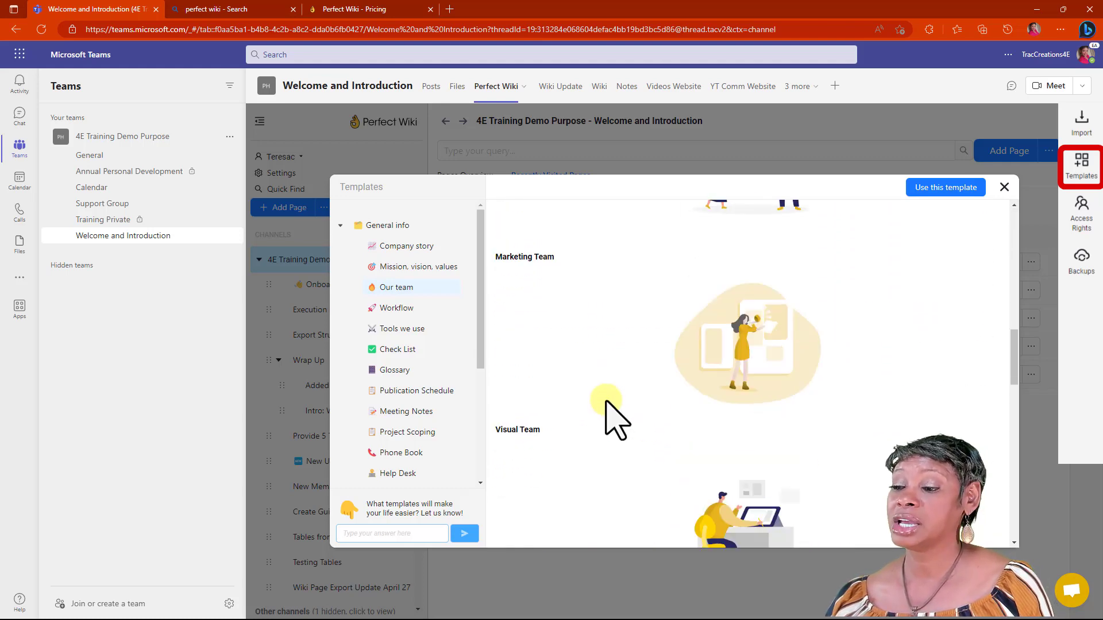
scroll(up, 3)
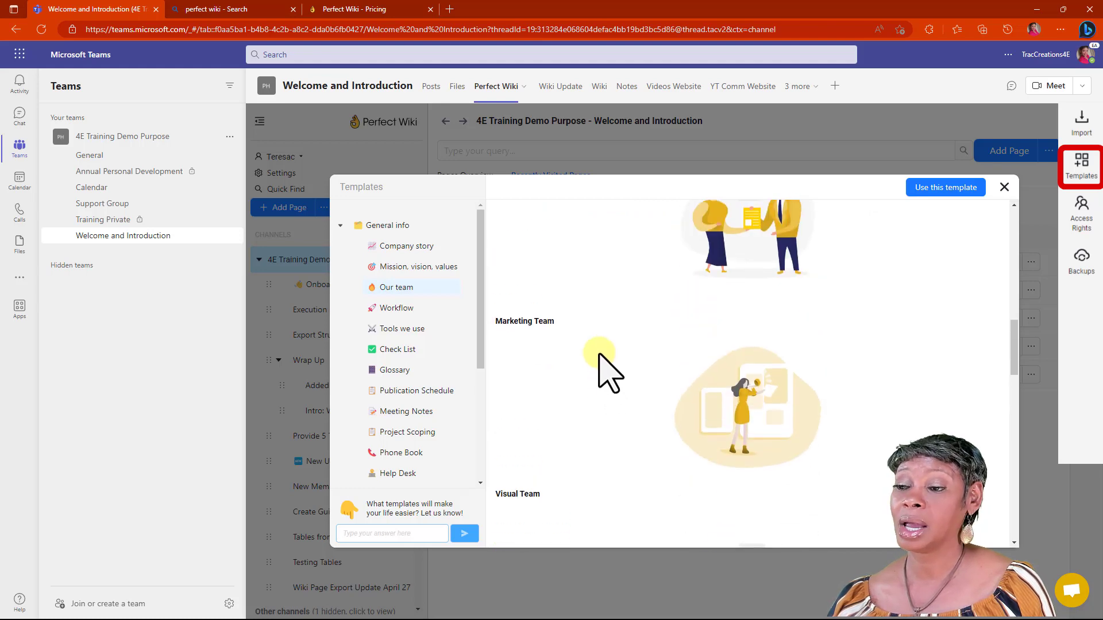
click(1004, 187)
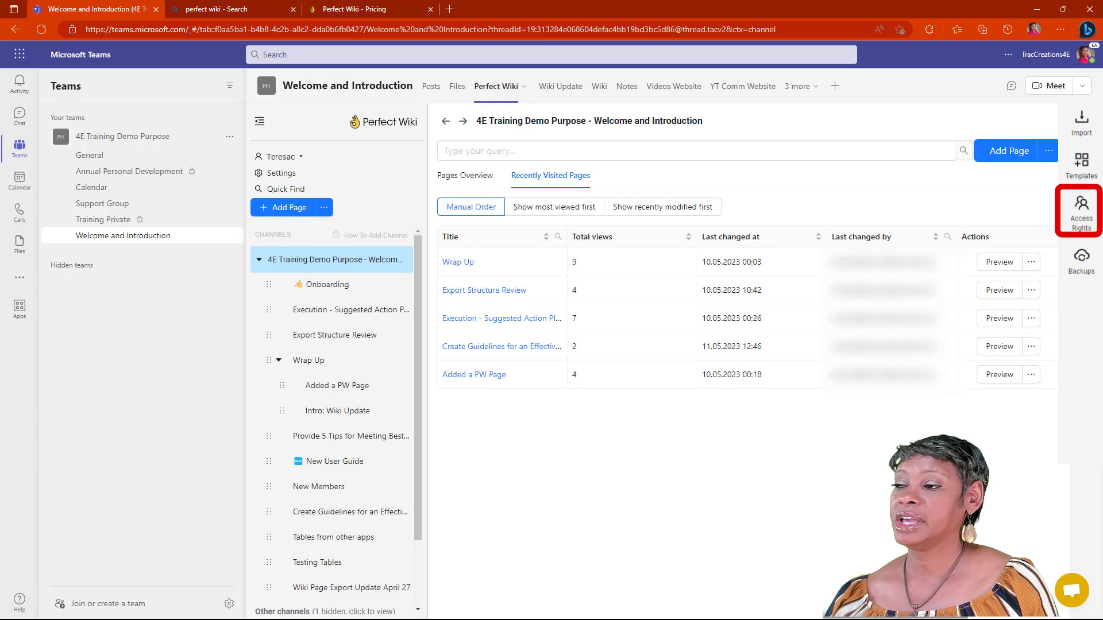
Open the channel's Access Rights settings and review the Can Edit access levels.
click(1081, 211)
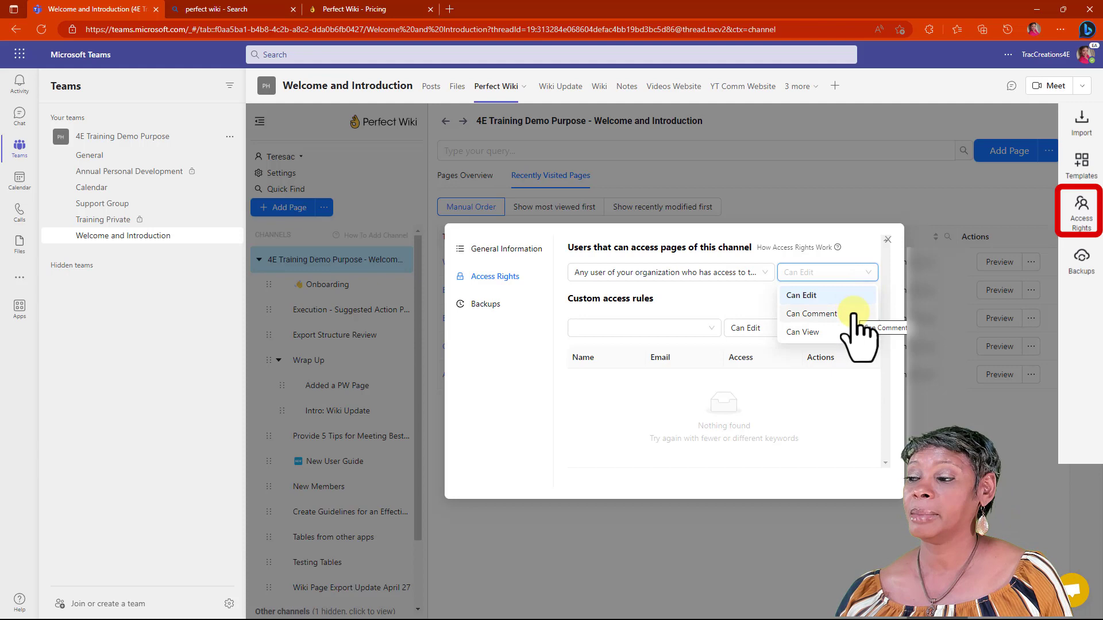
mouse_move(851, 295)
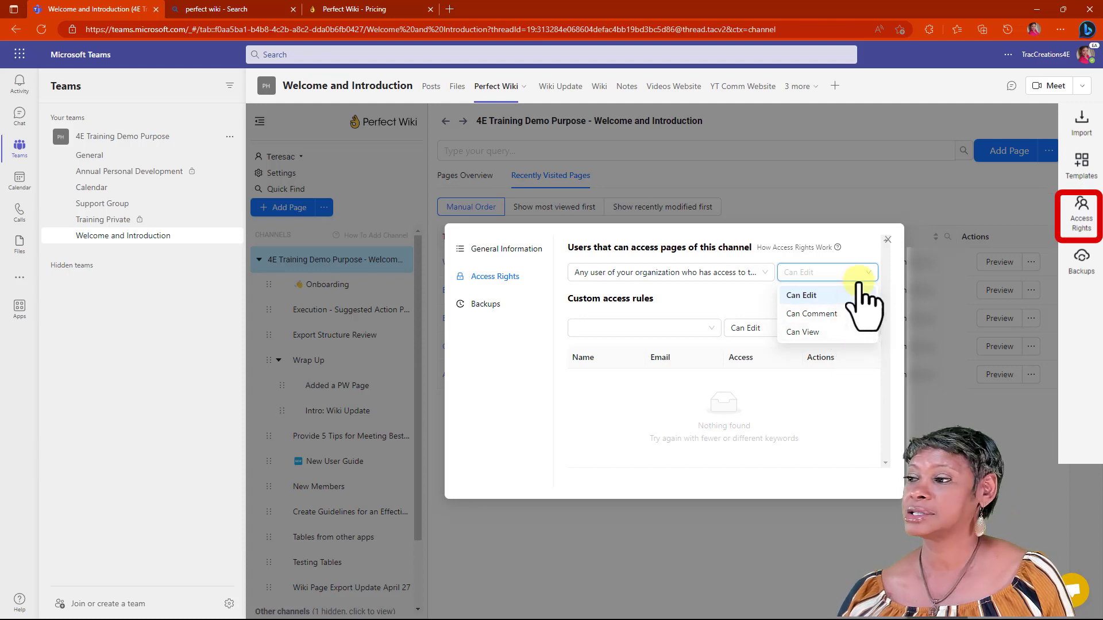
click(486, 303)
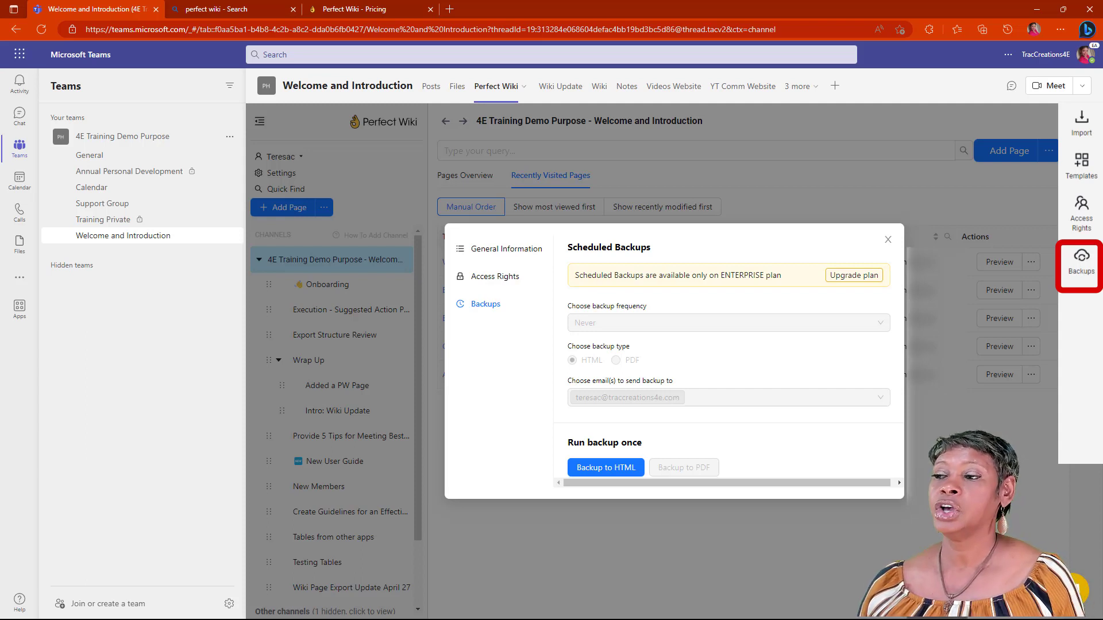
mouse_move(647, 197)
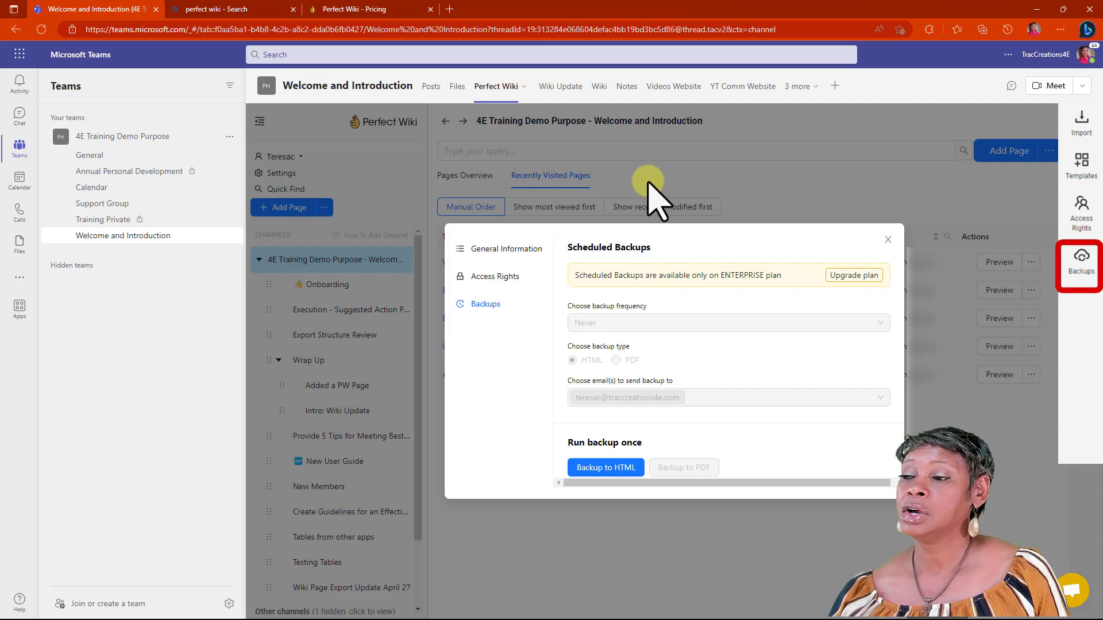
mouse_move(510, 334)
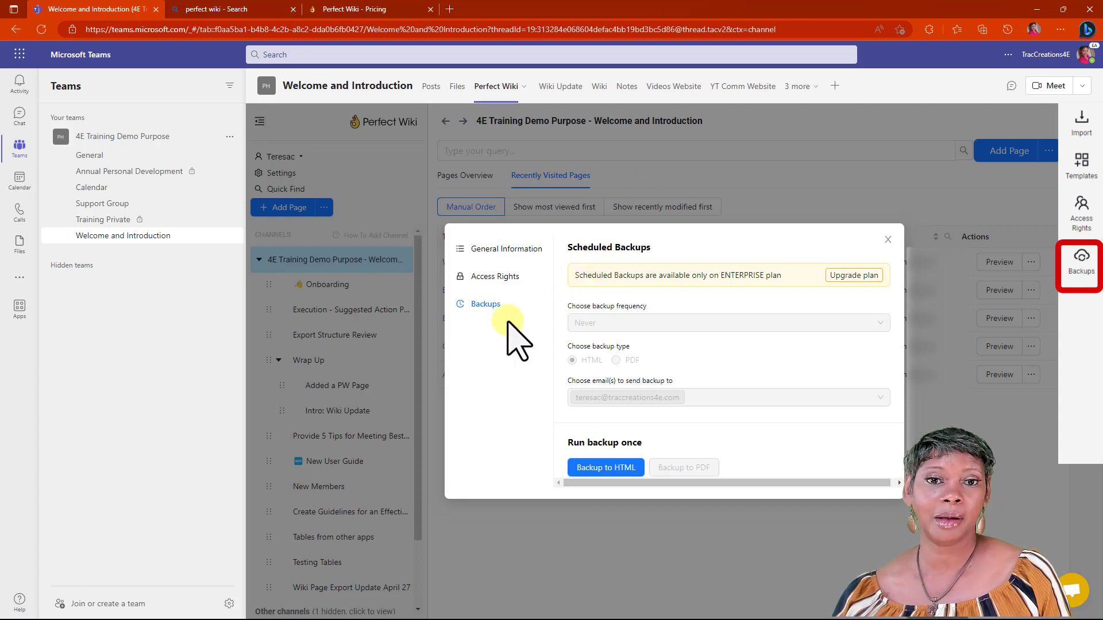
mouse_move(510, 337)
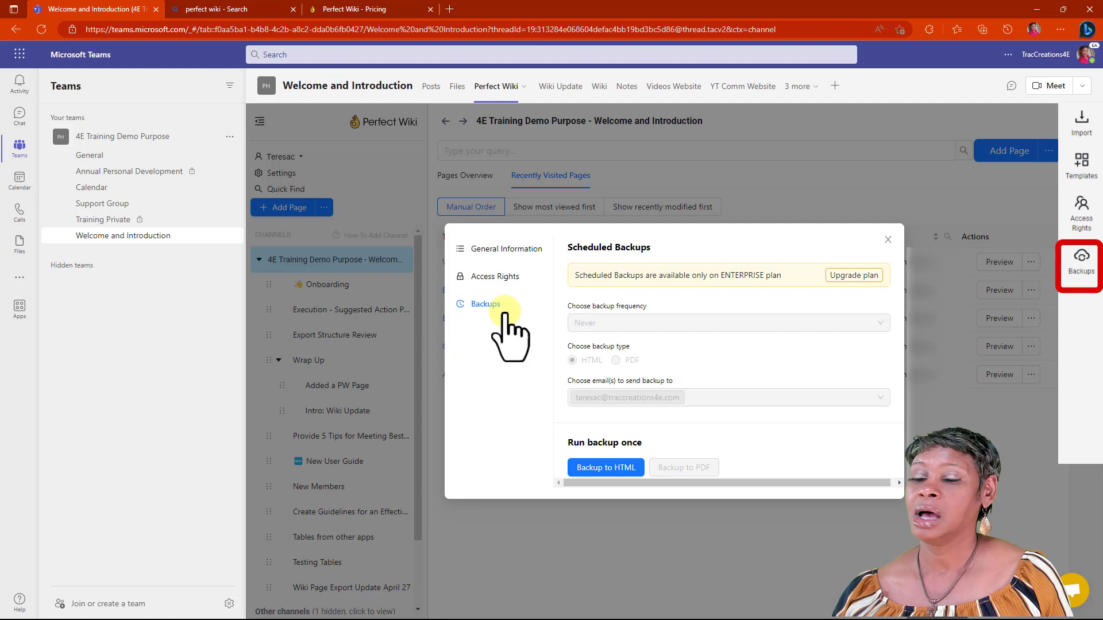
Review the channel's Backup options, then close the settings dialog.
click(887, 240)
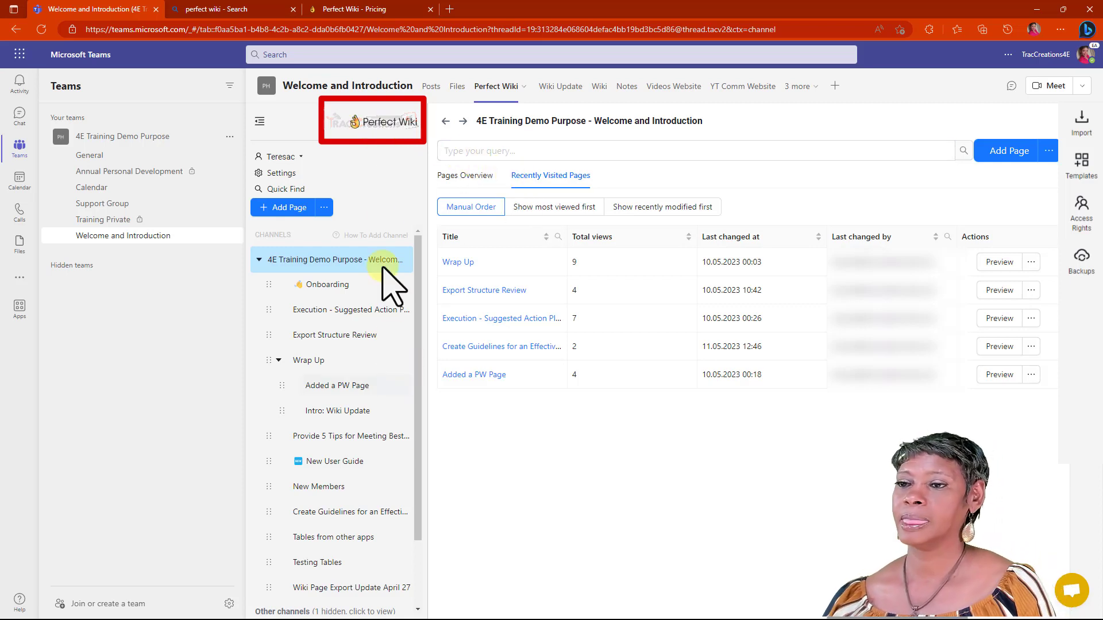
mouse_move(335, 163)
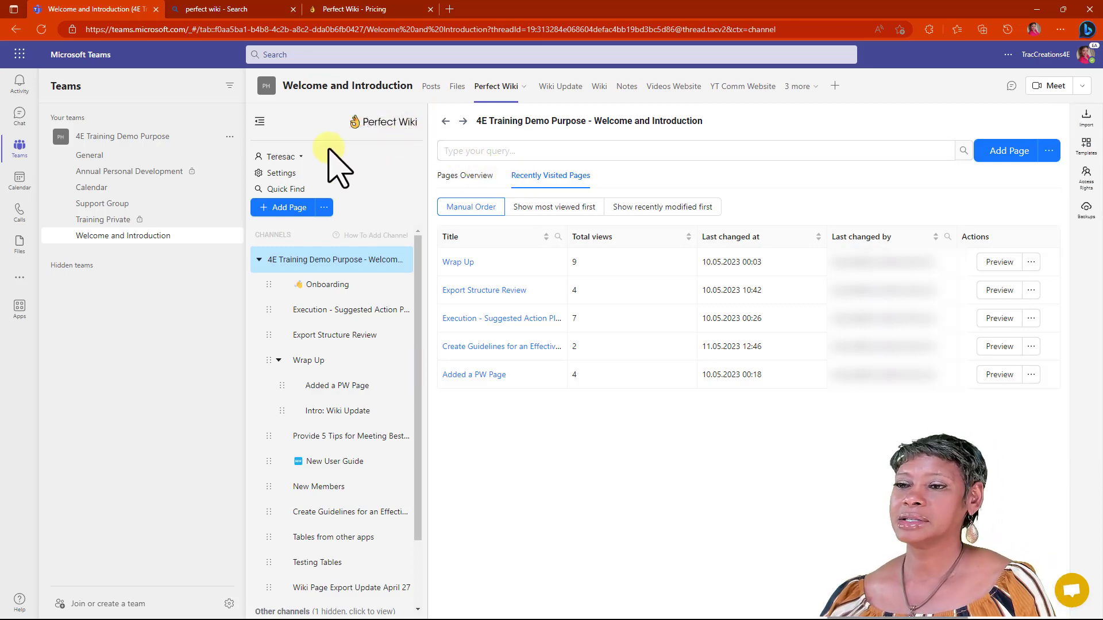
click(278, 157)
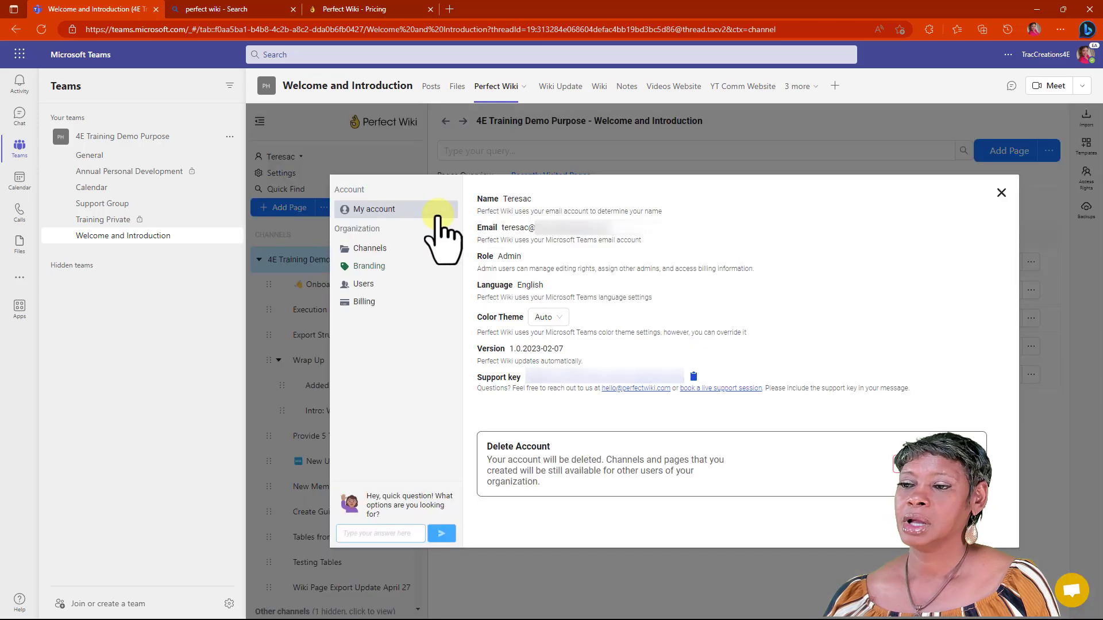
mouse_move(586, 250)
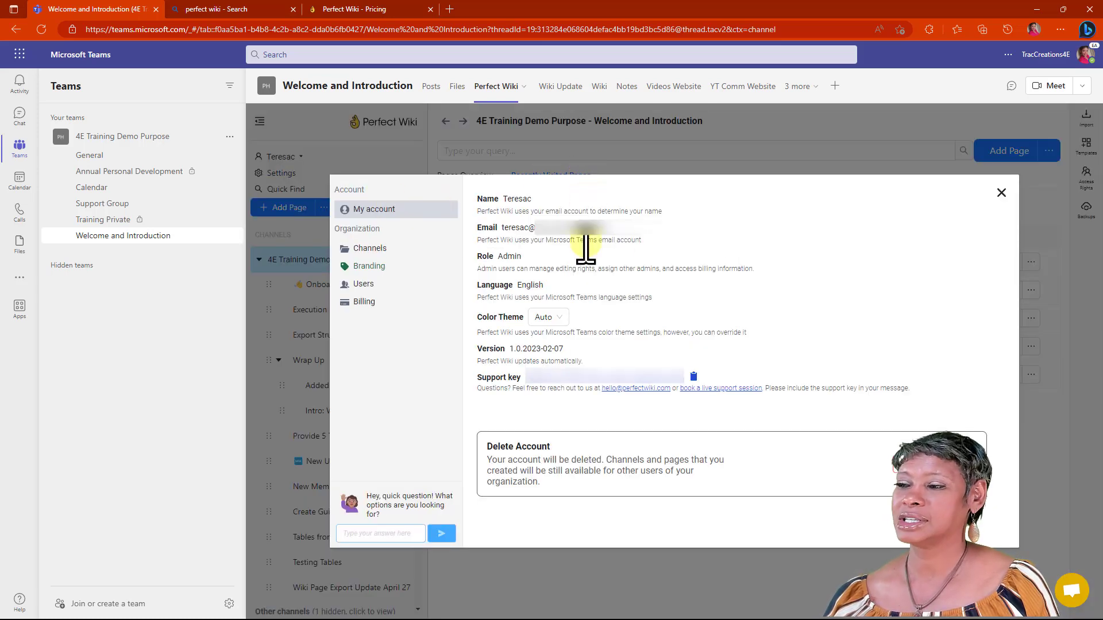
mouse_move(598, 324)
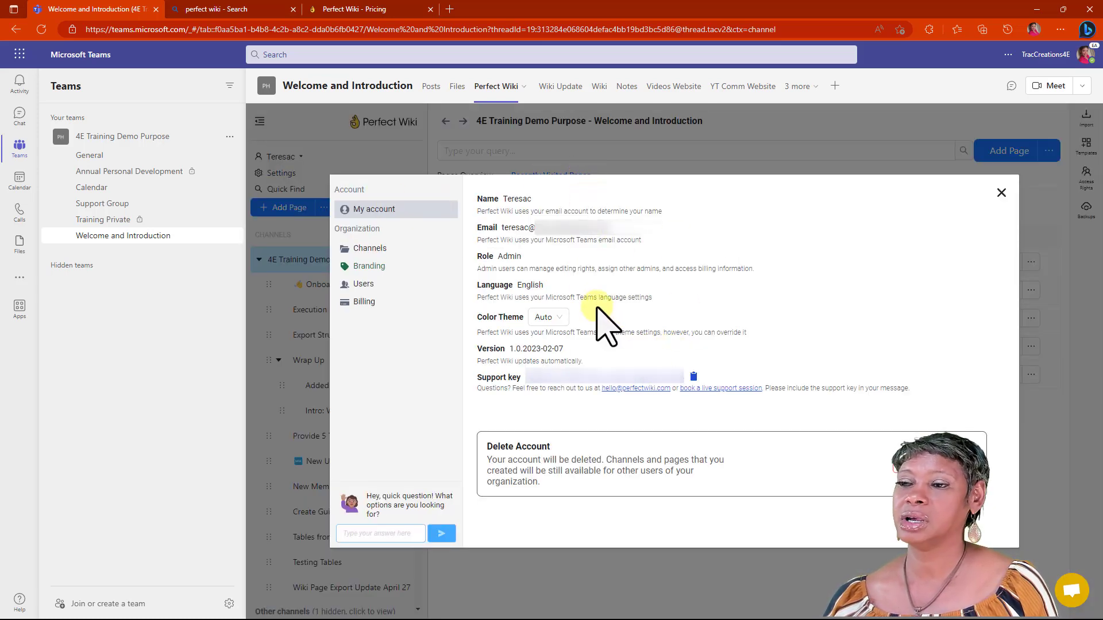
click(369, 248)
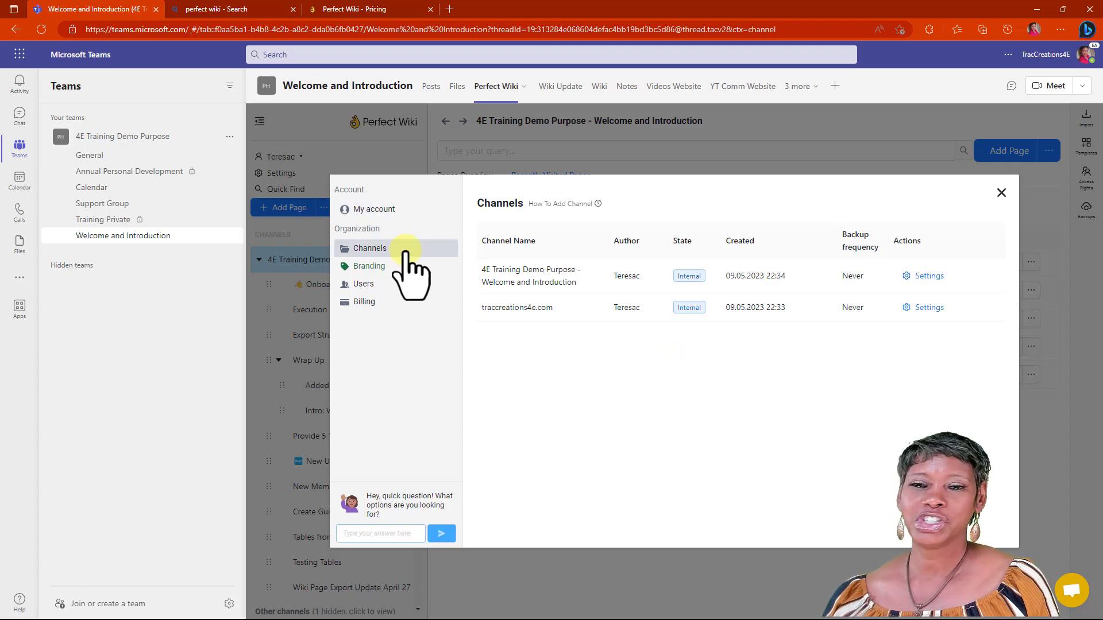
mouse_move(660, 369)
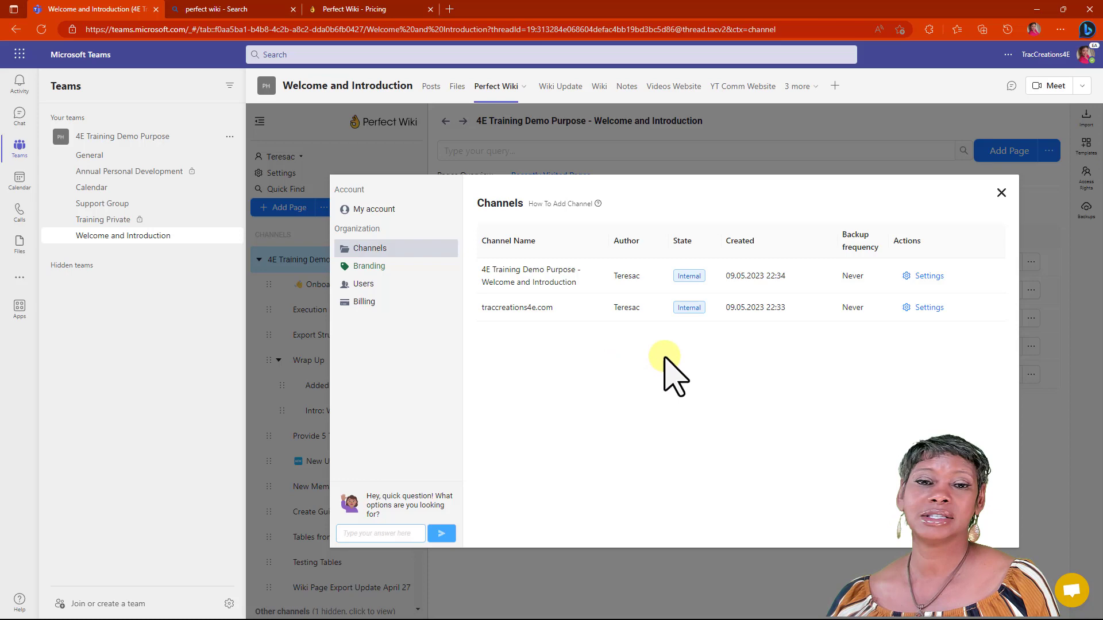
mouse_move(929, 275)
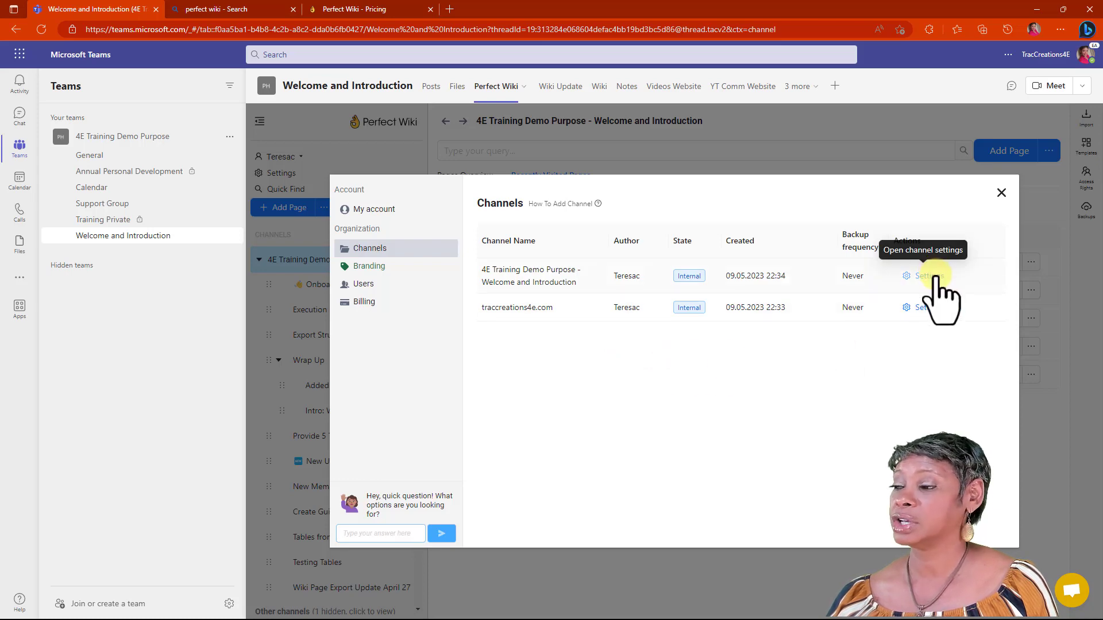
click(927, 276)
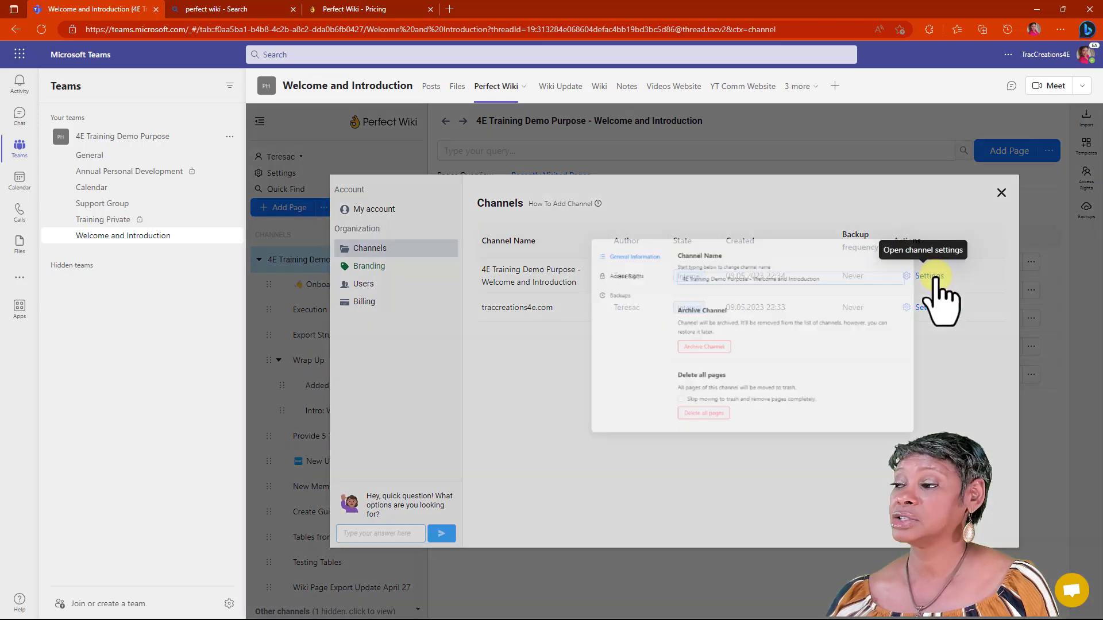
click(929, 276)
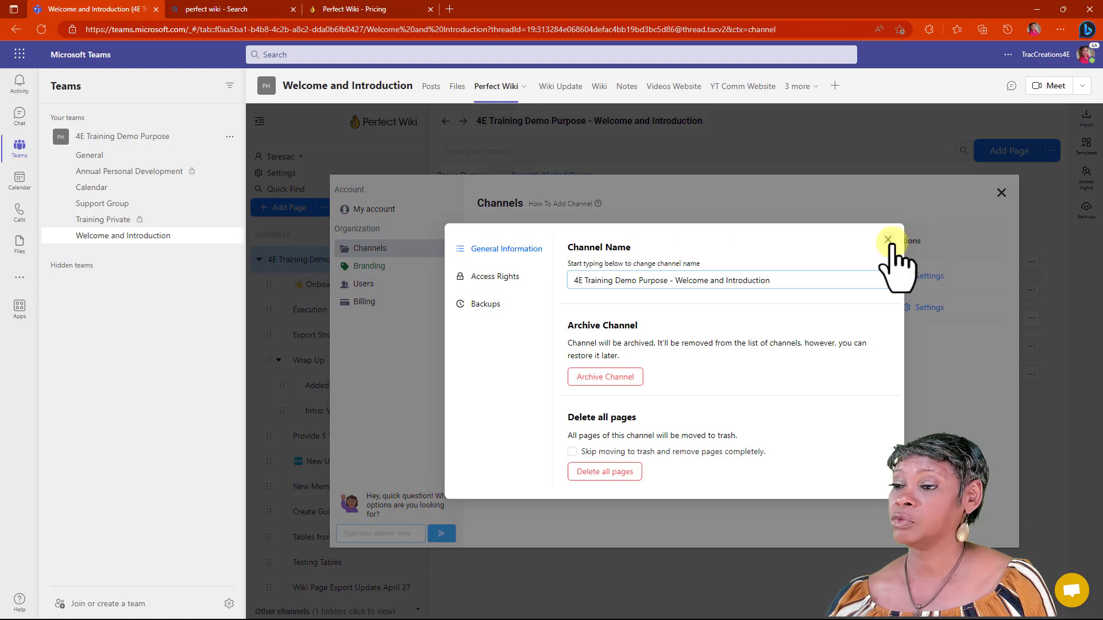
click(887, 241)
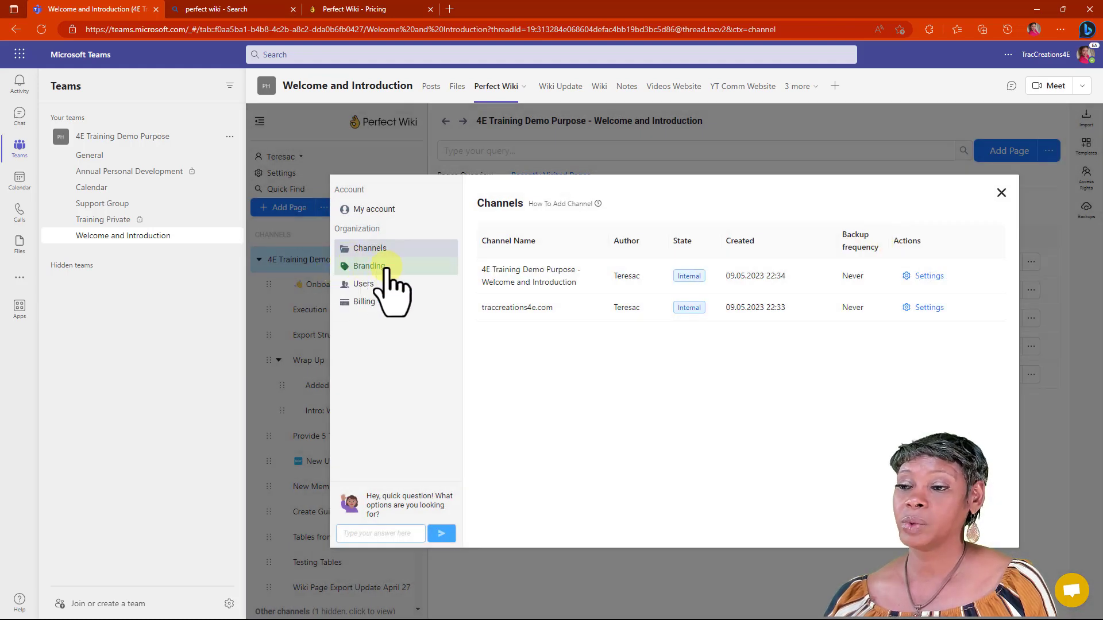
click(369, 266)
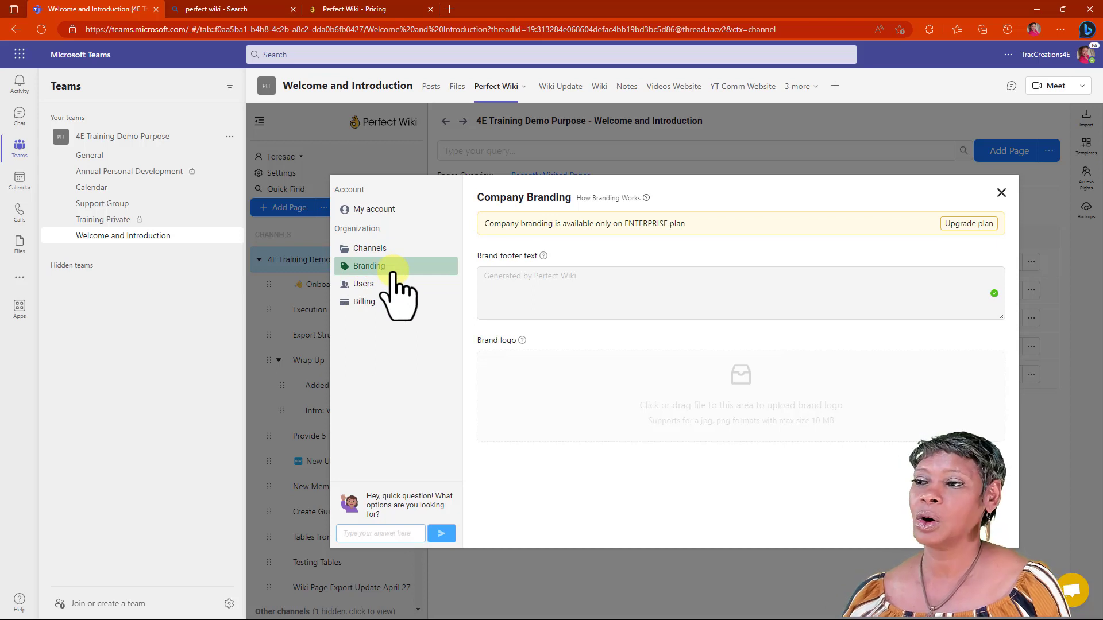
click(363, 284)
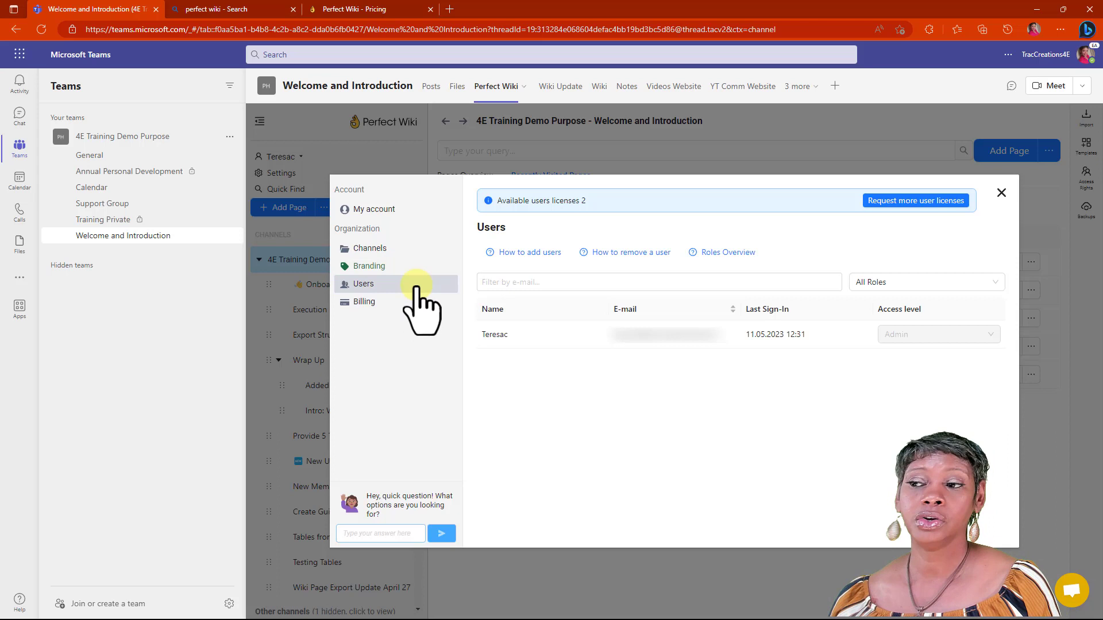
mouse_move(398, 335)
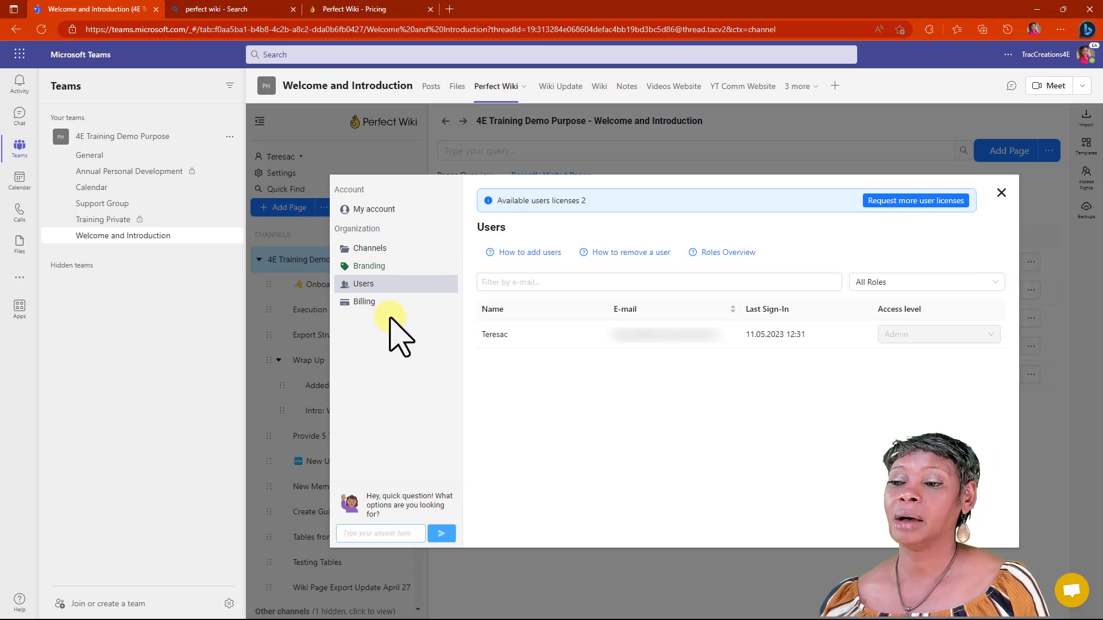
mouse_move(383, 301)
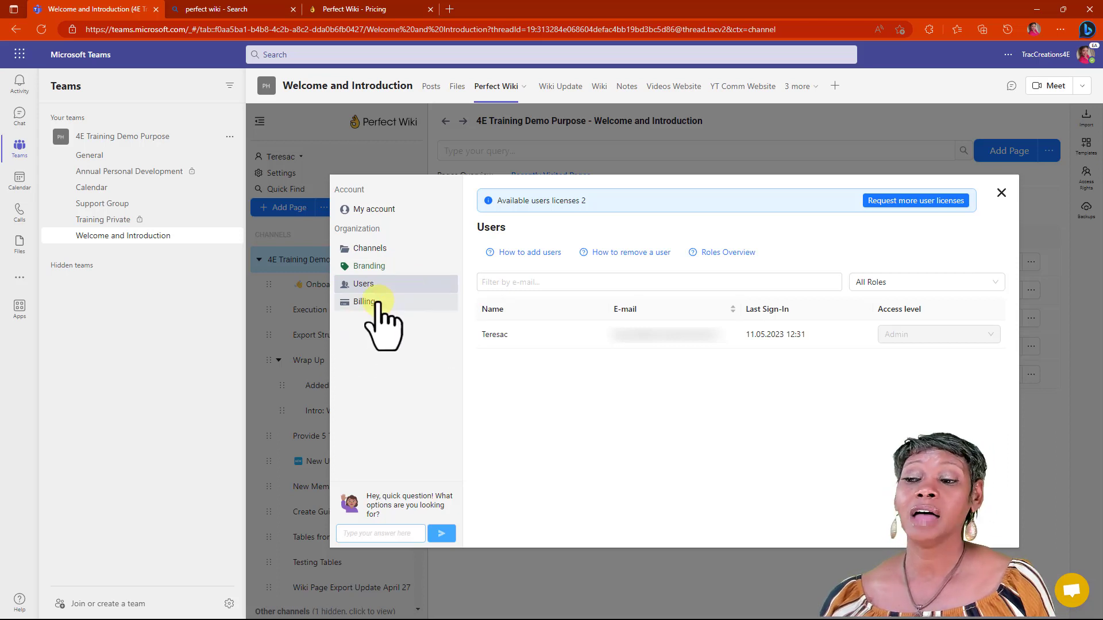
mouse_move(391, 316)
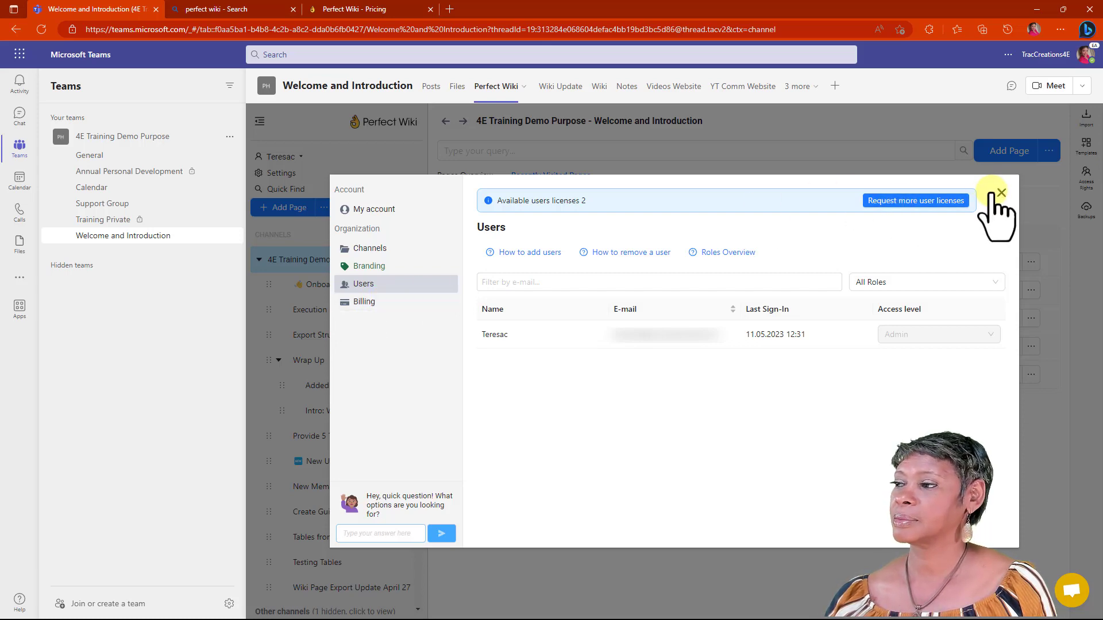
click(1002, 194)
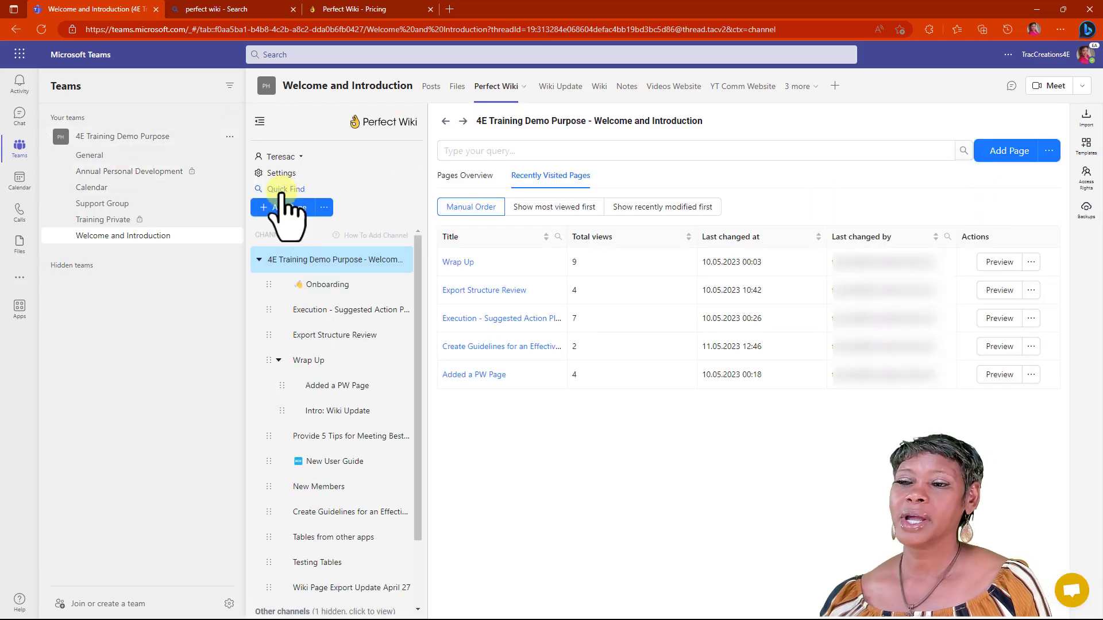
Quick Find 'number' across all channels, finding two pages, then close the search.
click(287, 189)
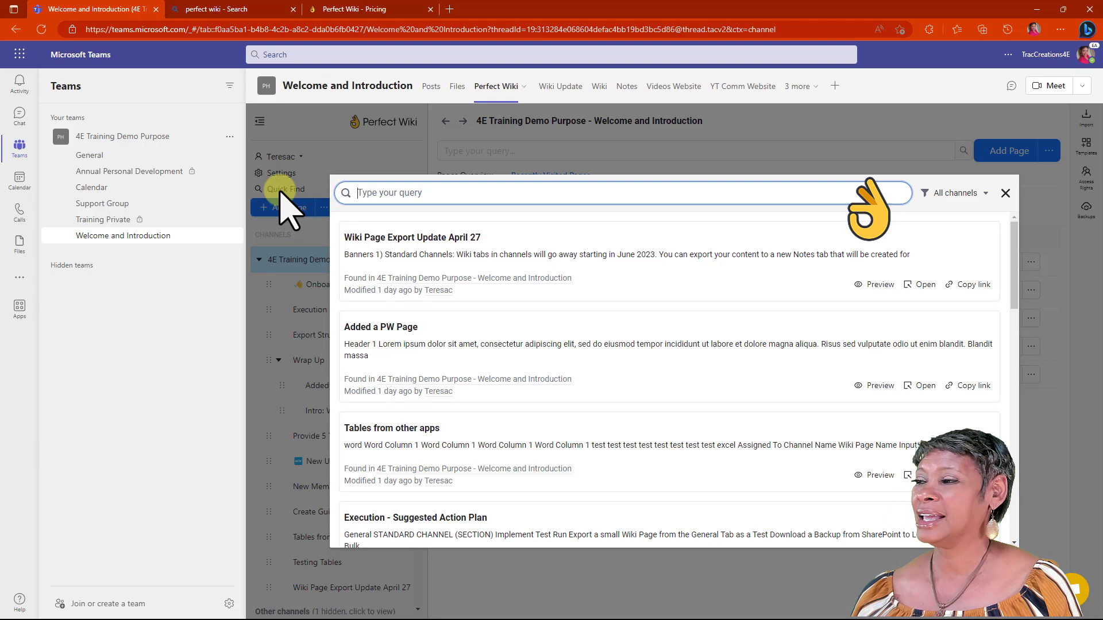
text(n)
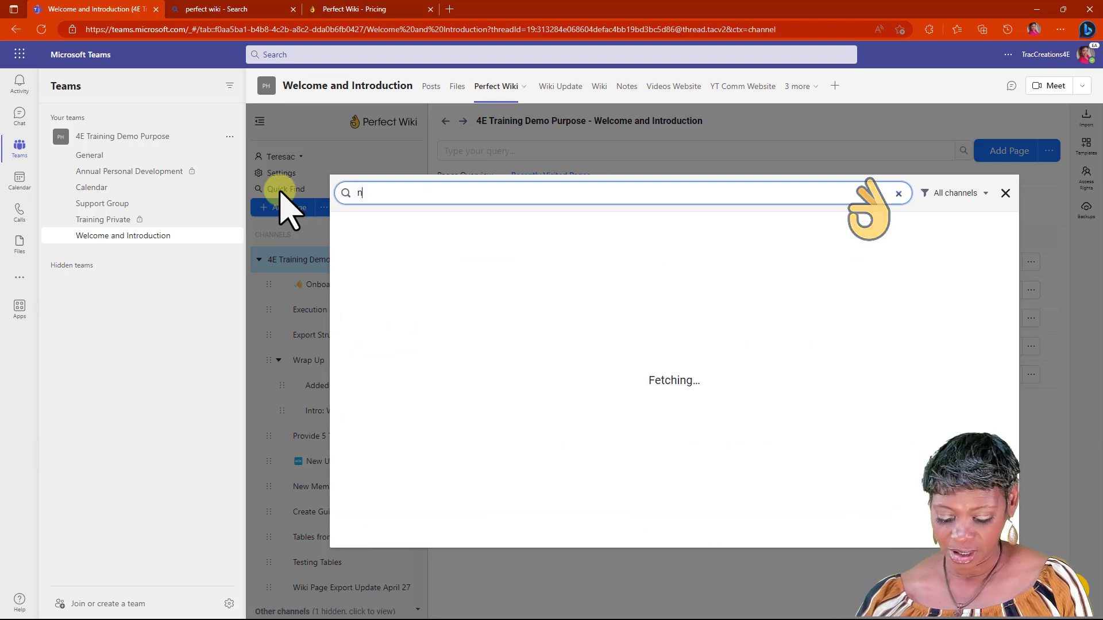
text(umber)
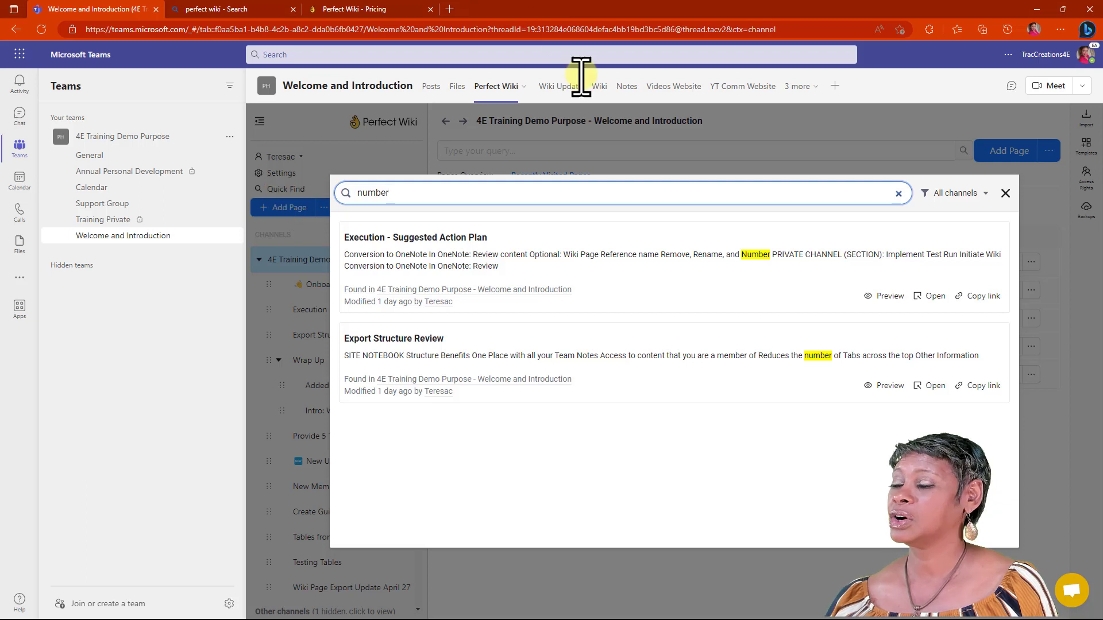
click(956, 193)
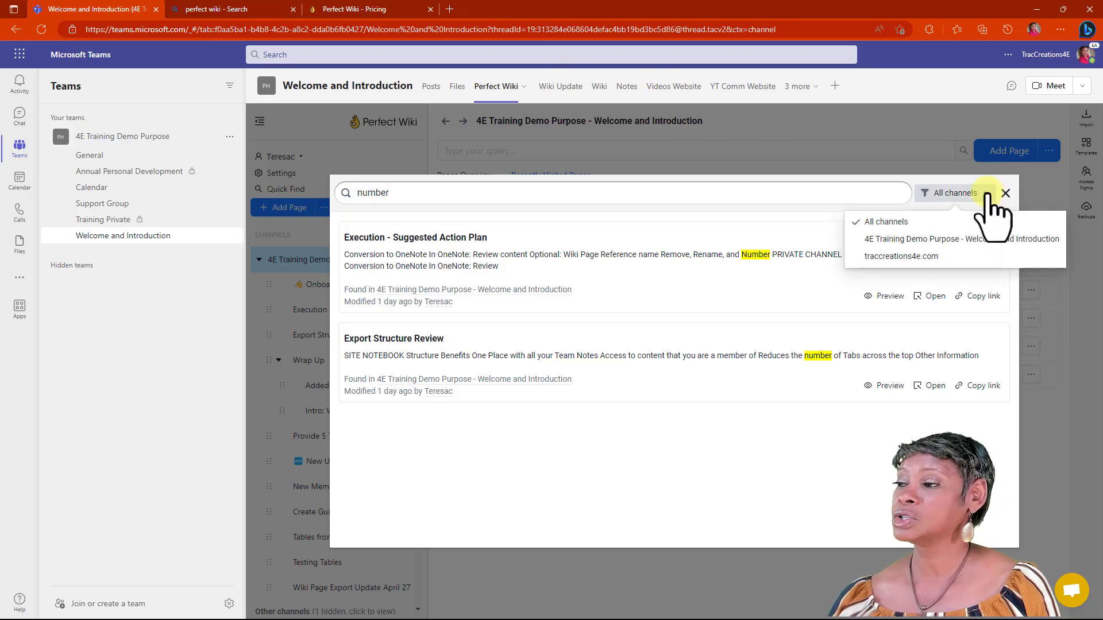
mouse_move(957, 239)
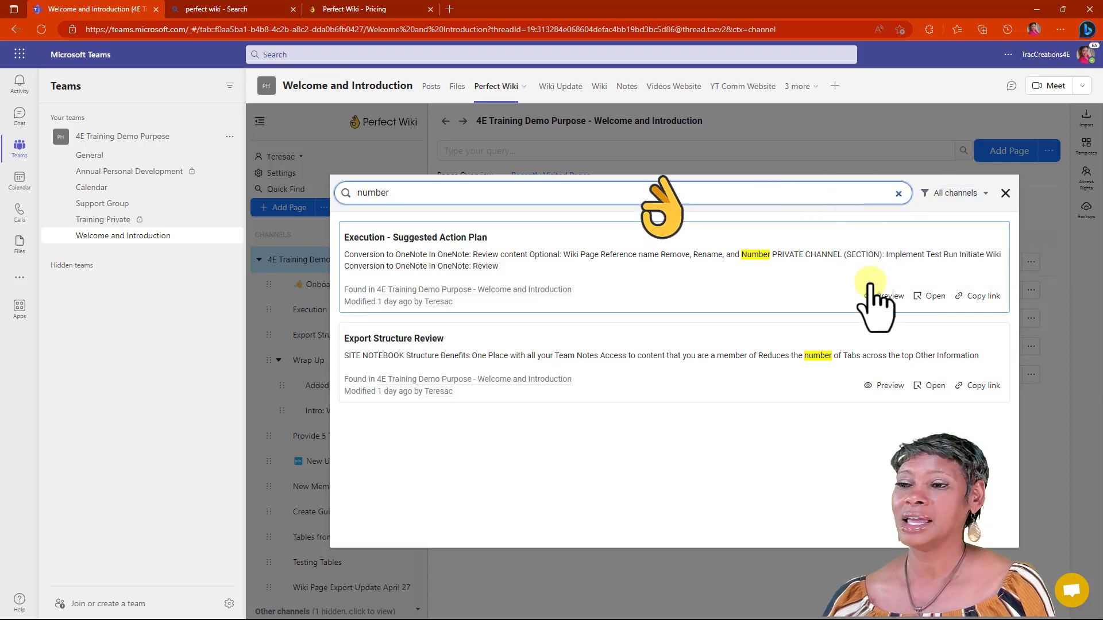
mouse_move(753, 472)
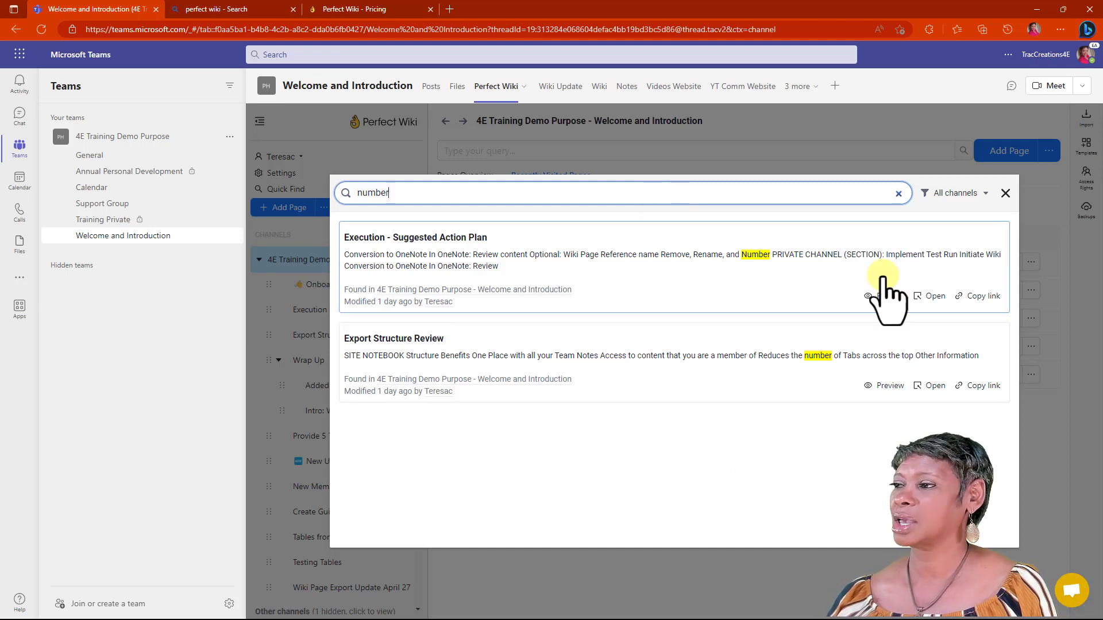
click(1005, 193)
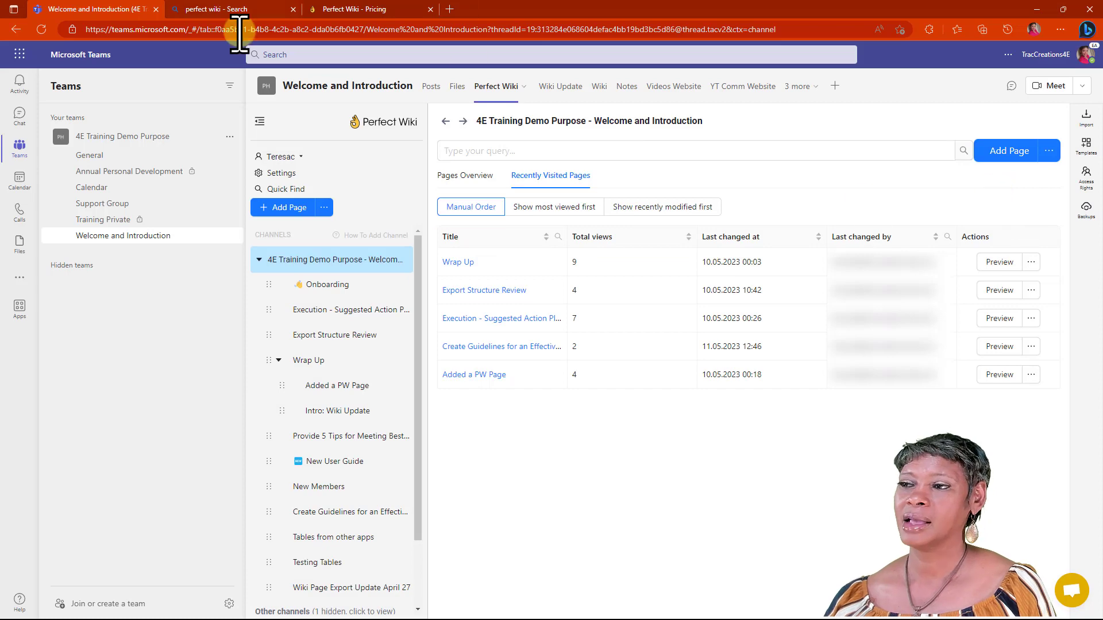
mouse_move(324, 207)
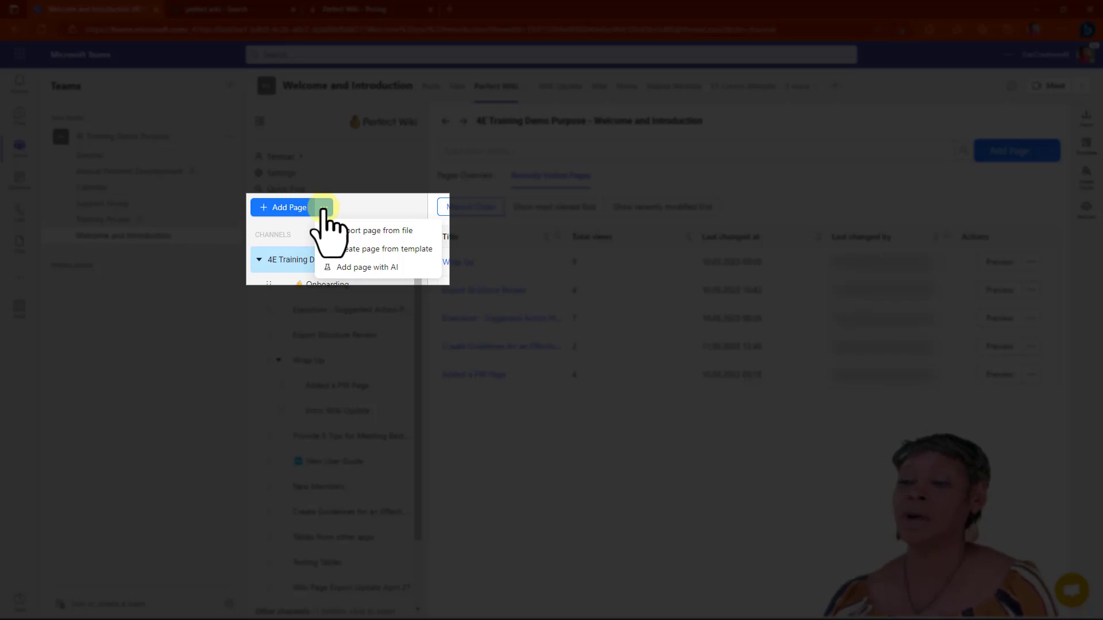
mouse_move(411, 243)
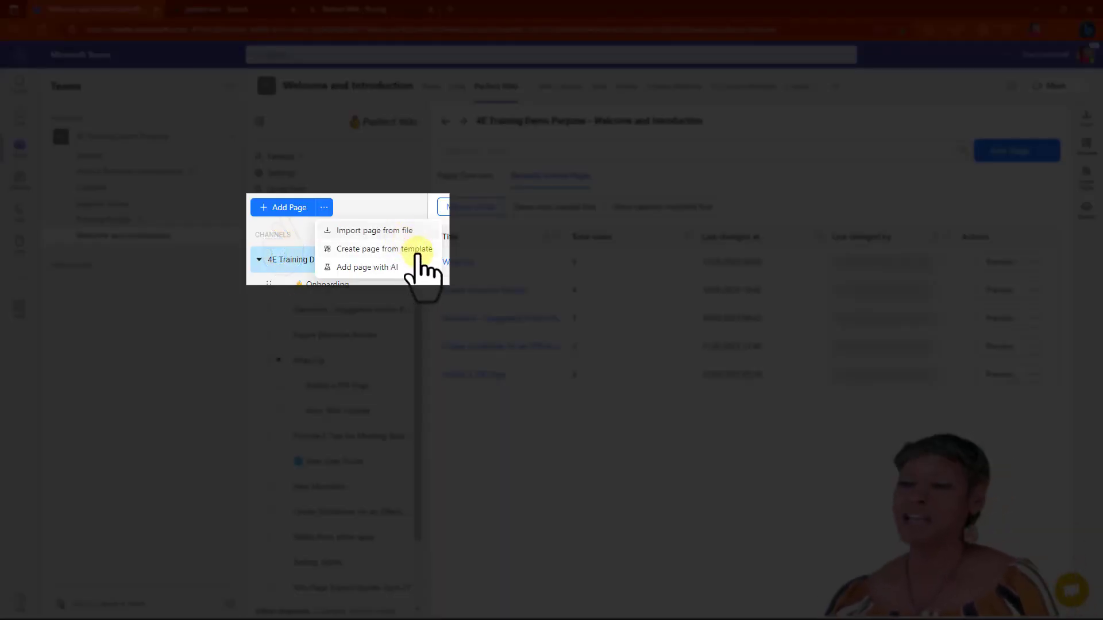
mouse_move(367, 266)
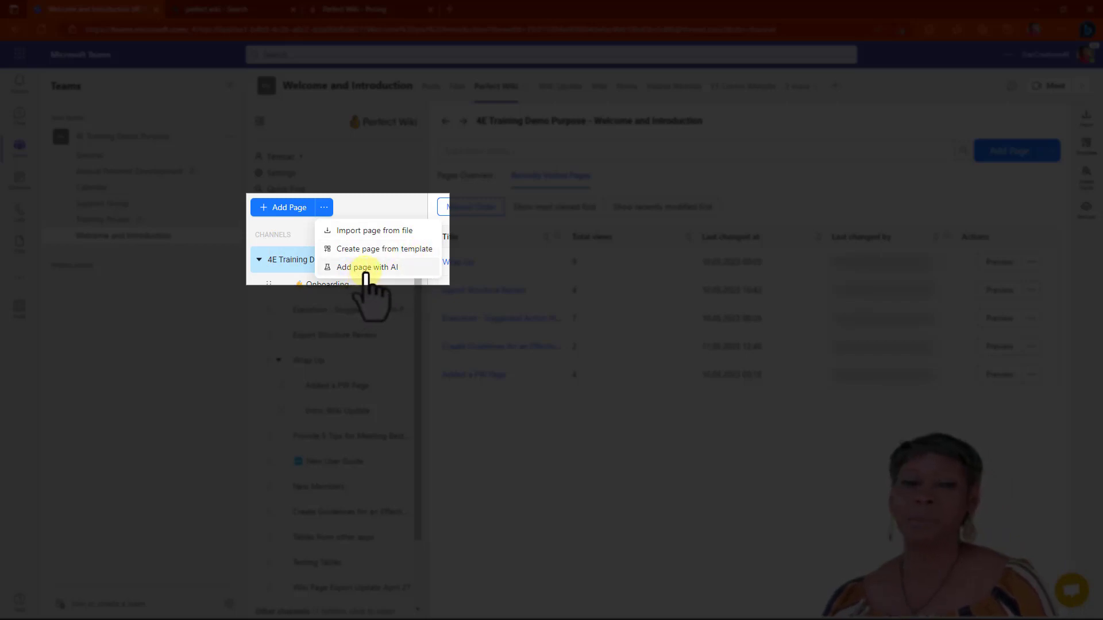
Choose Add page with AI from the Add Page options menu.
click(368, 267)
text(create guidelines for effective meeting)
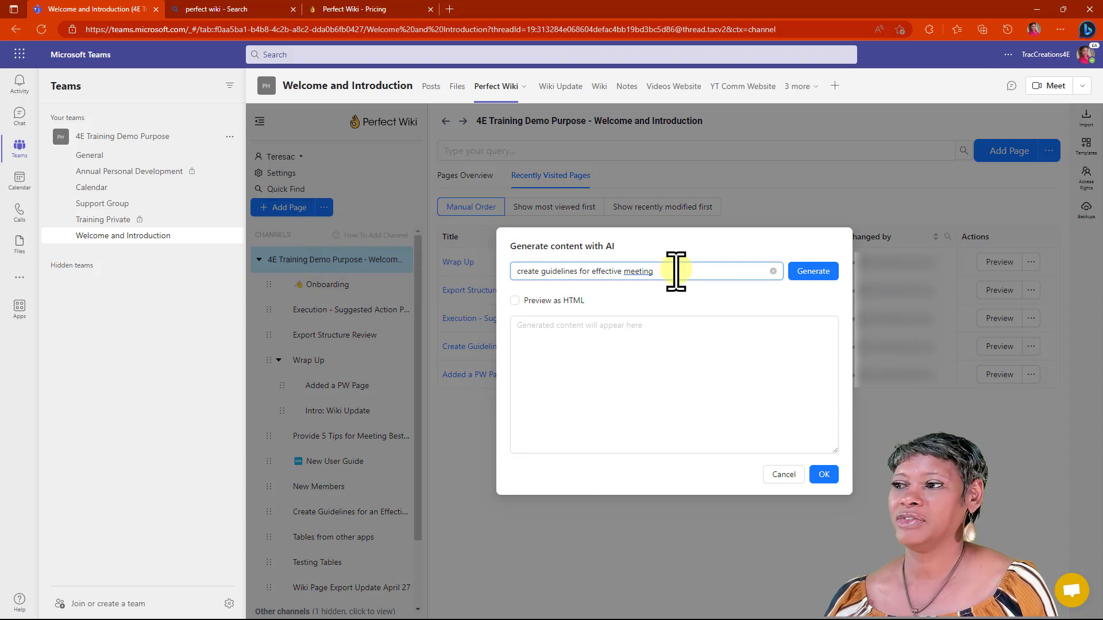
Generate AI content from the prompt 'create guidelines for effective meeting'.
click(813, 270)
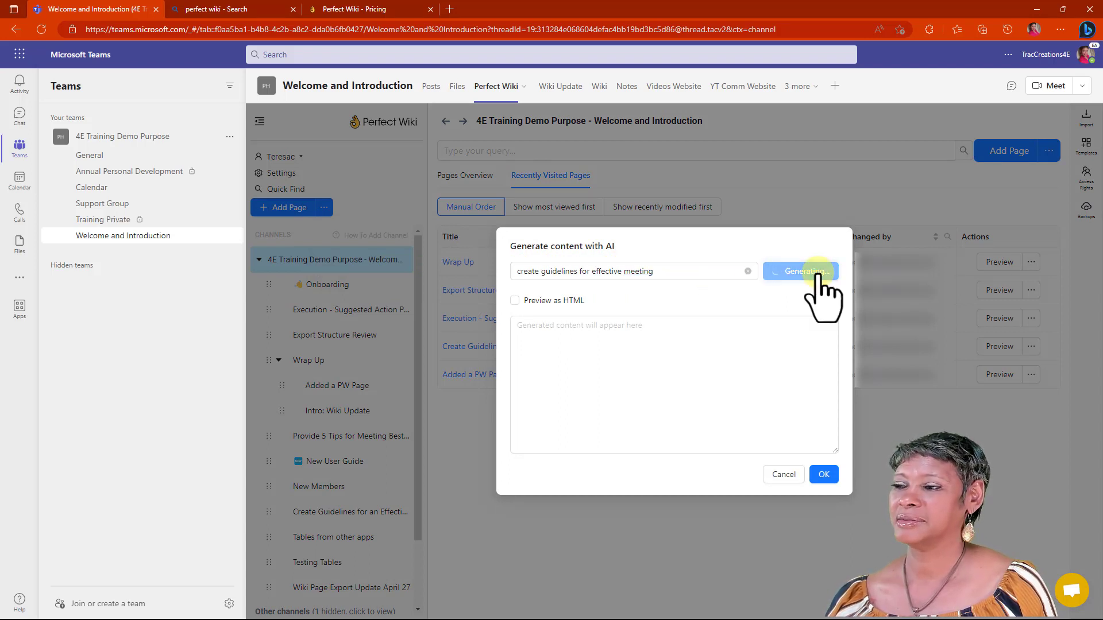
click(801, 271)
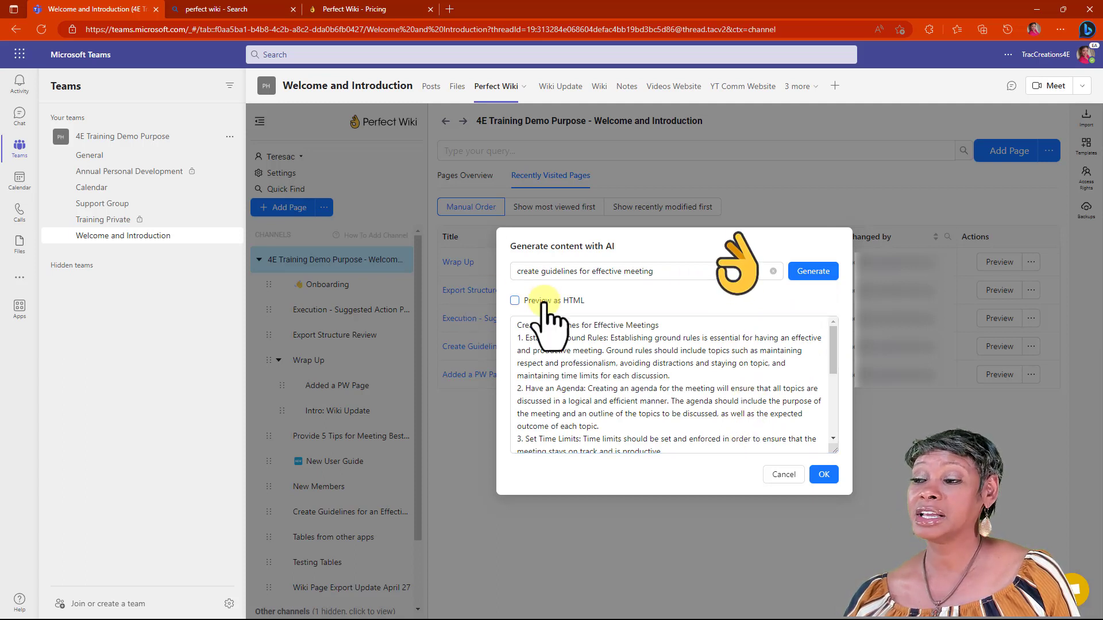
mouse_move(595, 323)
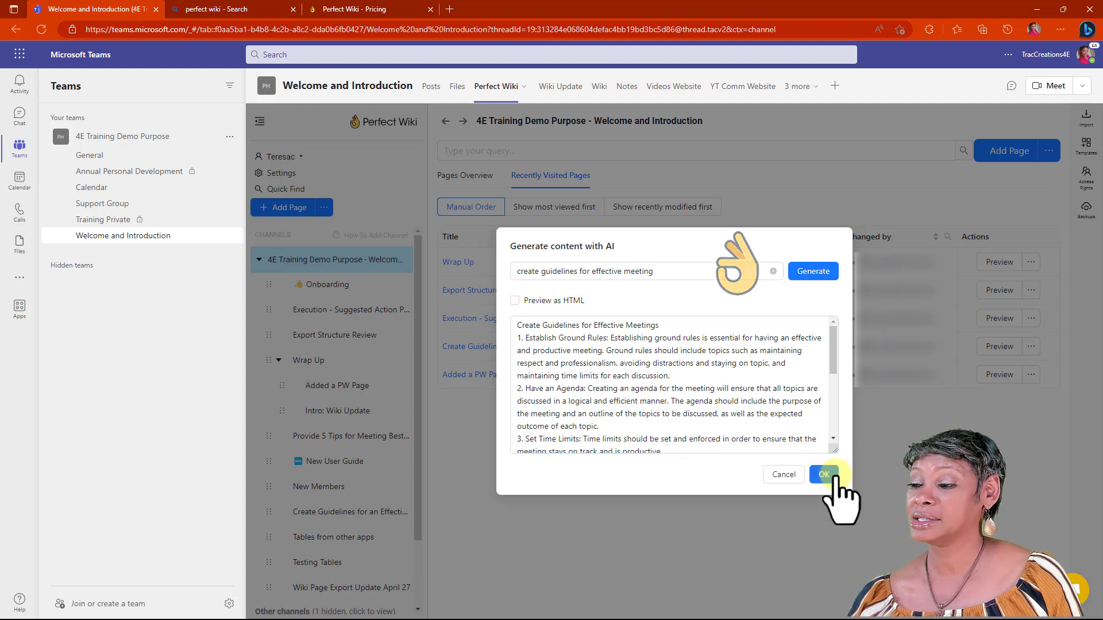
Accept the generated meeting guidelines as the new page 'create guidelines for effective meeting'.
click(824, 474)
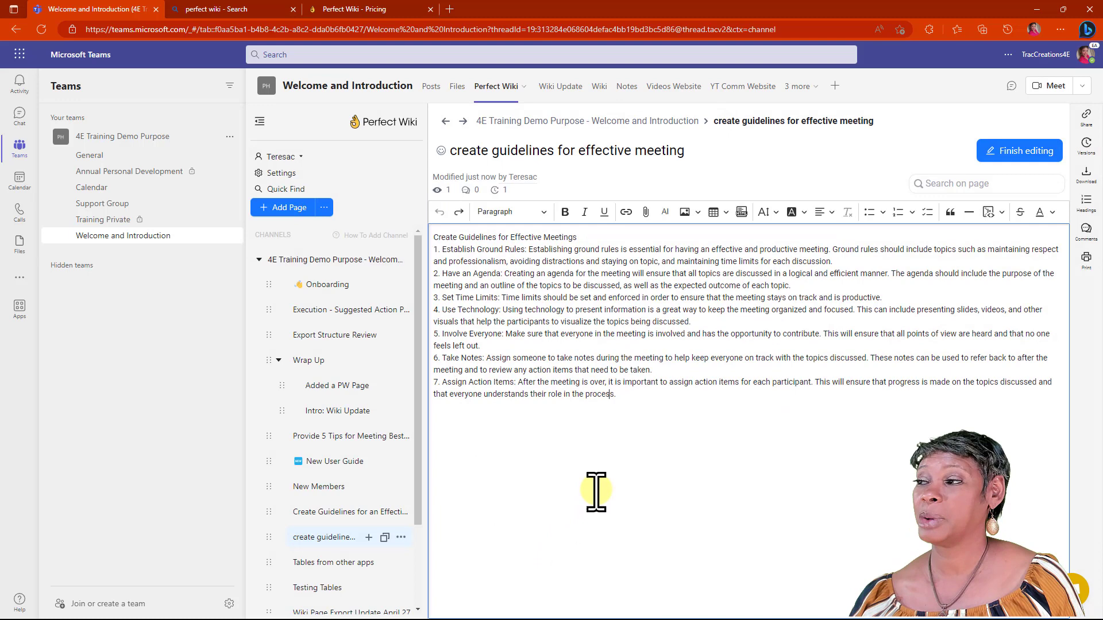
mouse_move(563, 435)
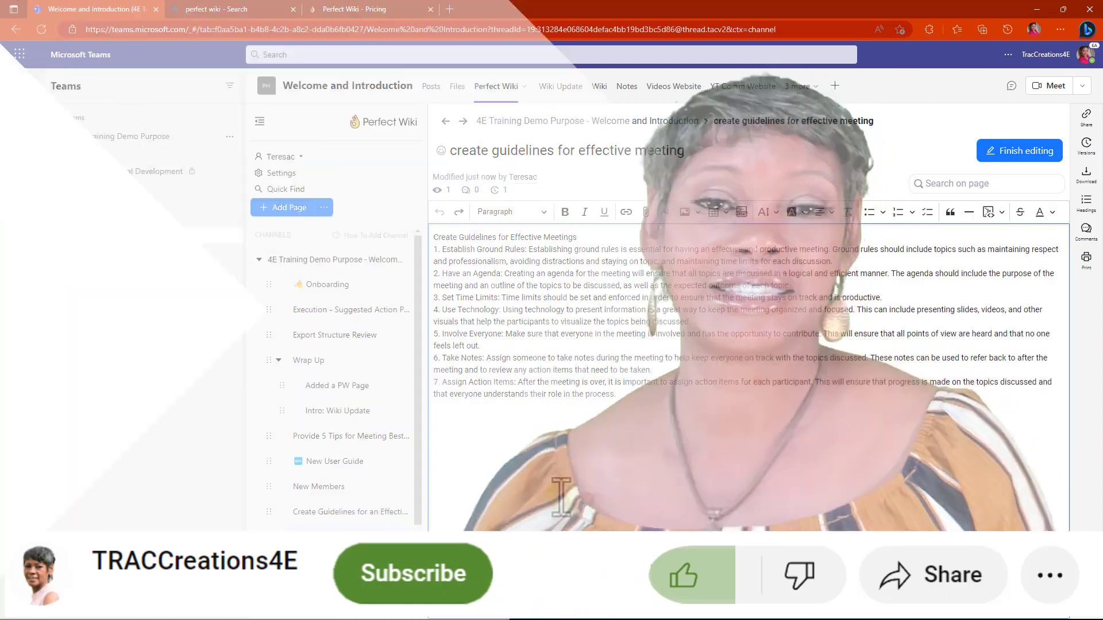
Select the Company plan's 10-20 users tier on Pricing, then launch the Live Demo.
click(369, 9)
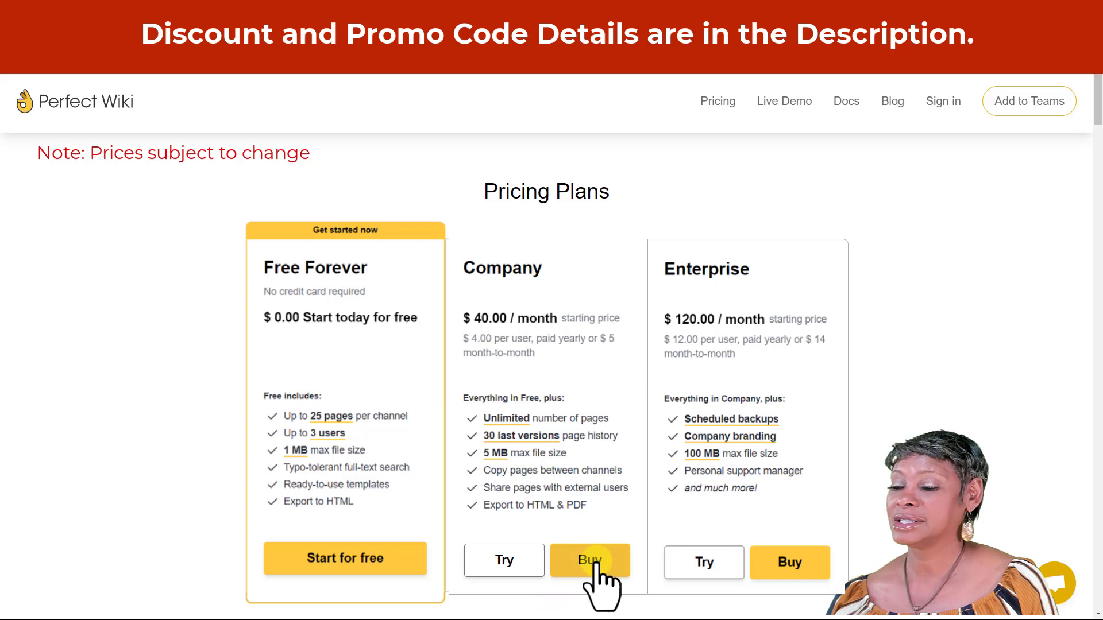
click(589, 560)
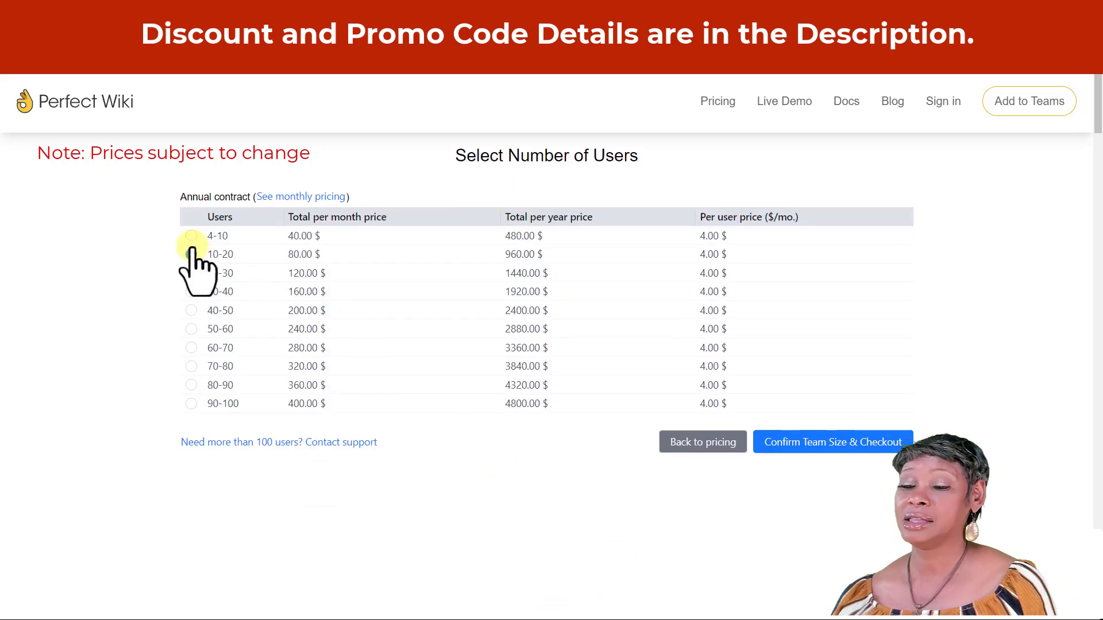
click(191, 254)
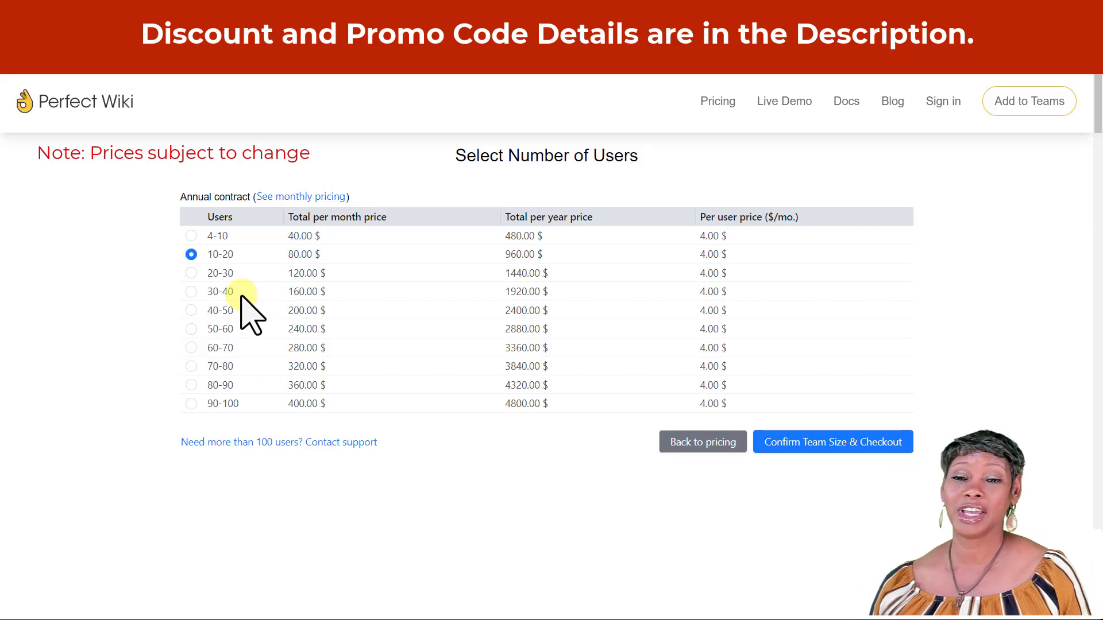
mouse_move(377, 169)
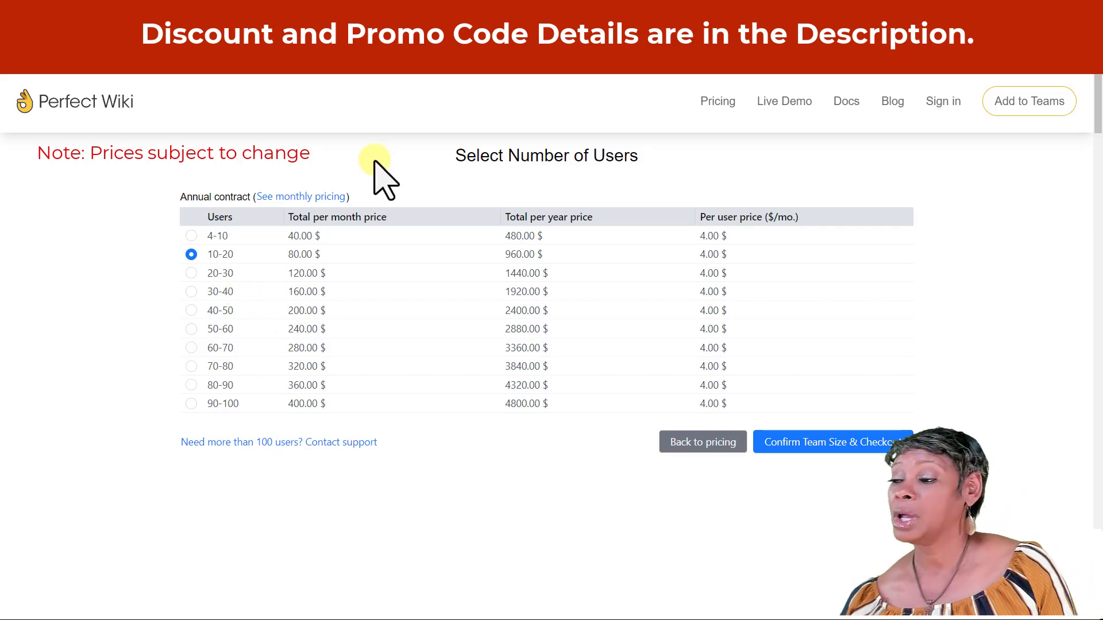
click(832, 442)
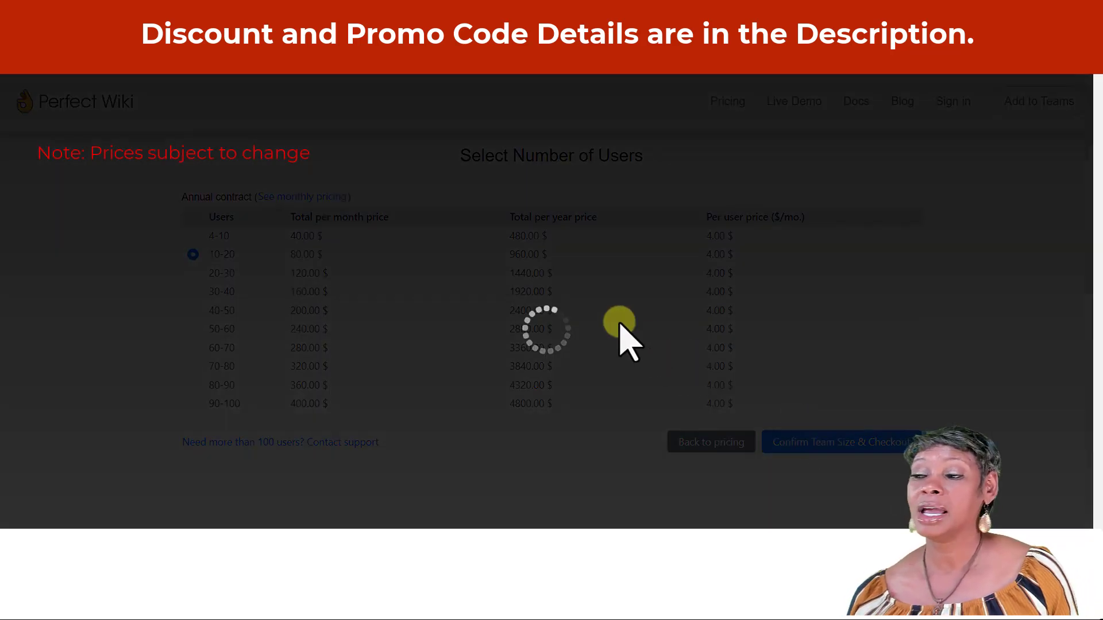
click(841, 442)
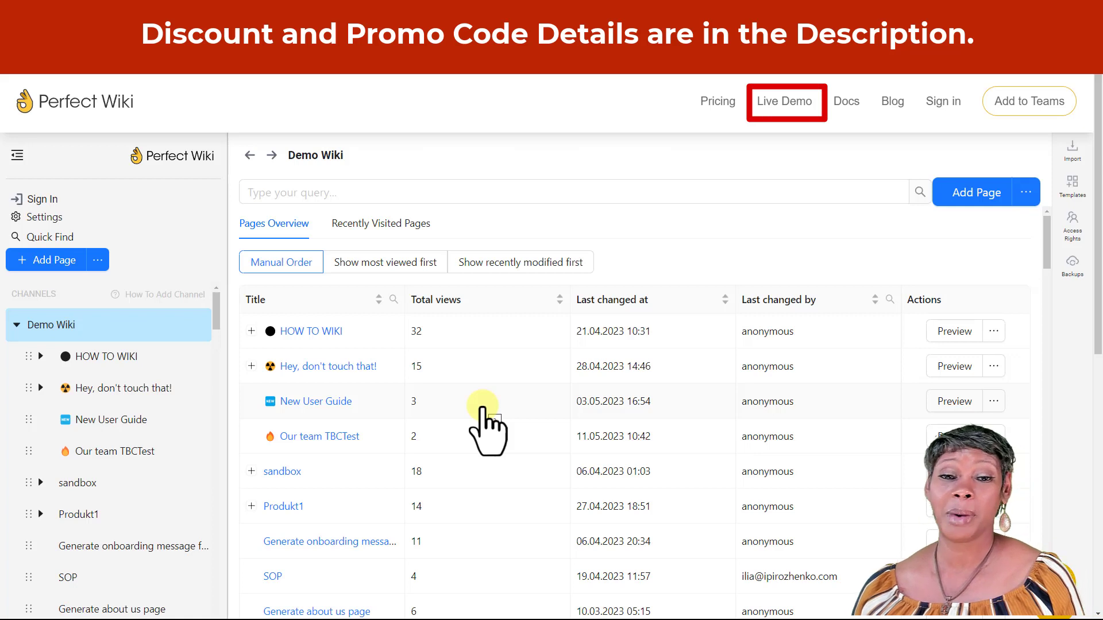
mouse_move(323, 303)
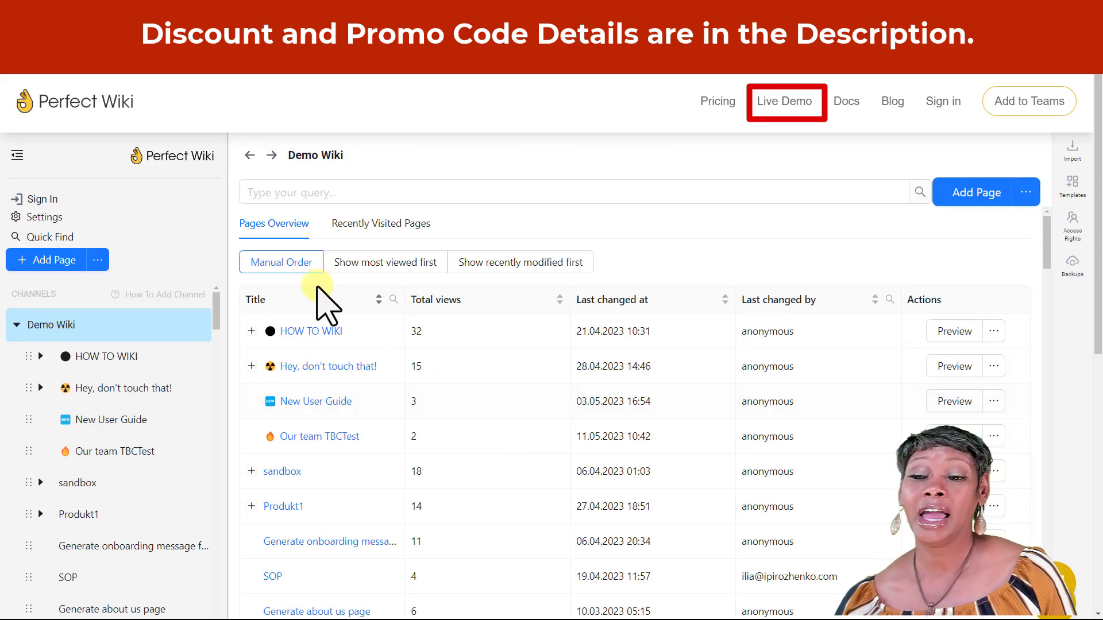
mouse_move(169, 233)
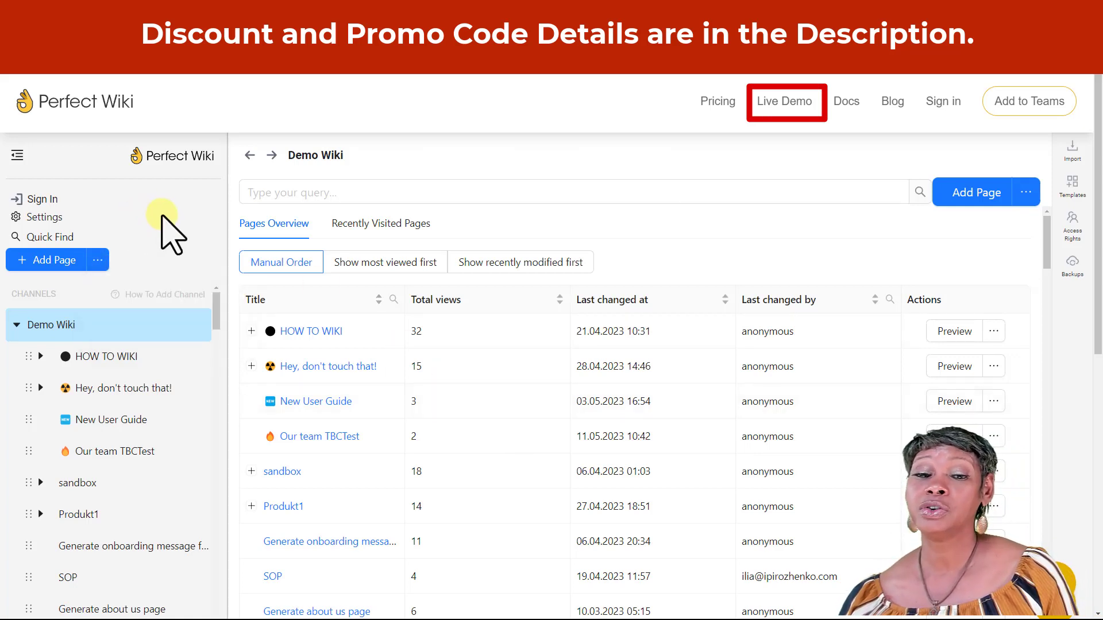
mouse_move(179, 261)
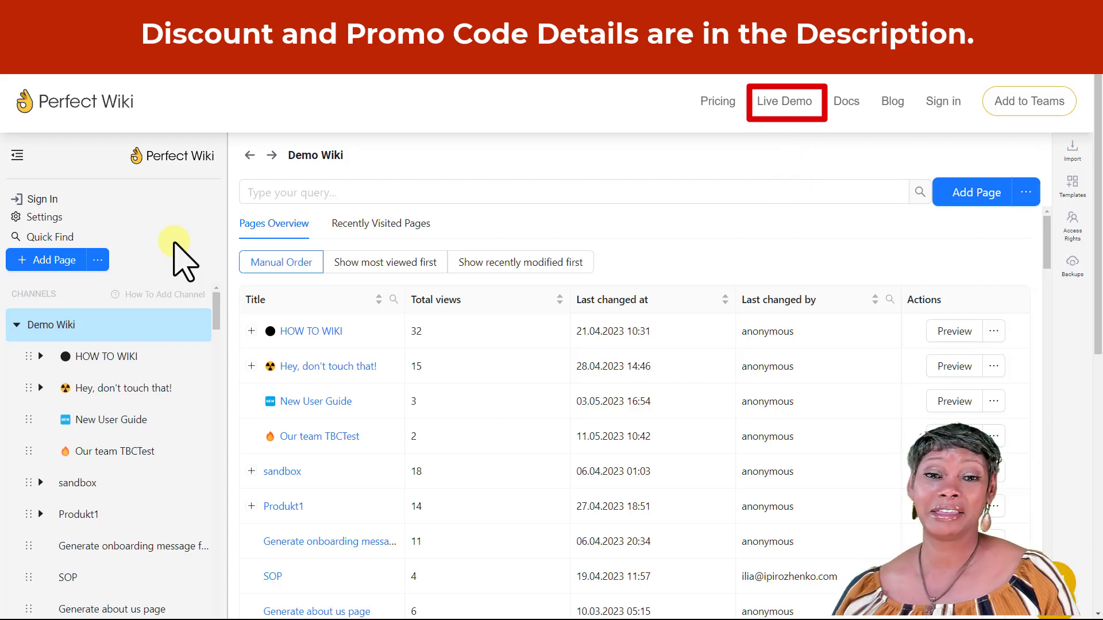
mouse_move(849, 101)
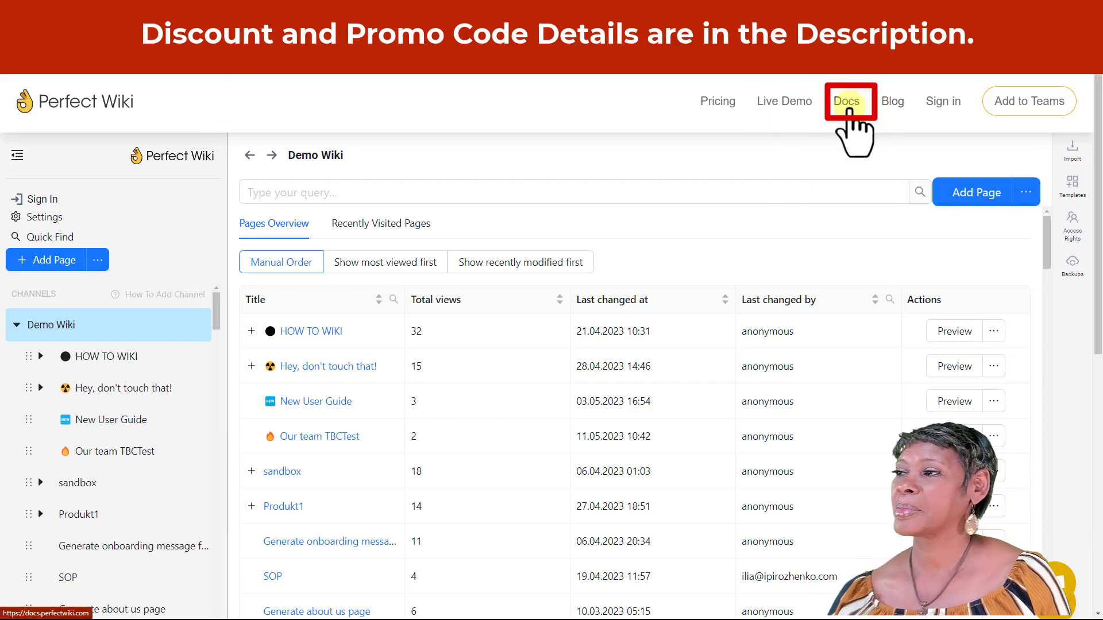
Go from the Live Demo wiki to the Perfect Wiki Docs site.
click(850, 100)
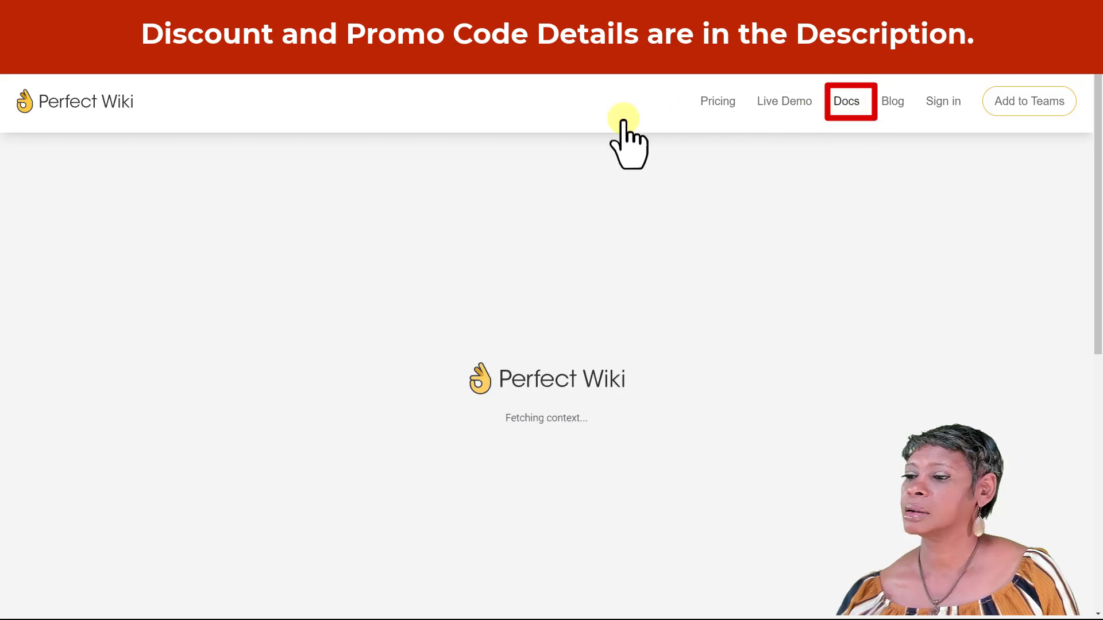
Skim the Docs Welcome features, then read the What's New weekly updates.
click(846, 100)
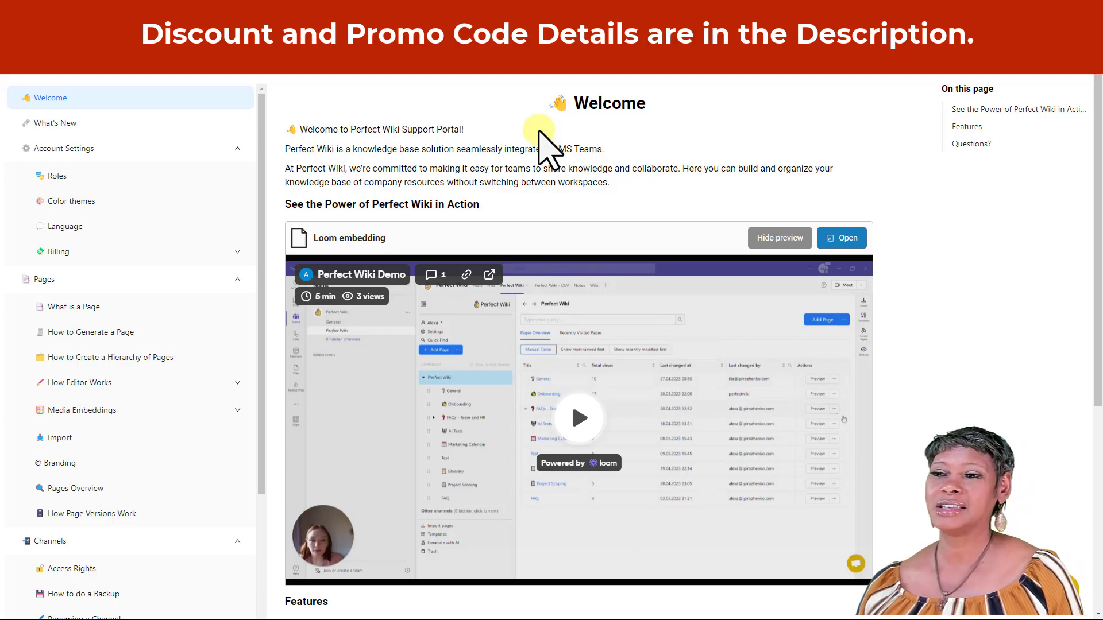
scroll(down, 3)
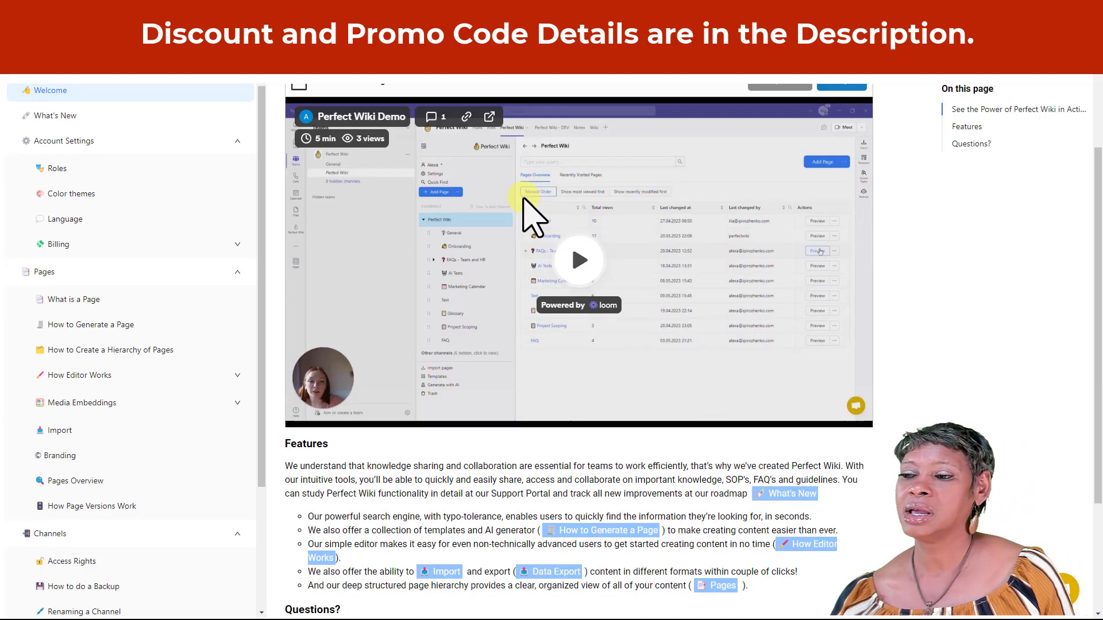
scroll(down, 3)
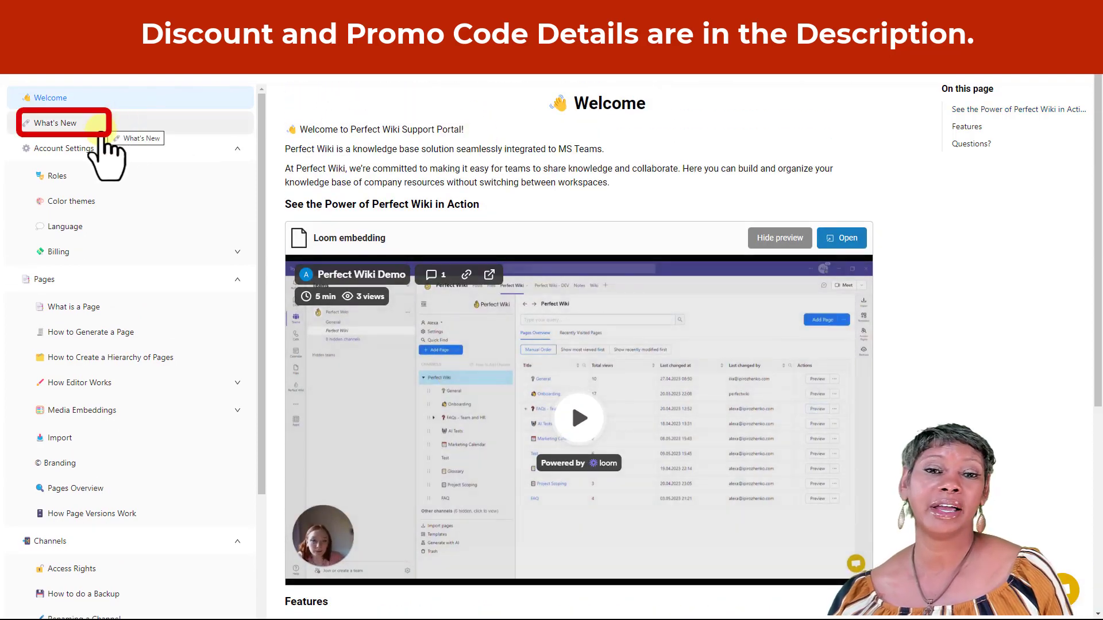
click(53, 122)
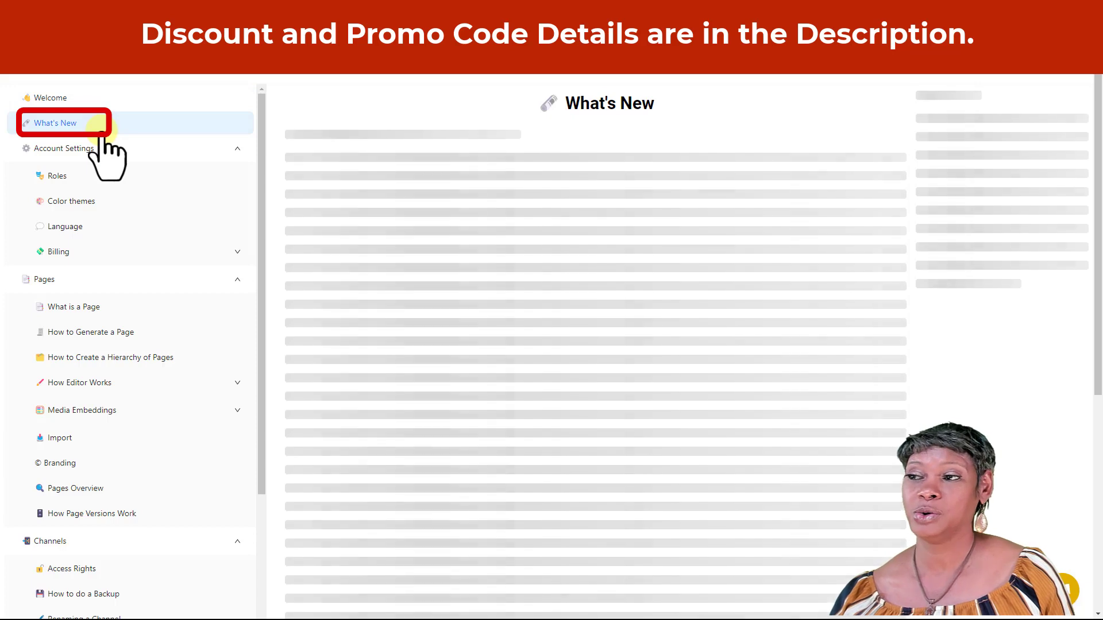
click(55, 122)
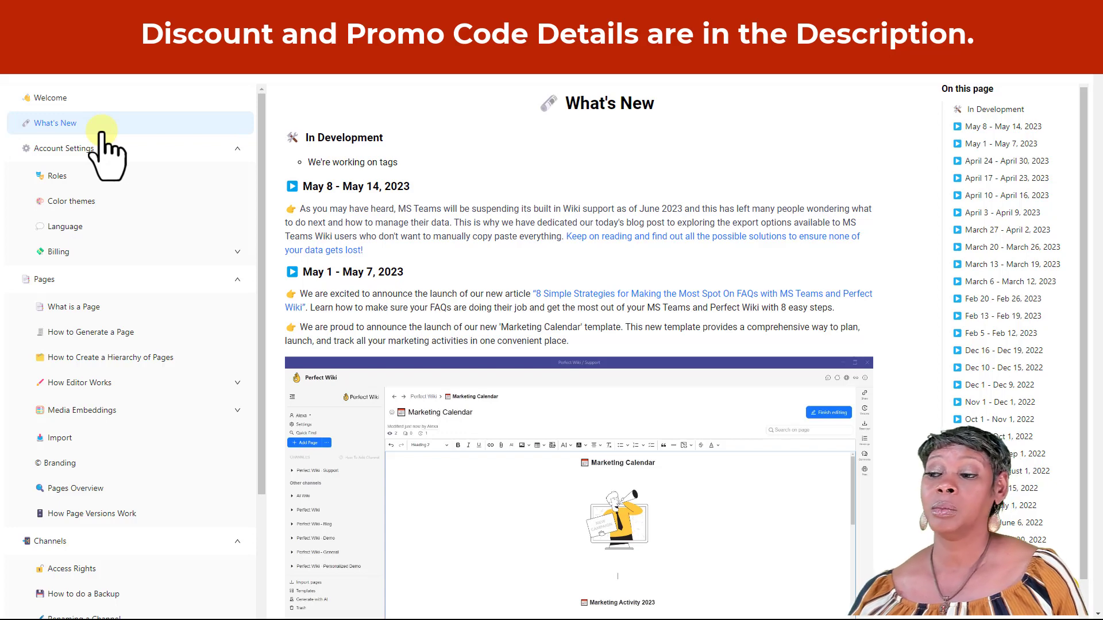
mouse_move(497, 179)
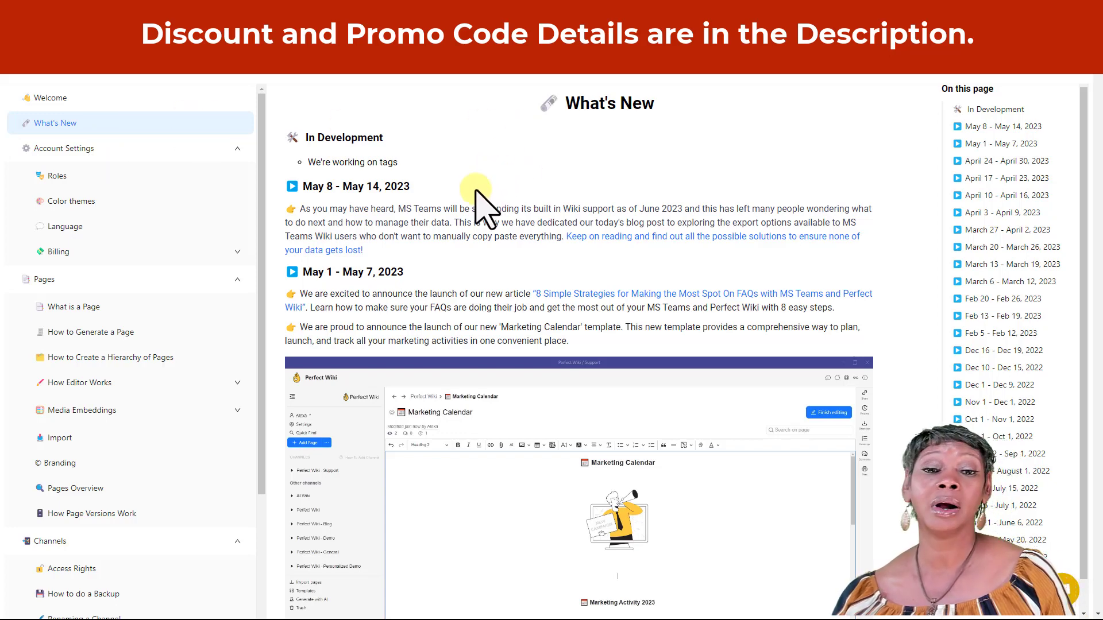
scroll(down, 3)
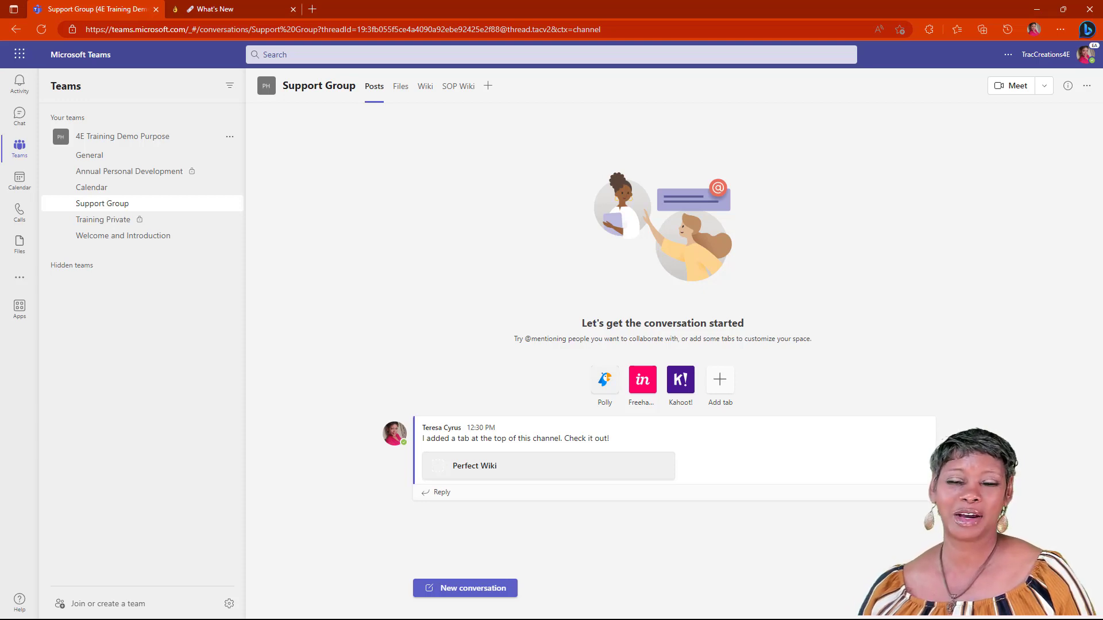
mouse_move(805, 92)
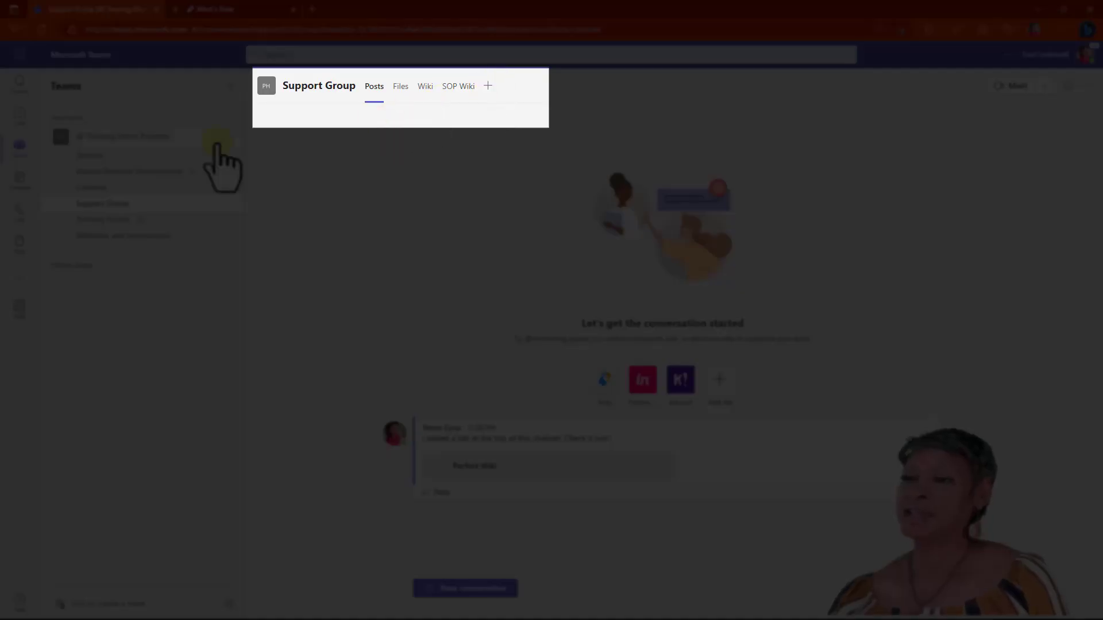
mouse_move(331, 84)
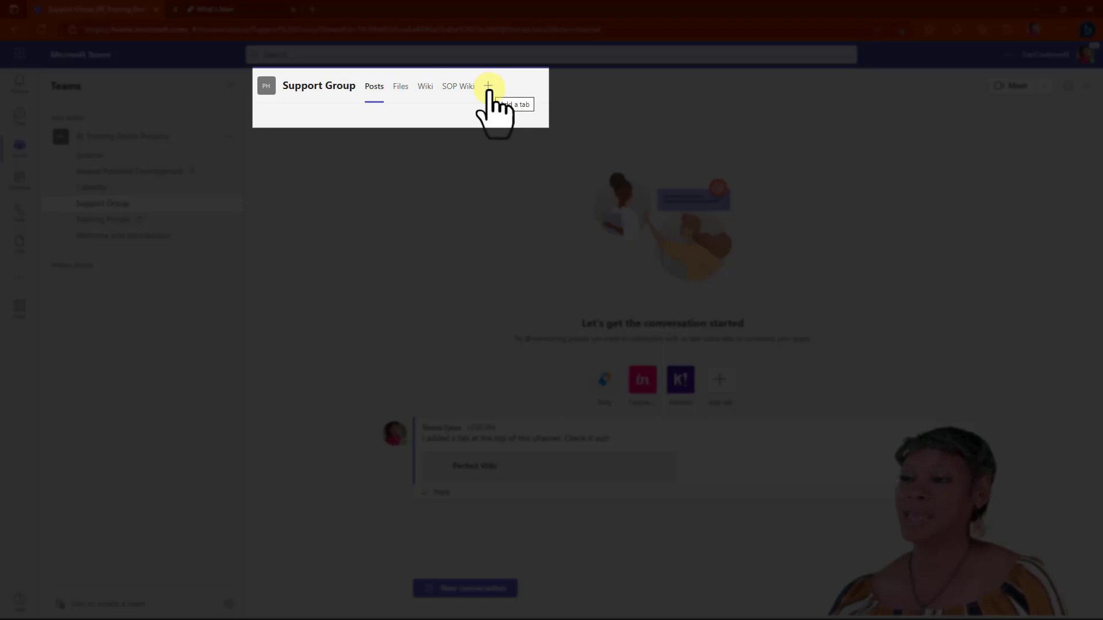
Search apps for 'wiki' and add Perfect Wiki as a Support Group channel tab.
click(488, 86)
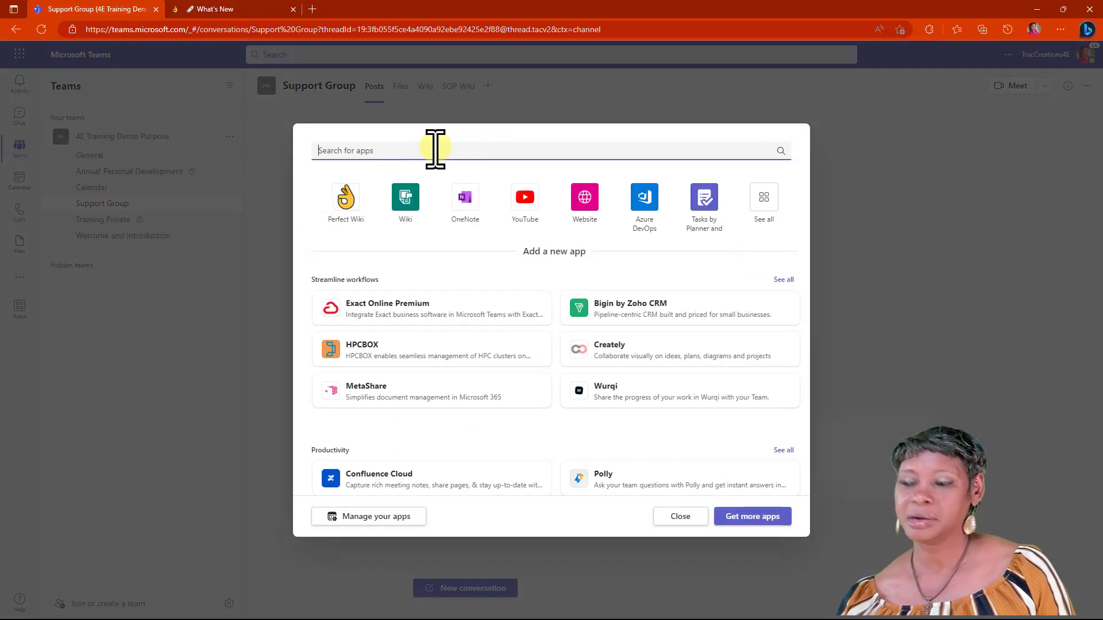
text(w)
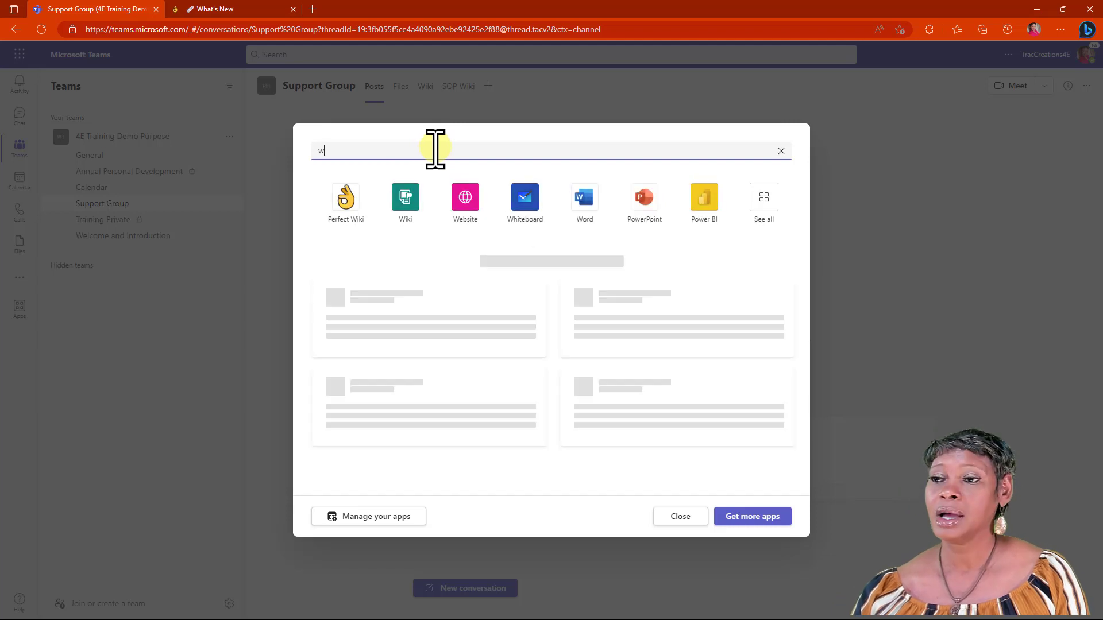
text(iki)
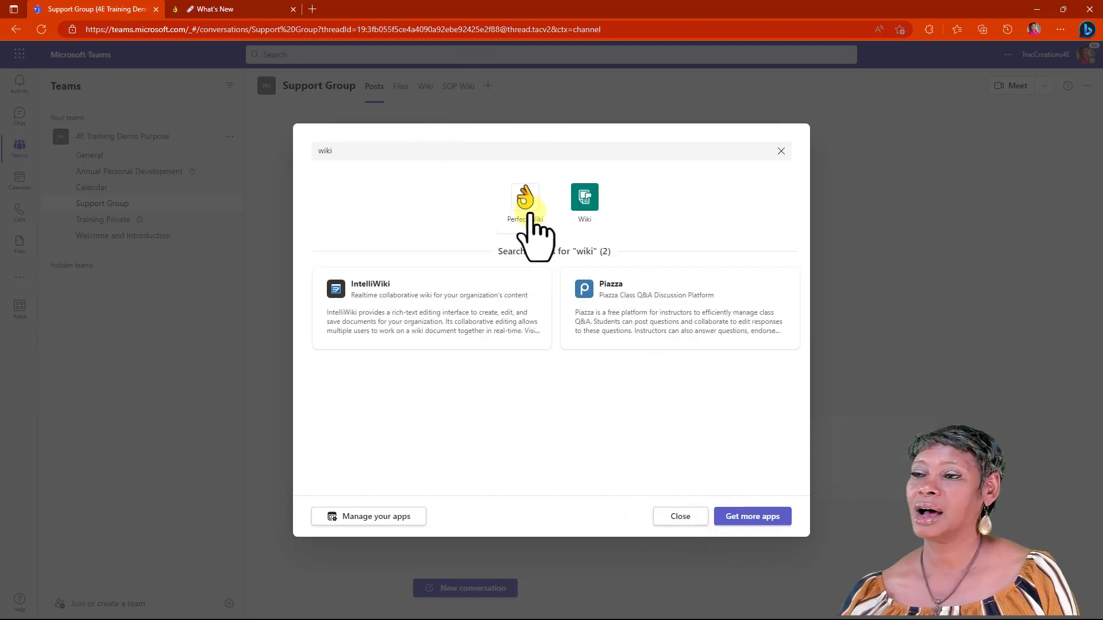
click(524, 200)
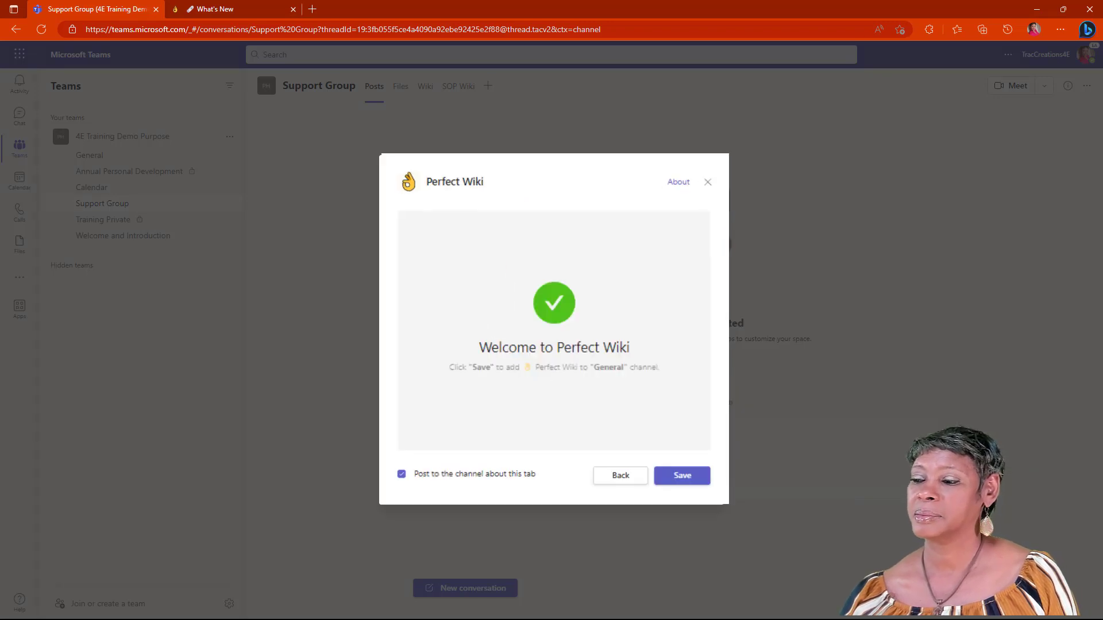
click(680, 476)
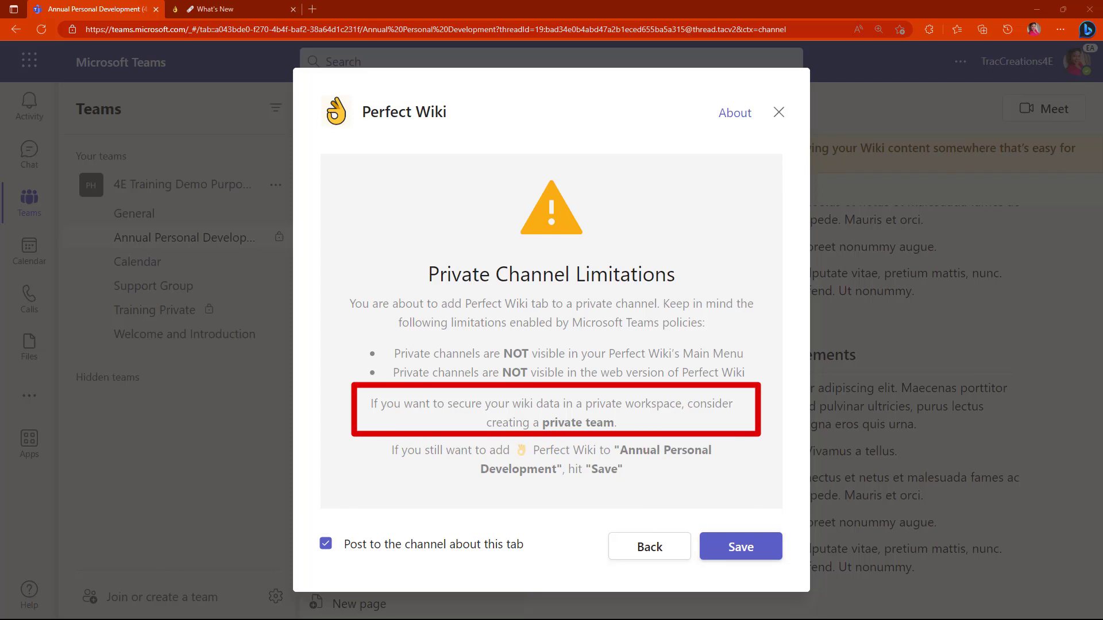
click(739, 546)
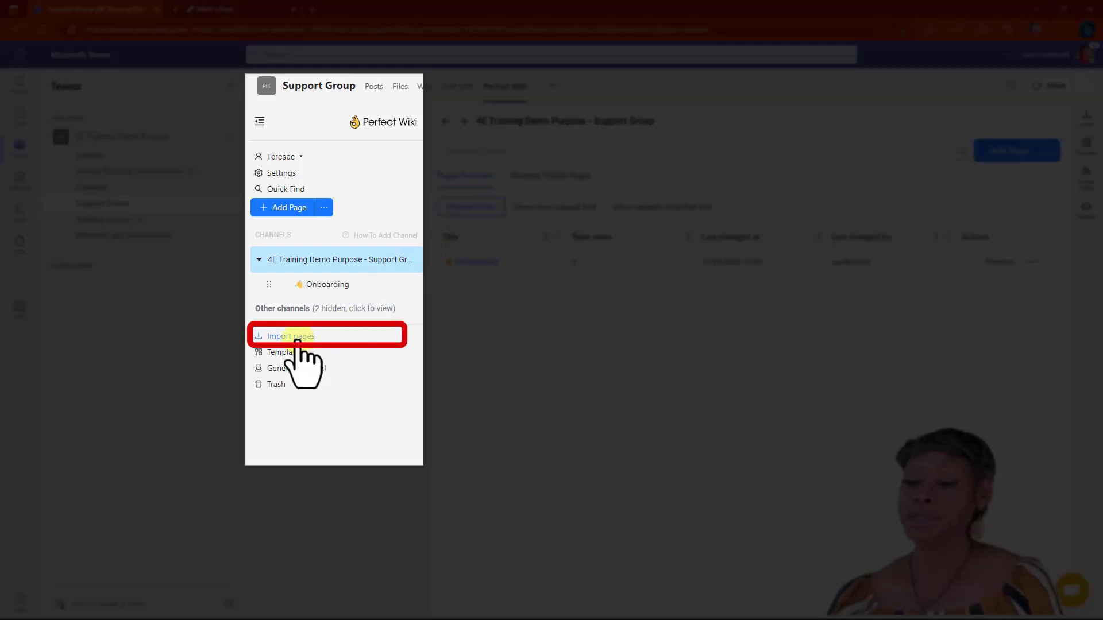
Open Import pages and follow the link to the Teams built-in wiki files archive.
click(288, 336)
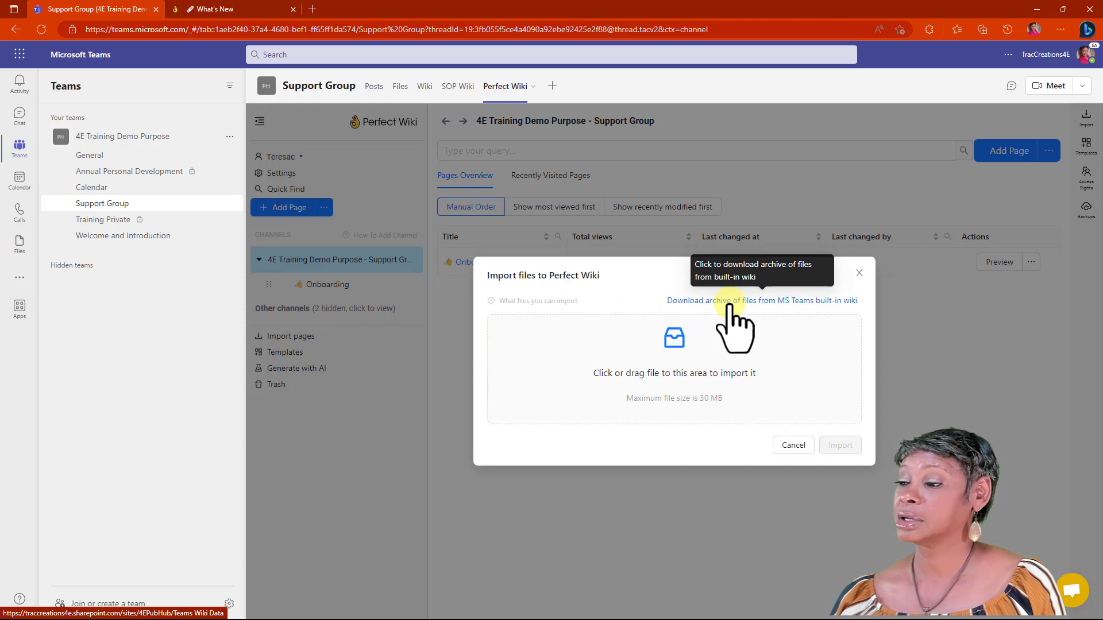
click(762, 301)
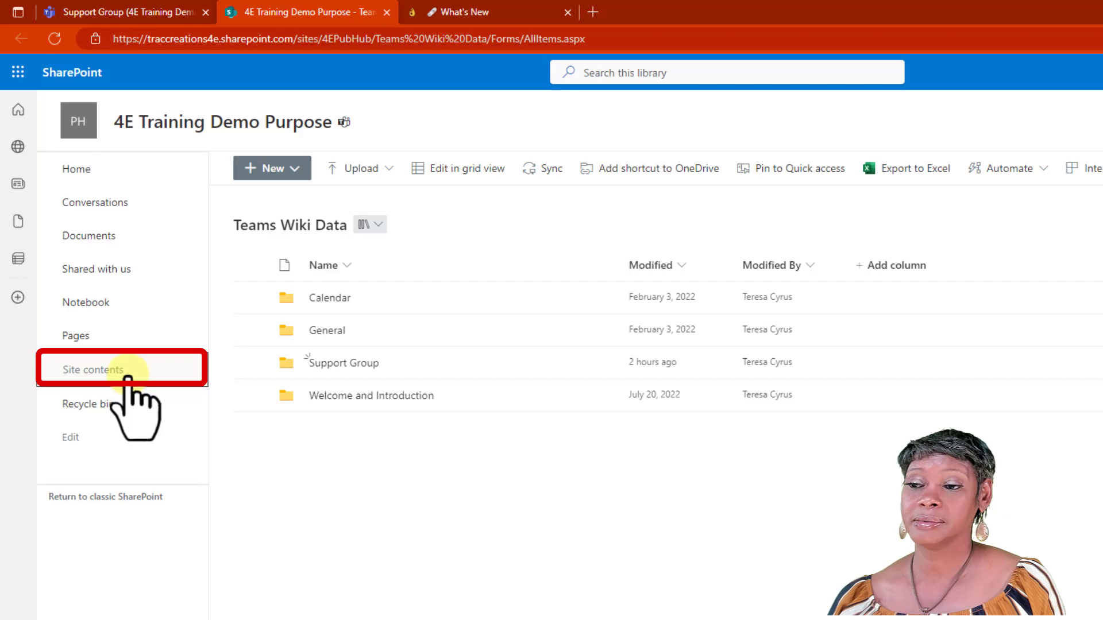
In Teams Wiki Data, inspect the Support Group folder, then download it as a zip.
click(91, 370)
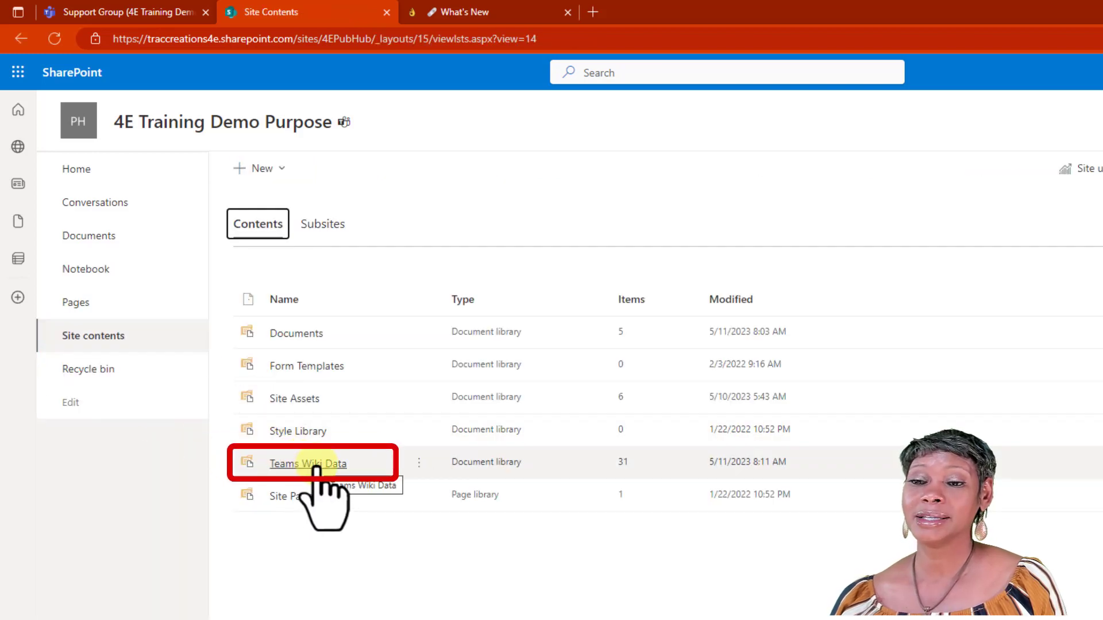
click(308, 464)
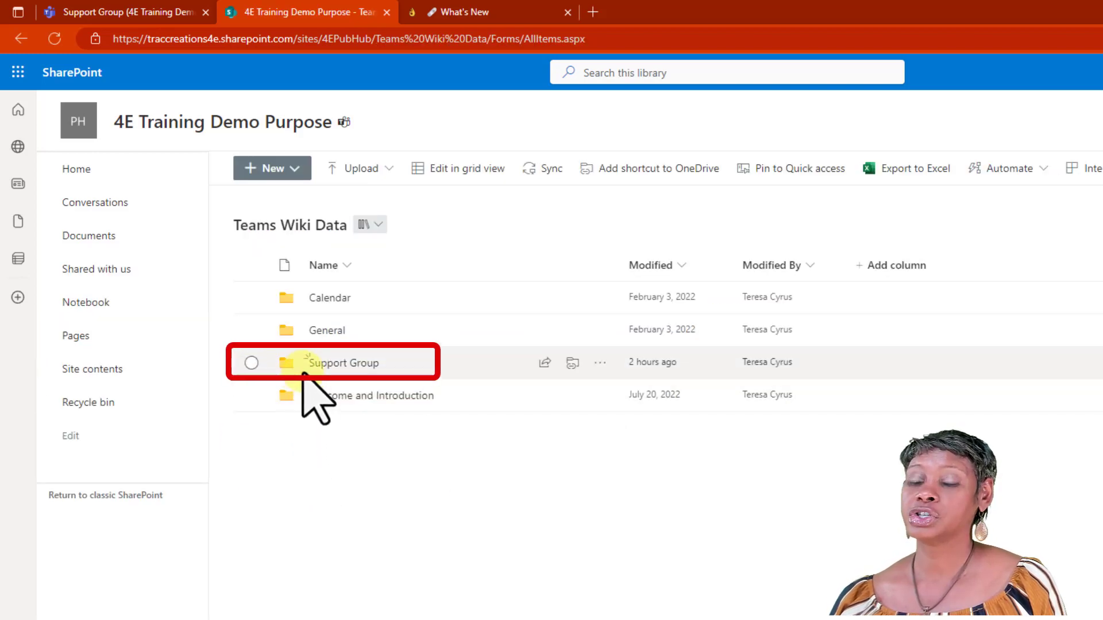
click(252, 363)
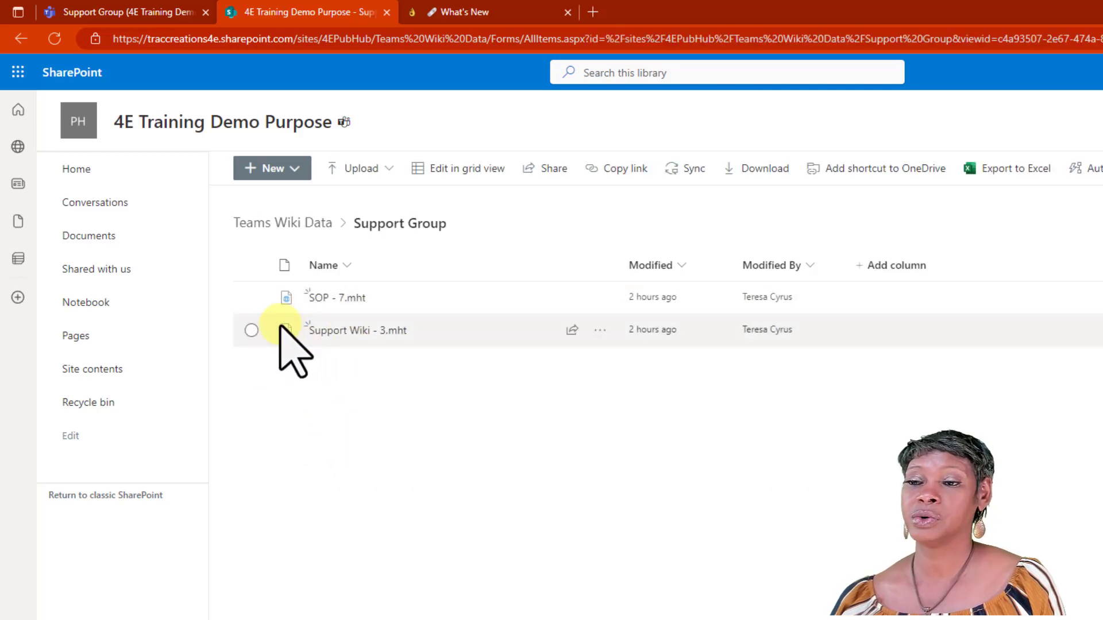
mouse_move(303, 514)
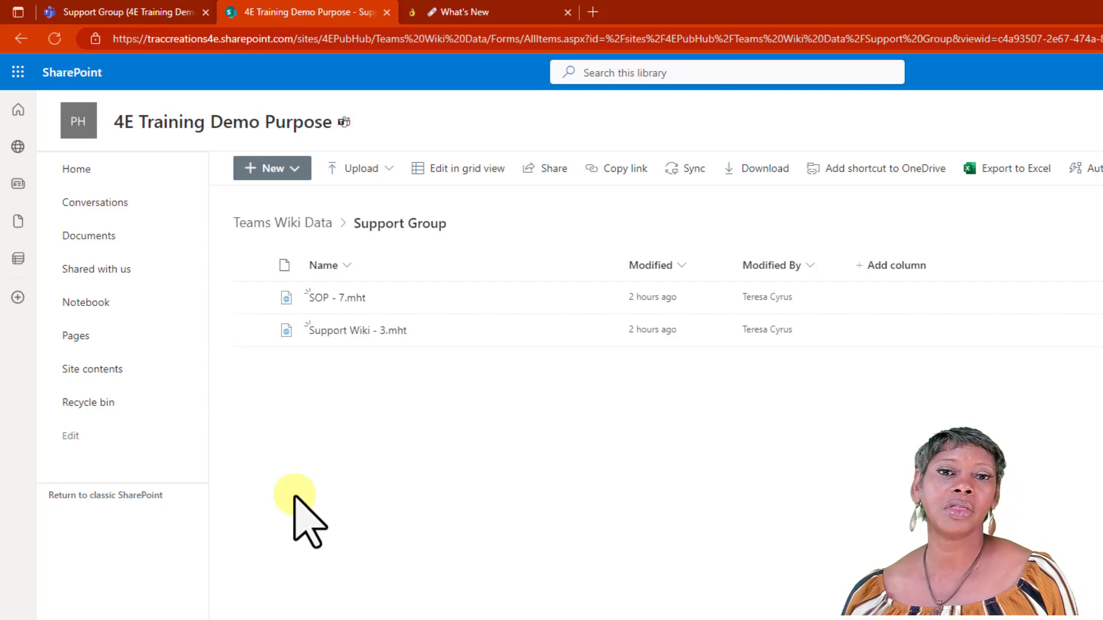
mouse_move(337, 507)
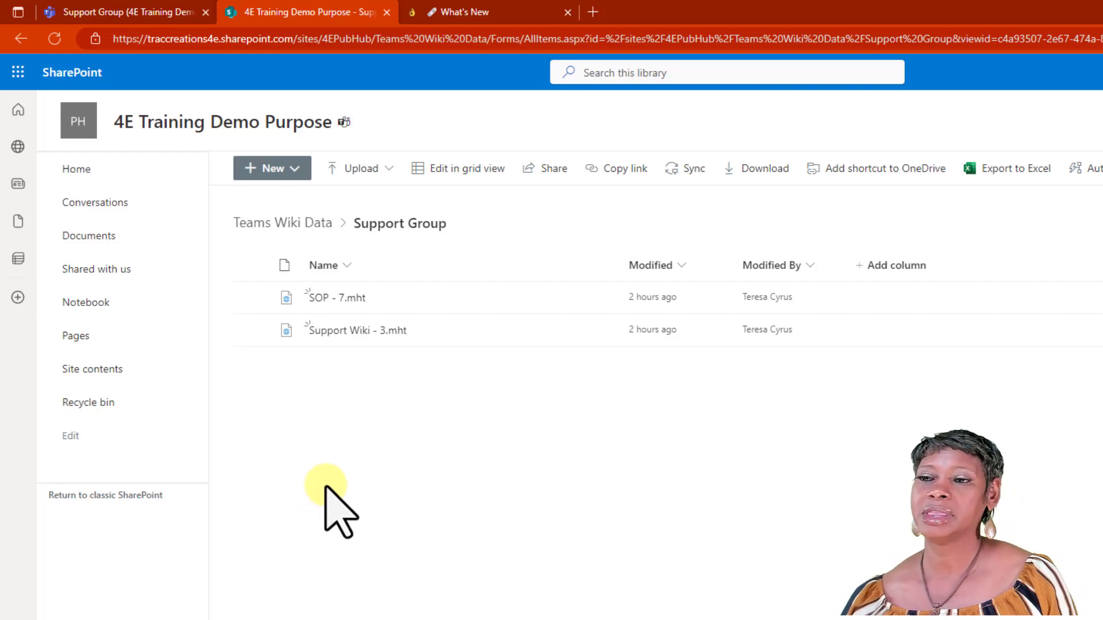
click(282, 223)
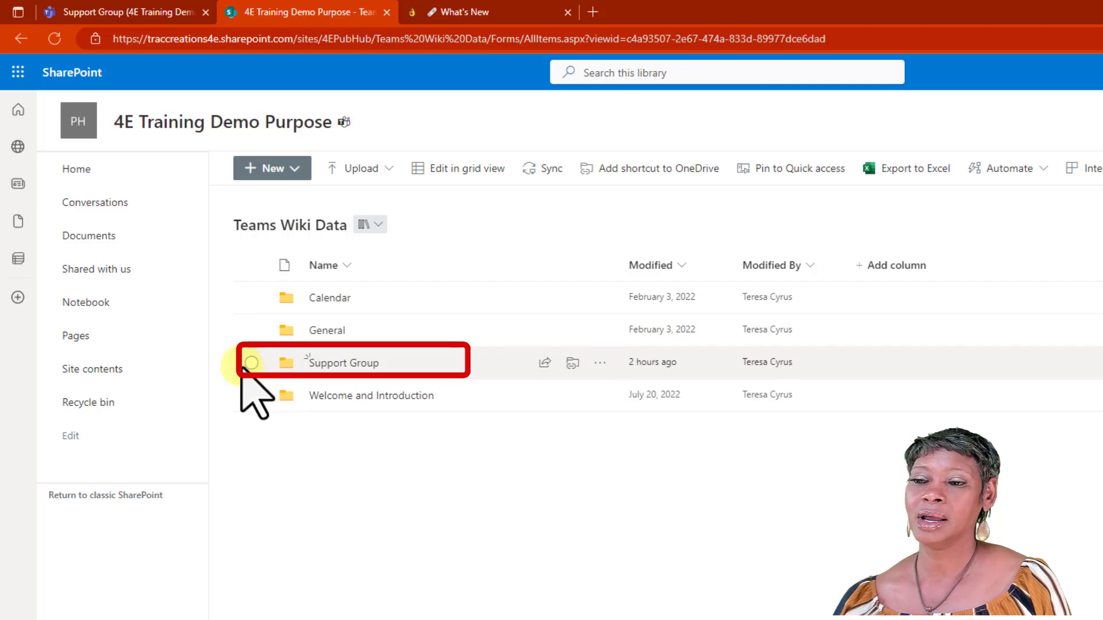
click(251, 363)
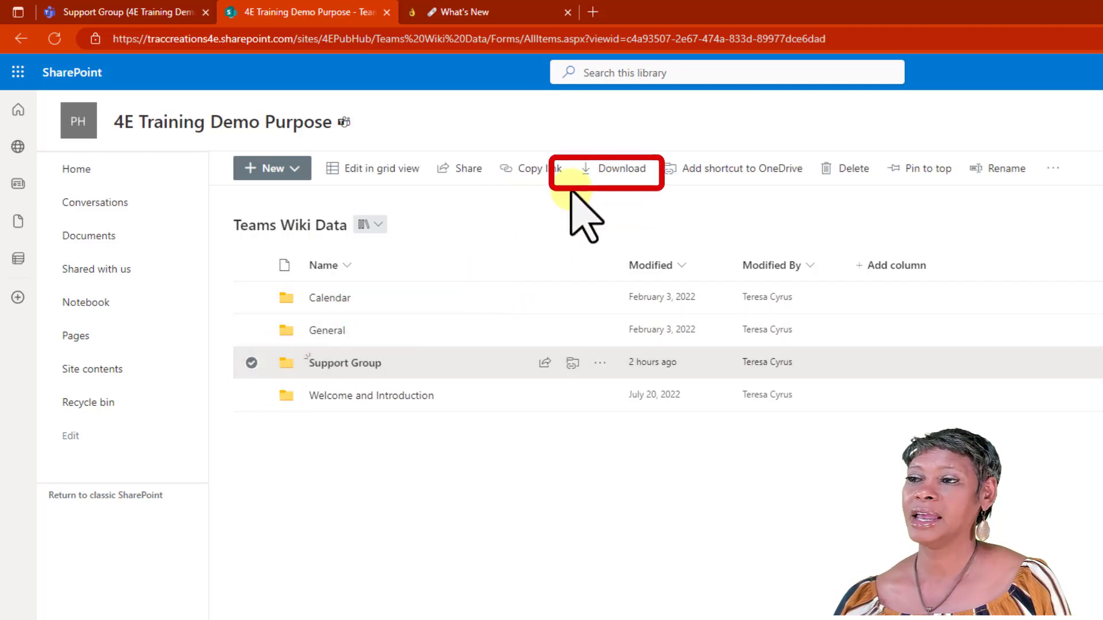
click(620, 169)
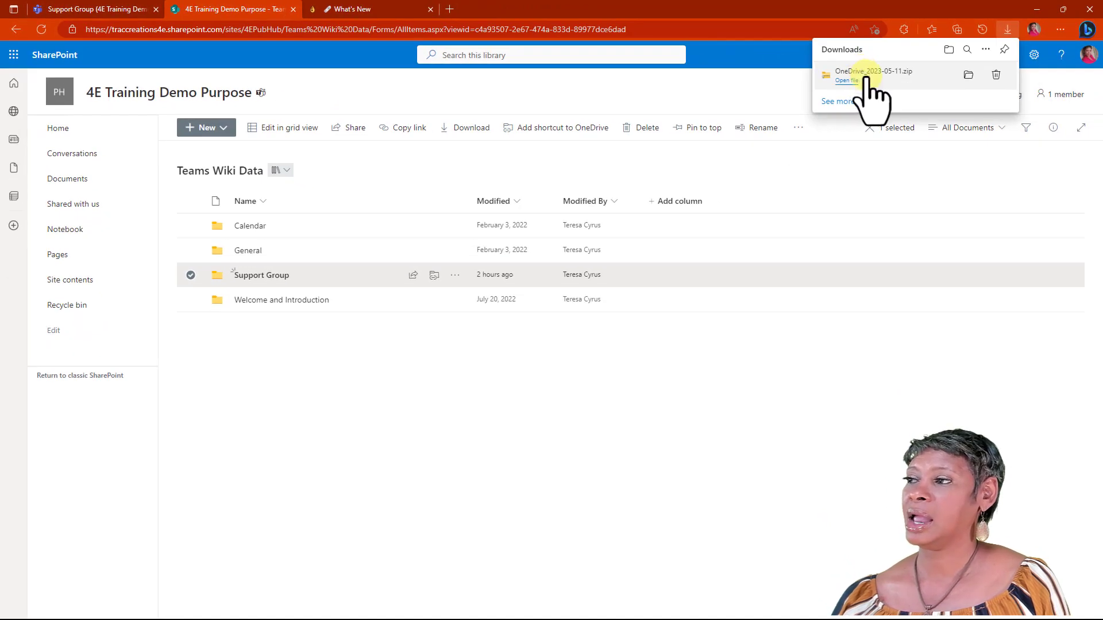
mouse_move(977, 91)
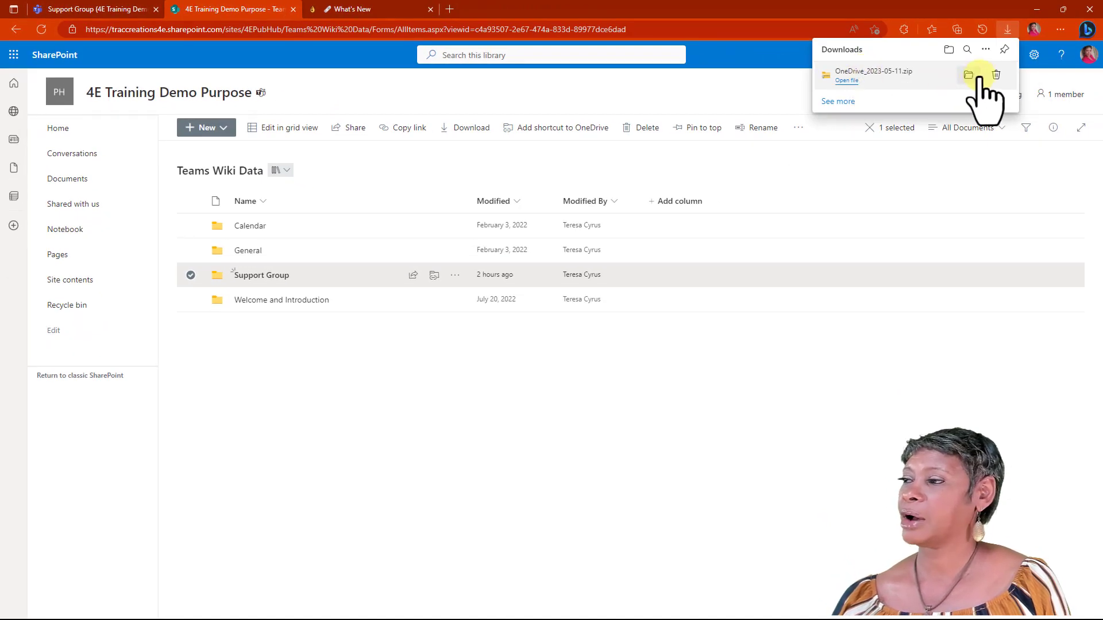
Reveal the downloaded OneDrive_2023-05-11.zip in the Downloads folder.
click(968, 75)
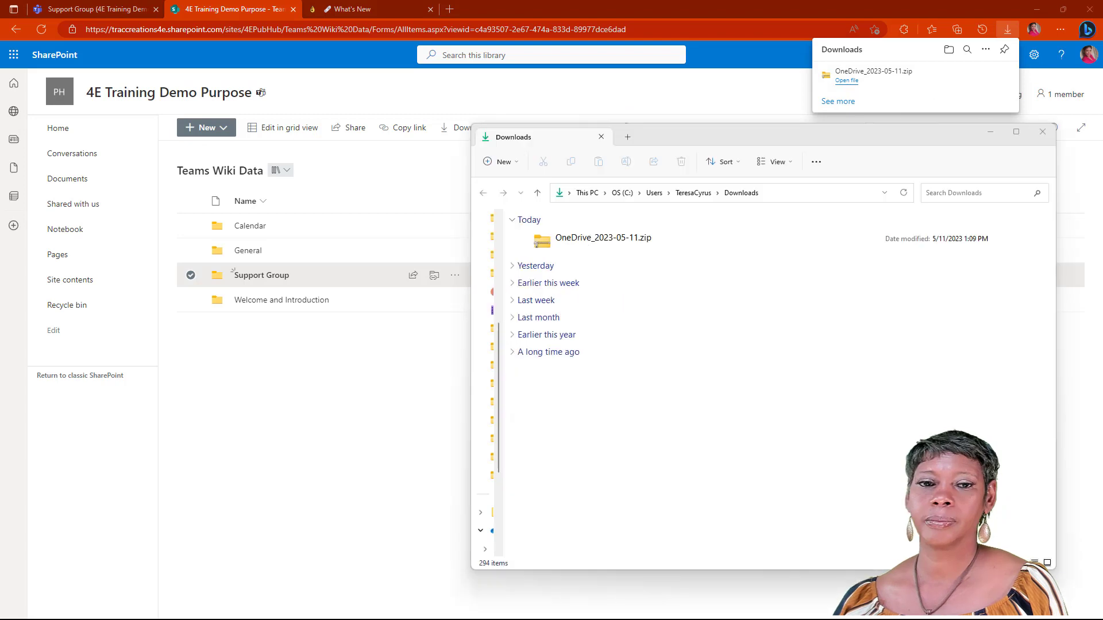
click(603, 237)
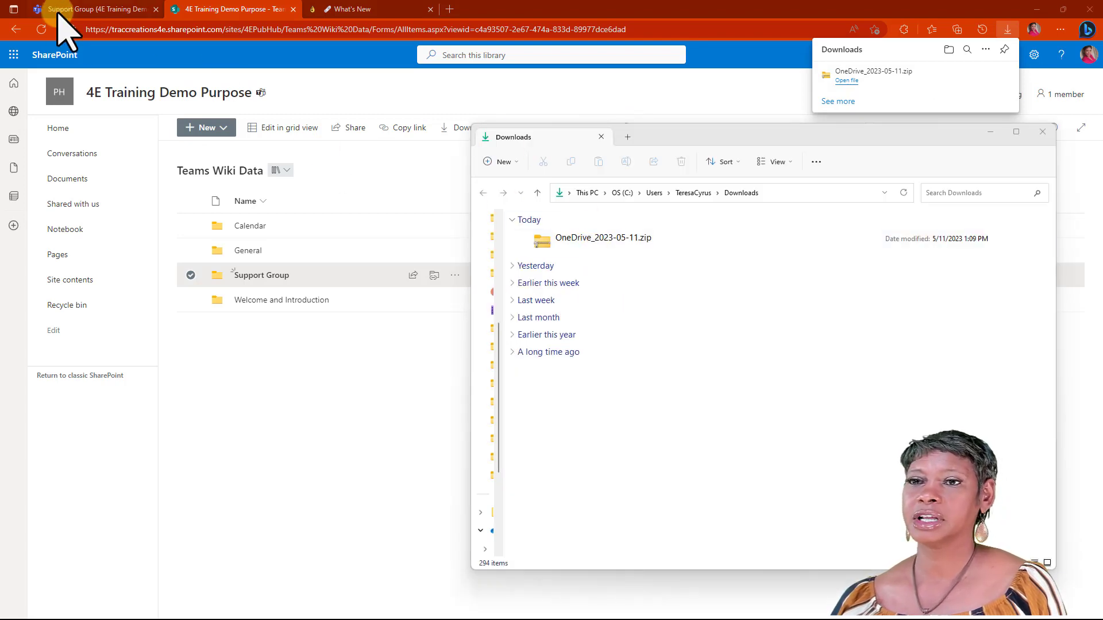
Import OneDrive_2023-05-11.zip into the Support Group wiki, adding SOP and Support Wiki pages.
click(95, 8)
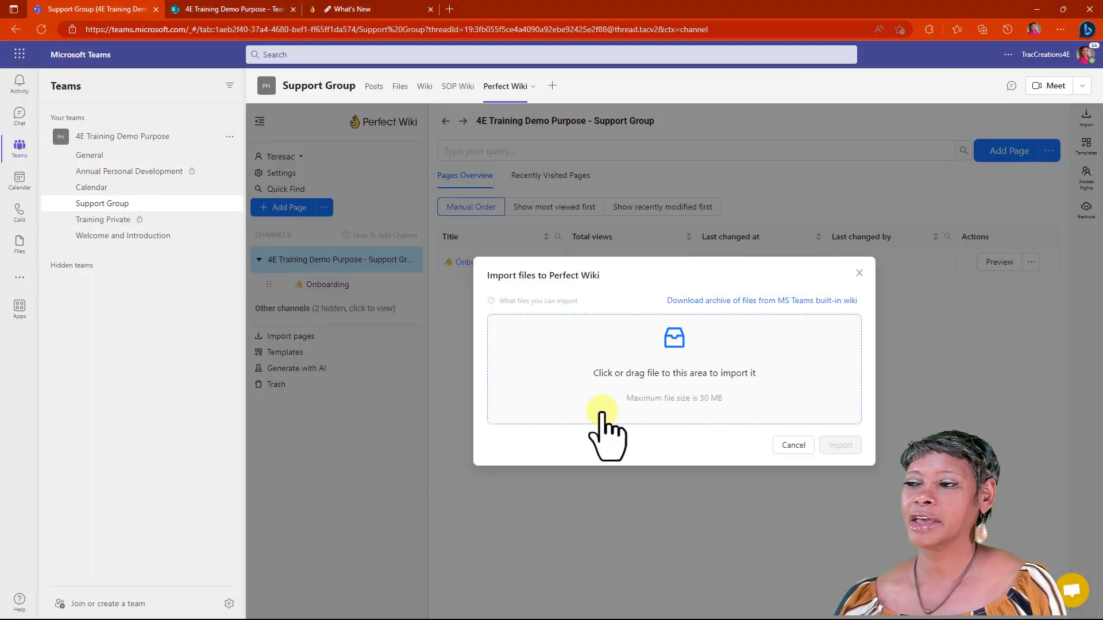
mouse_move(612, 404)
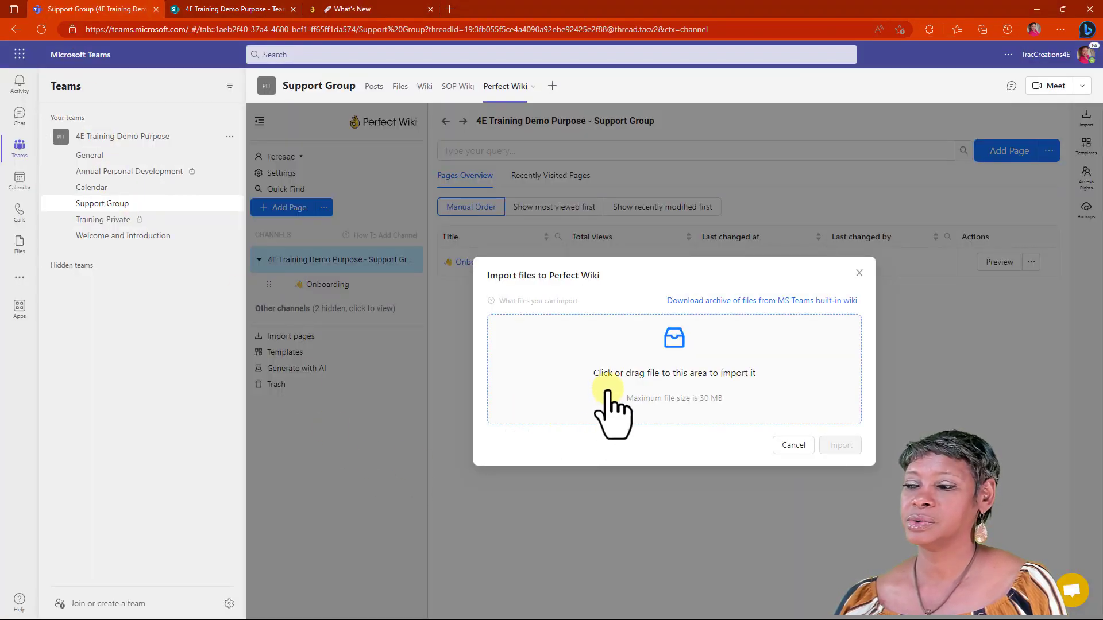
click(674, 372)
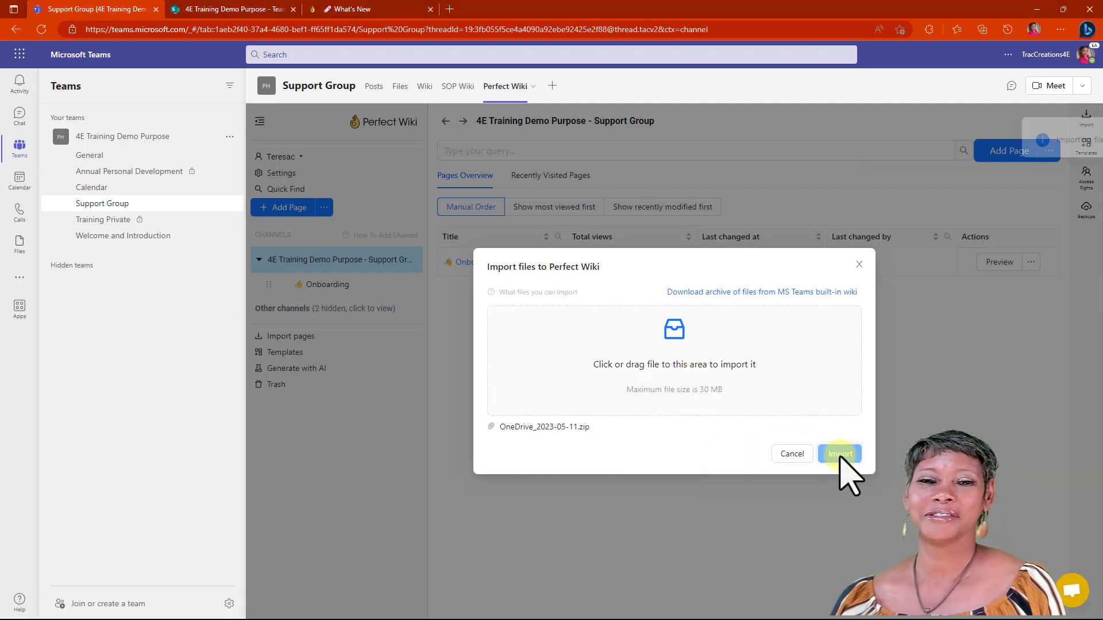
click(839, 454)
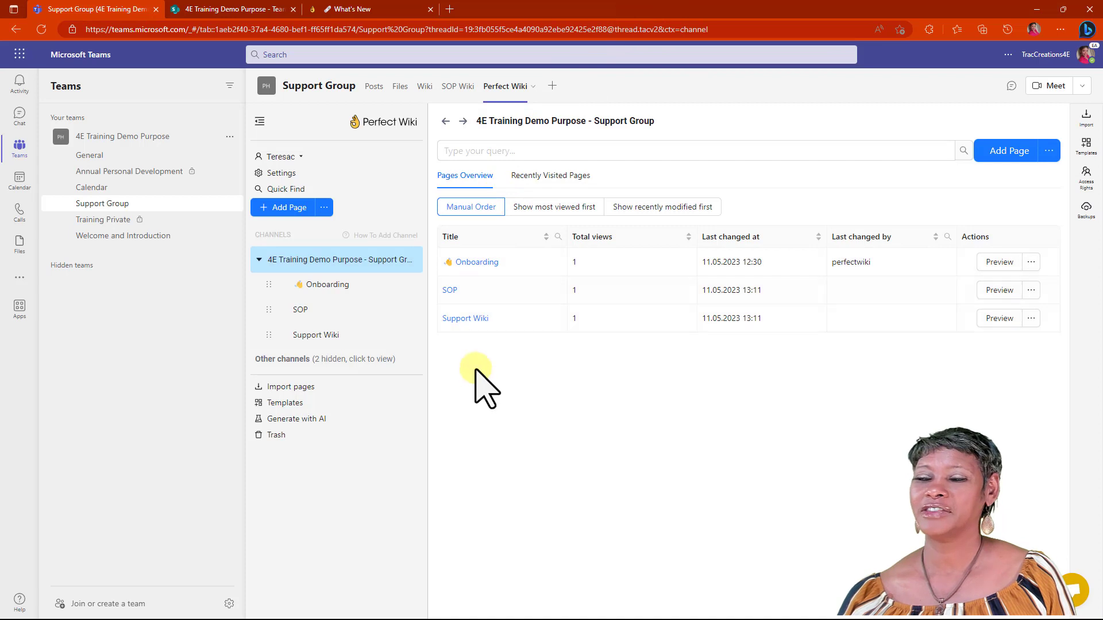
mouse_move(469, 443)
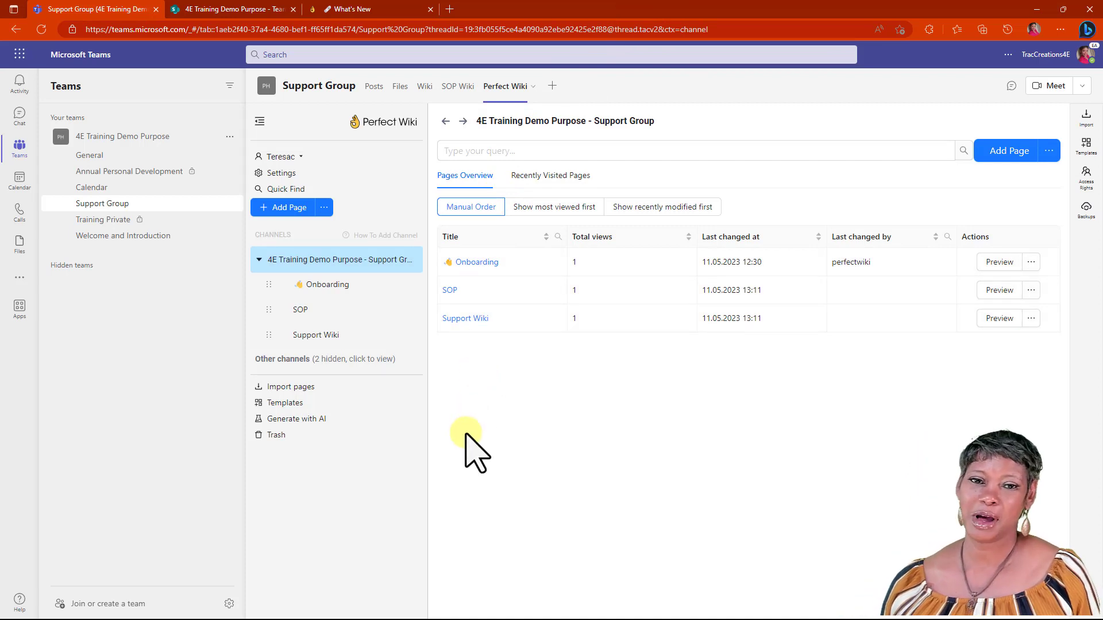